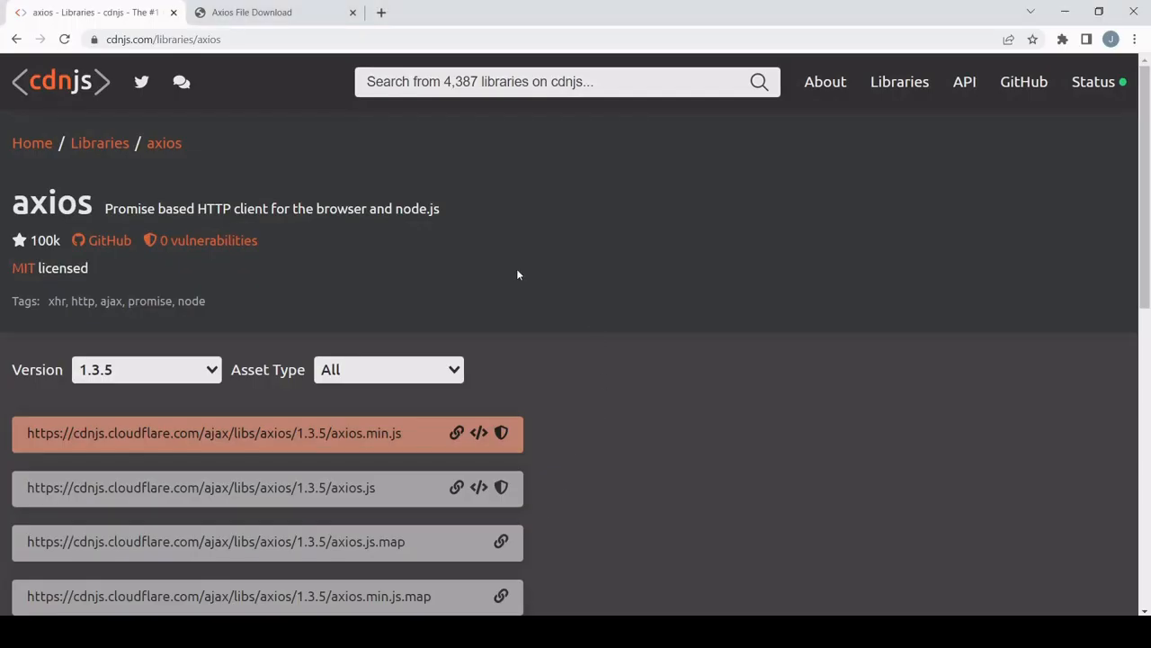
{"action": "mouse_move", "coordinate": [283, 174]}
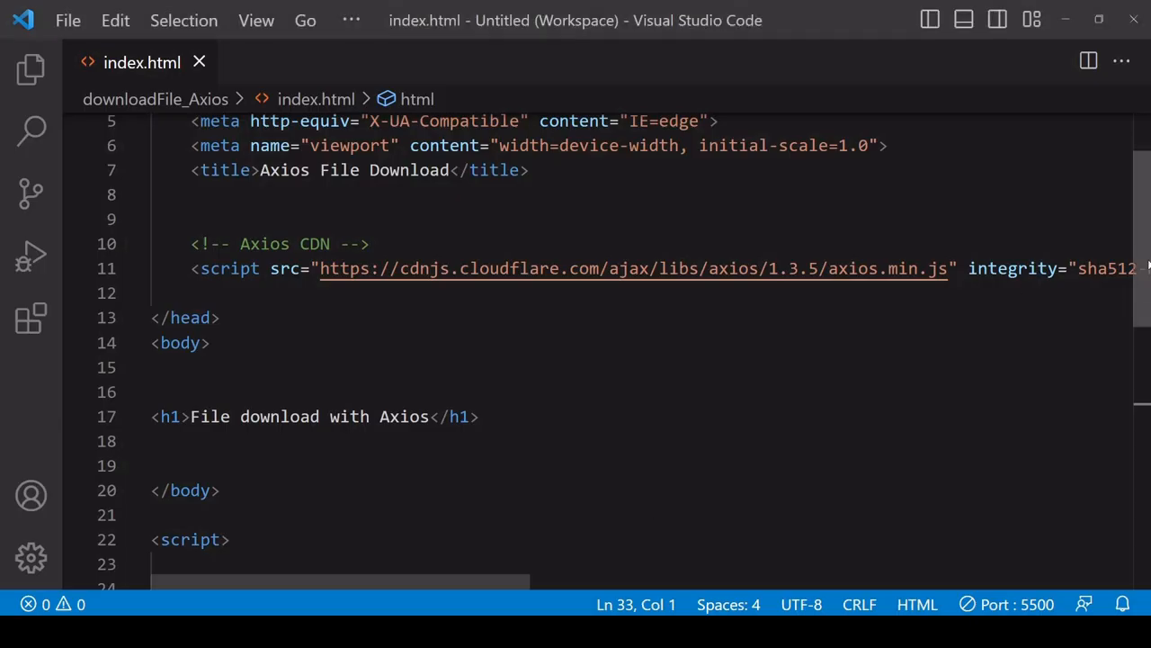
Scroll index.html down to the script block with the commented picsum.photos/800/800 URL.
{"action": "scroll", "scroll_direction": "down", "scroll_amount": 3}
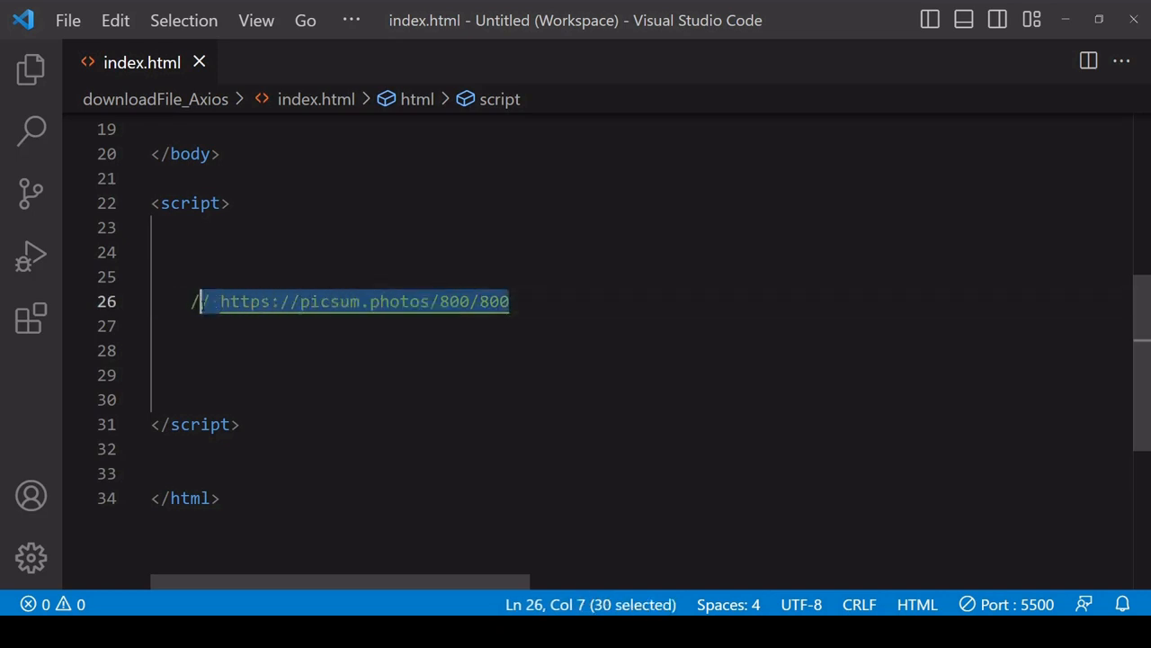
{"action": "type", "text": "axios"}
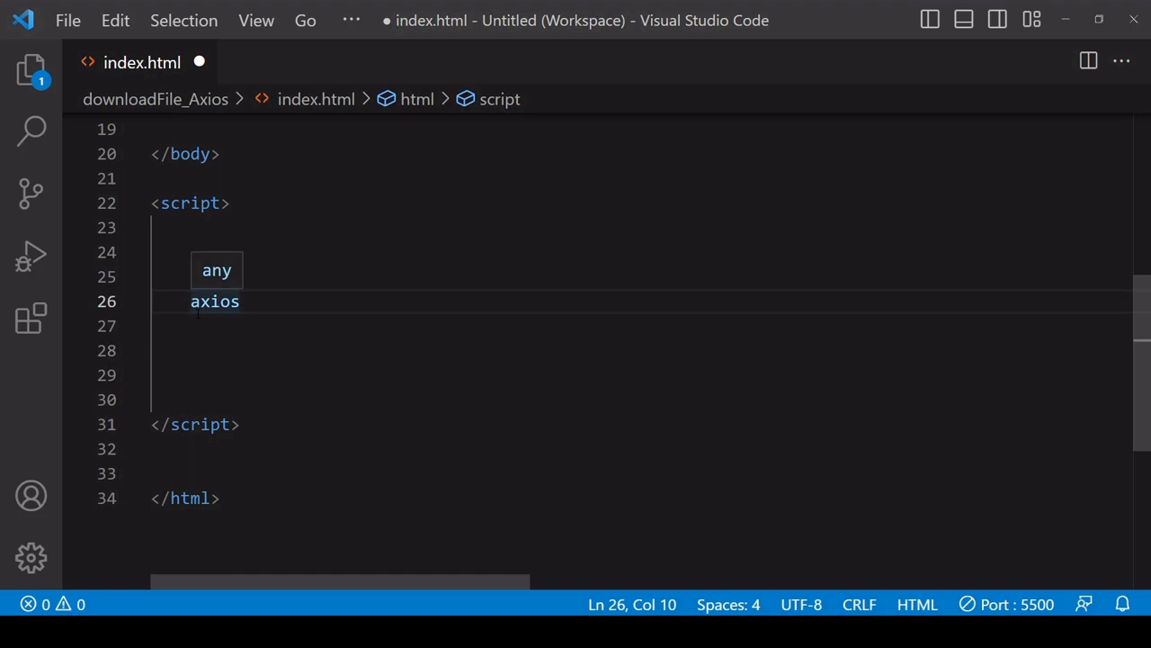
{"action": "type", "text": ".get()"}
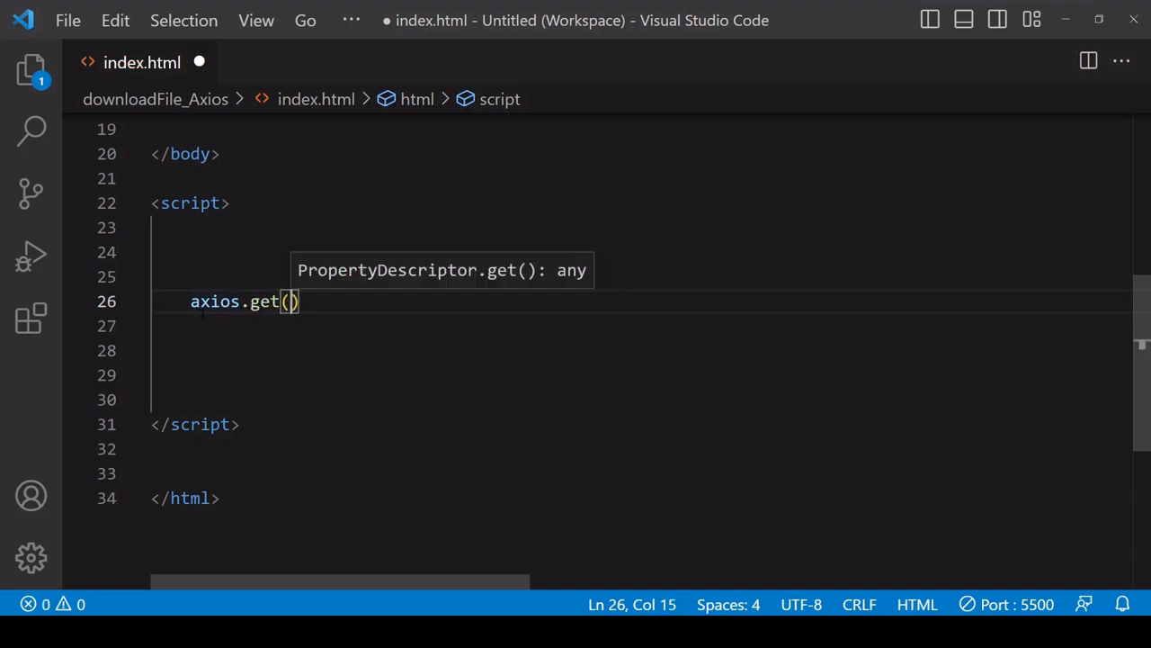
{"action": "type", "text": "'https://picsum.photos/800/800'"}
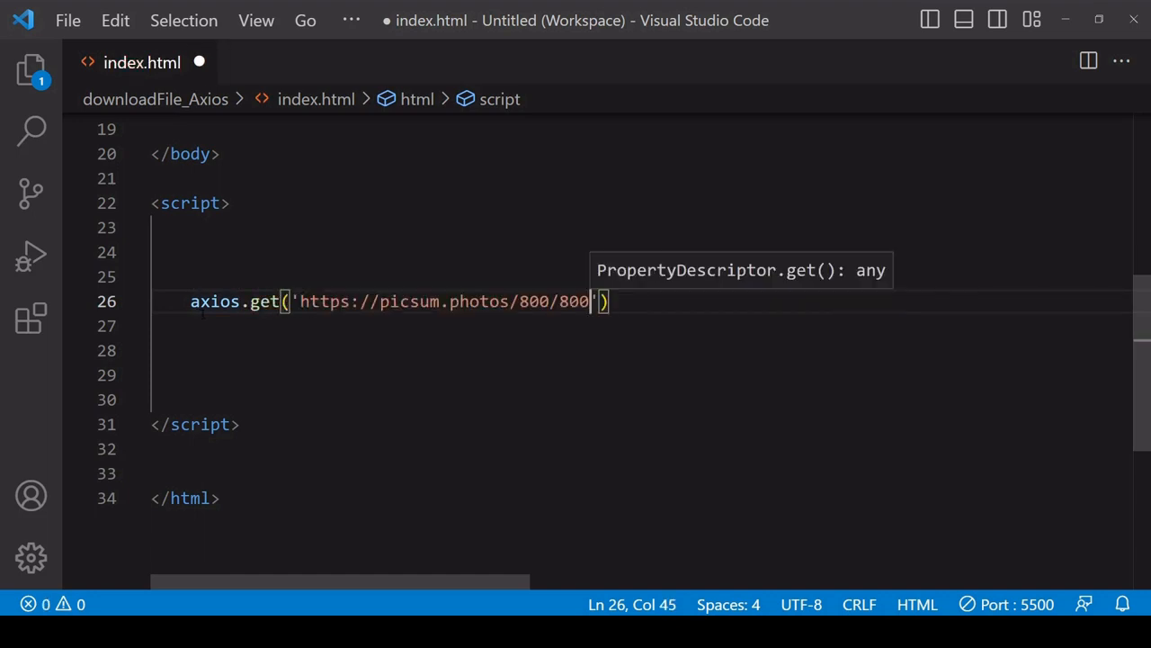
{"action": "type", "text": ", {"}
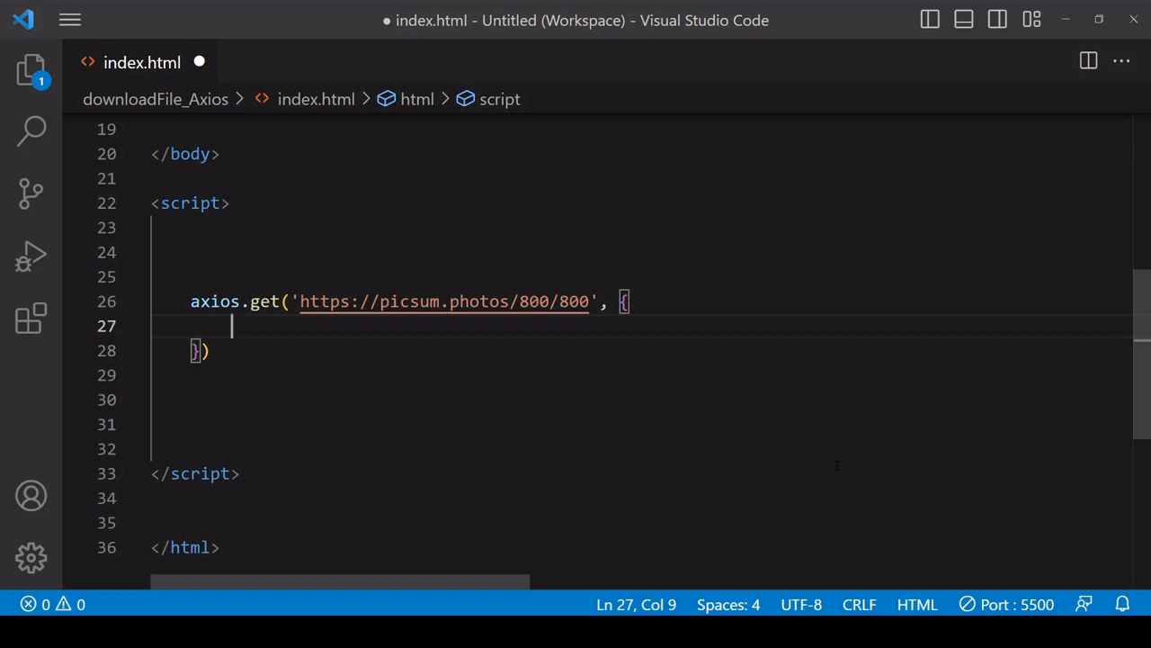
{"action": "type", "text": "responseType"}
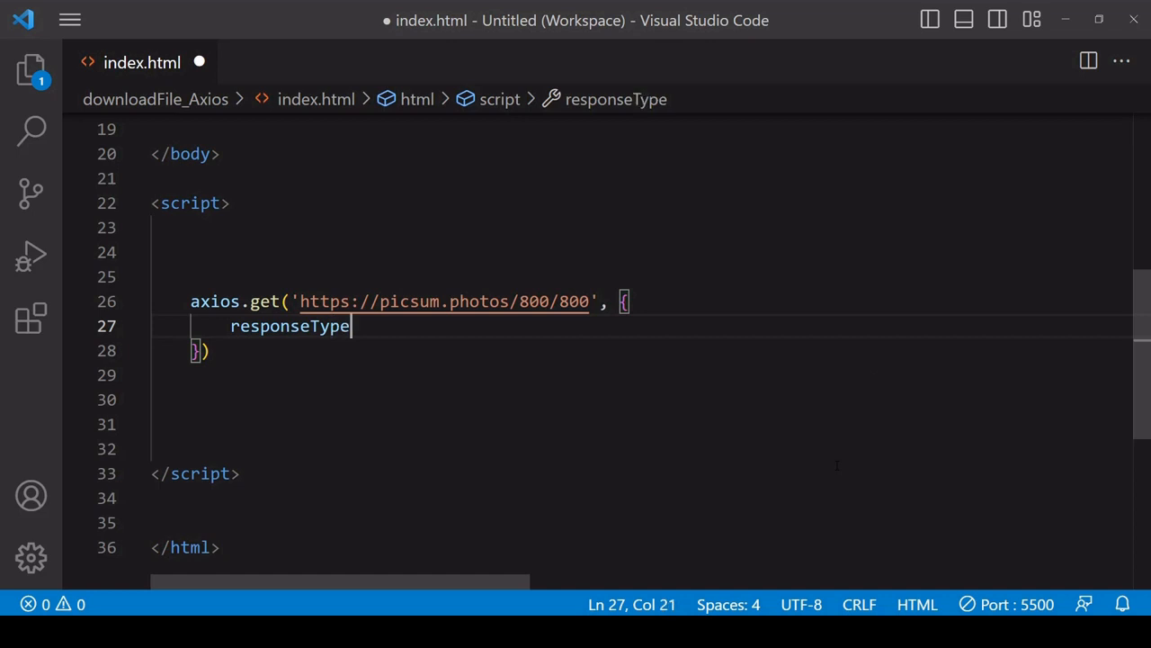
{"action": "type", "text": ": 'blob'"}
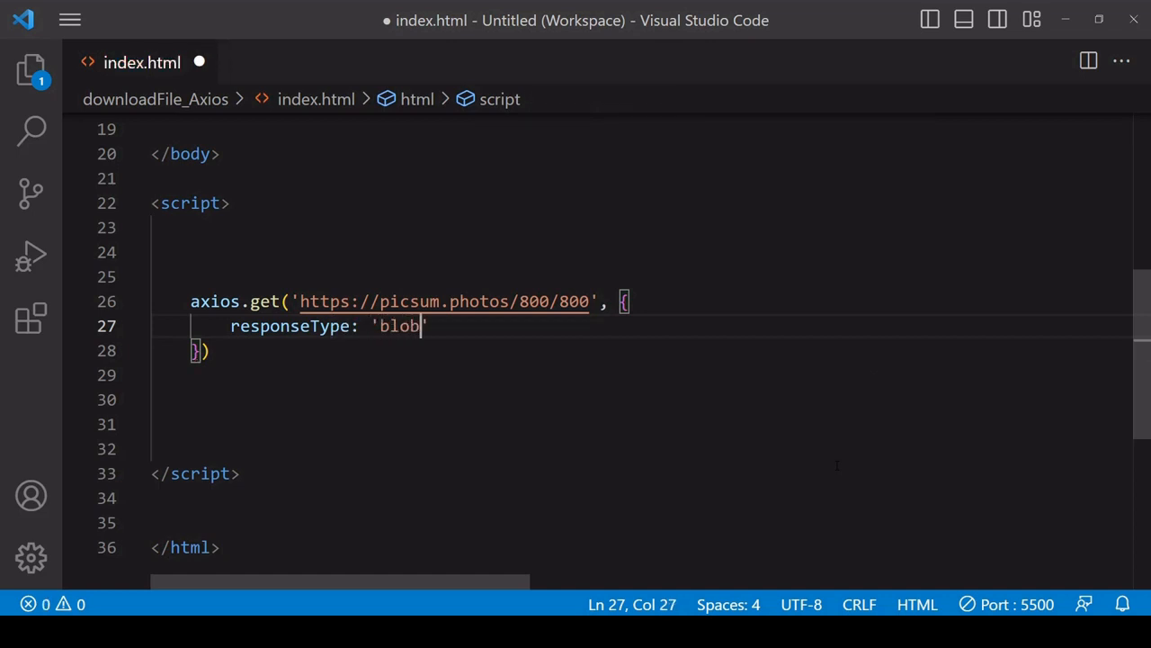
{"action": "type", "text": ","}
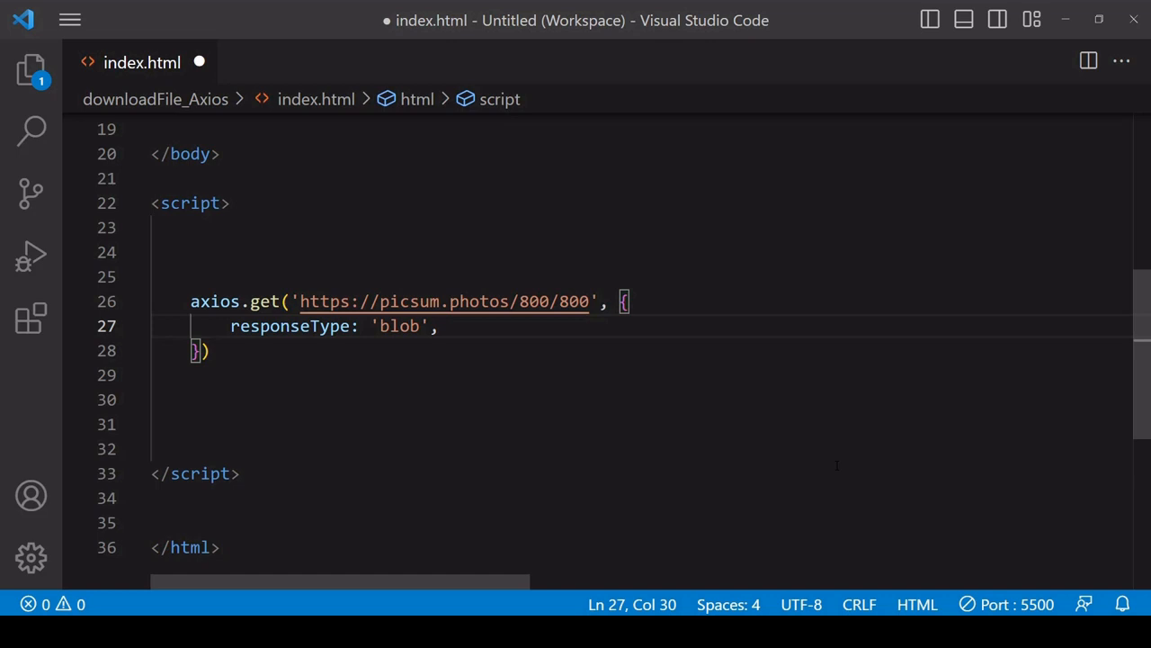
{"action": "key", "text": "Enter"}
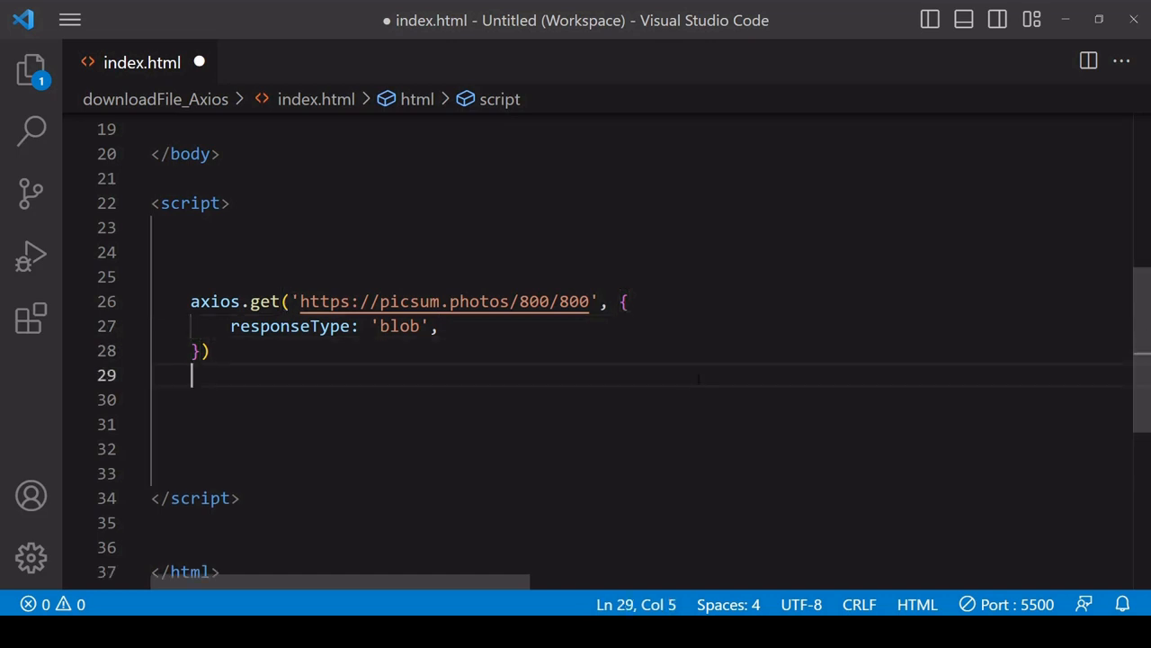
Chain .then((obj) => console.log(obj.data)) and .catch(err => console.error(err)) onto the request.
{"action": "type", "text": ".then(() => {"}
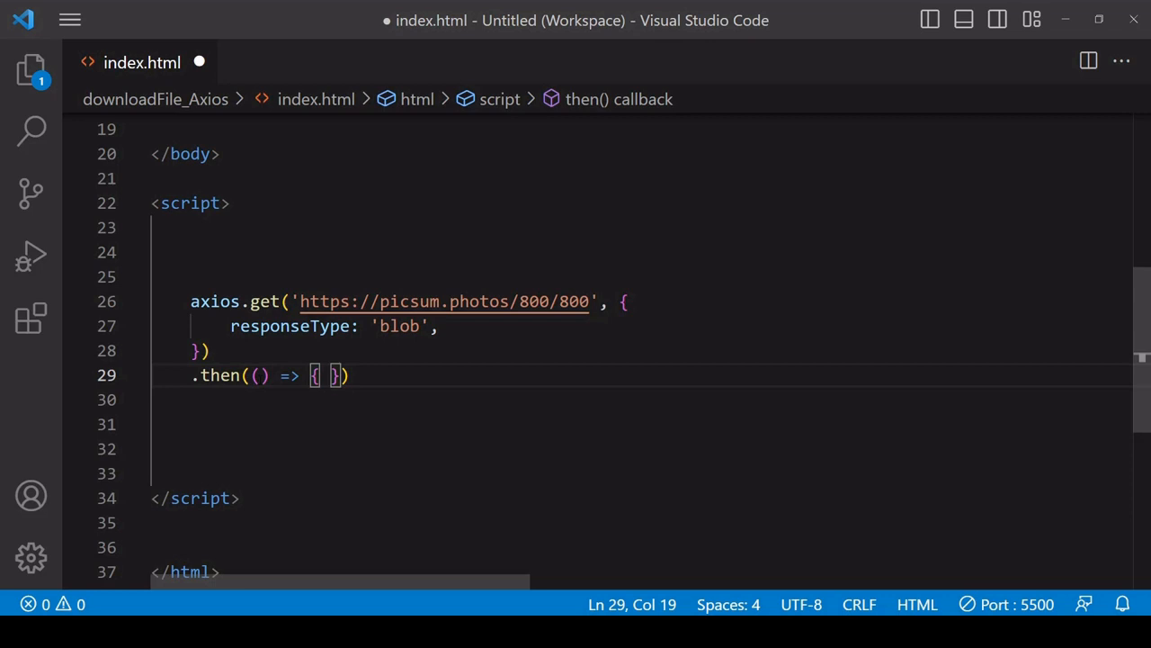
{"action": "type", "text": "obj"}
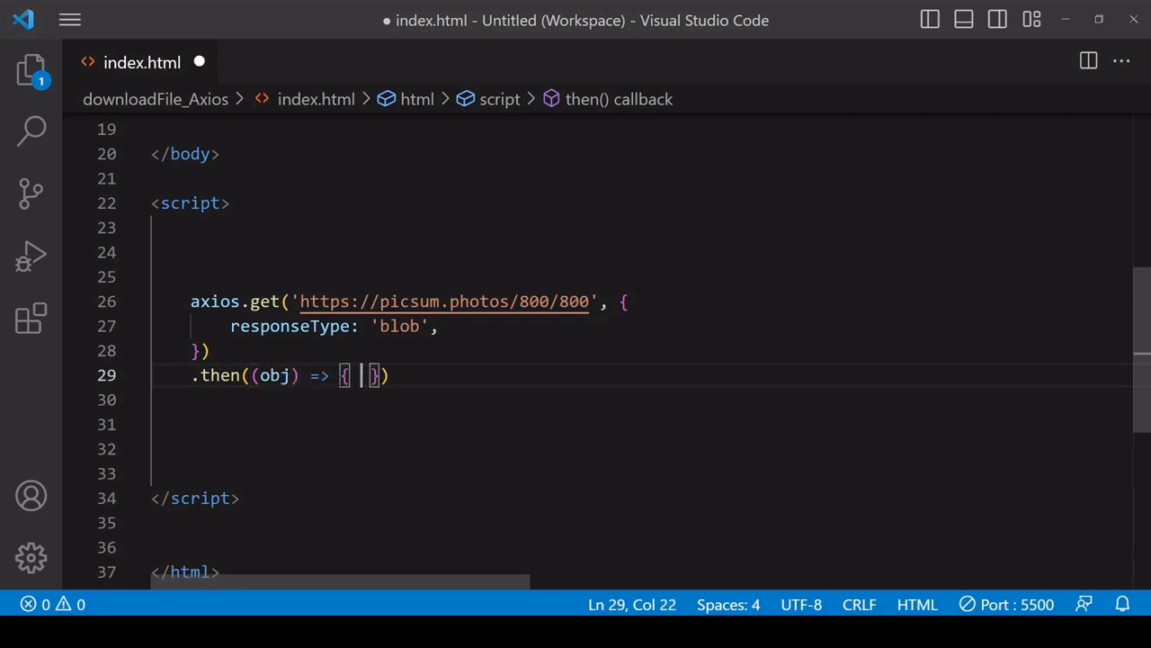
{"action": "type", "text": "console.log("}
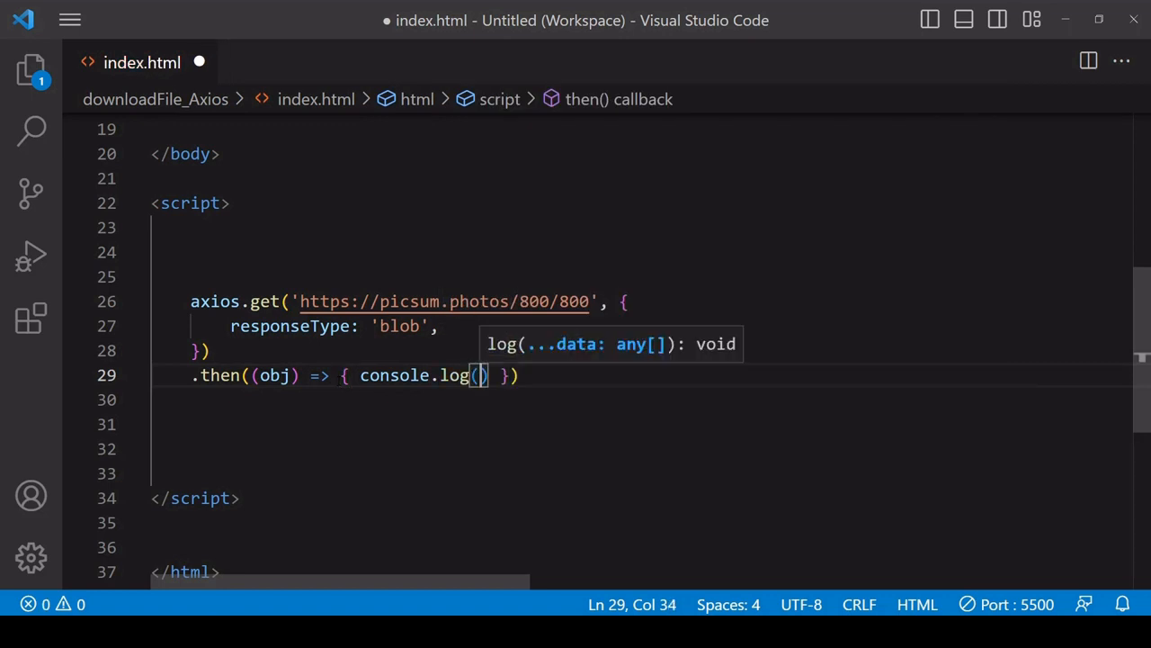
{"action": "type", "text": "obj.data"}
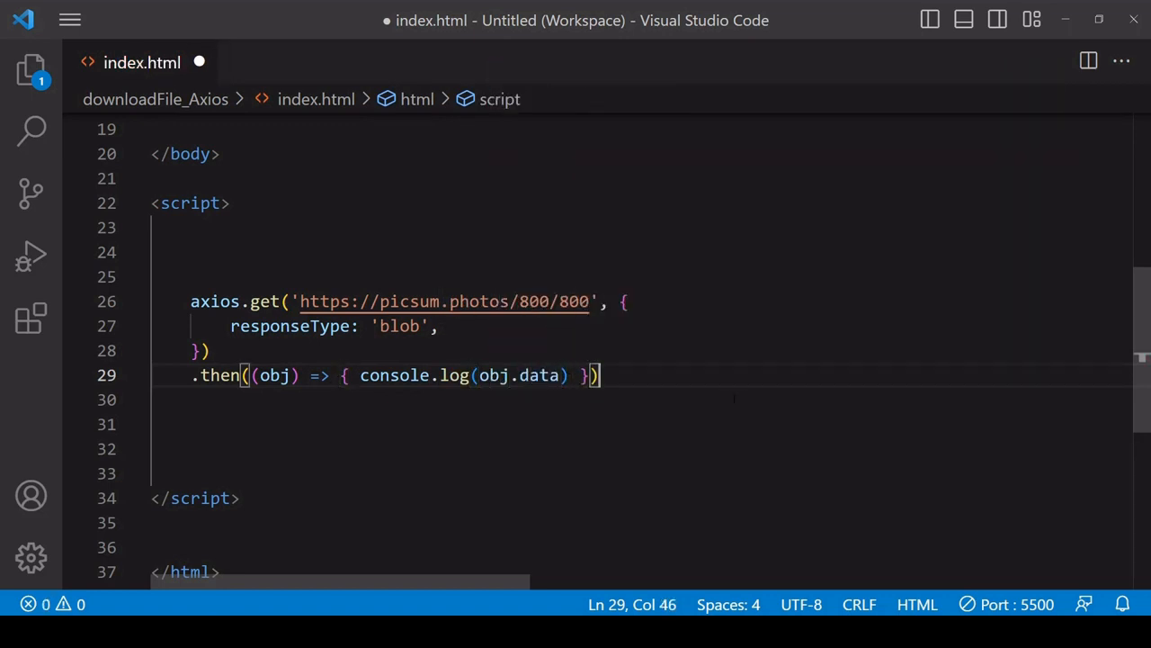
{"action": "type", "text": ".catch"}
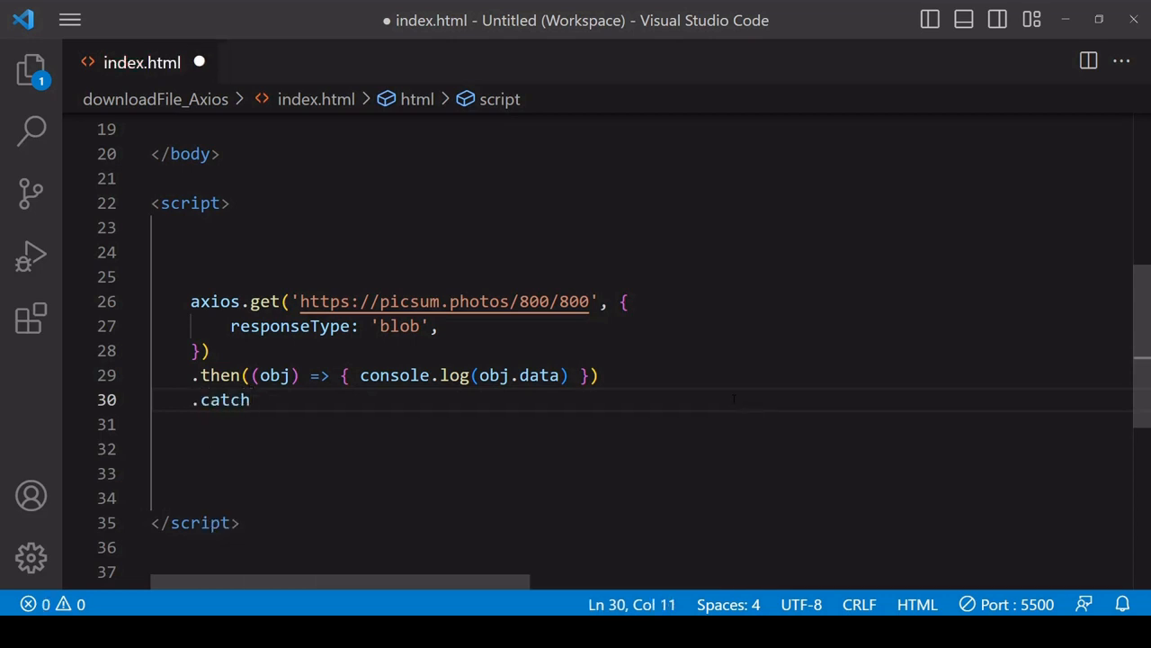
{"action": "type", "text": "(err => console.error("}
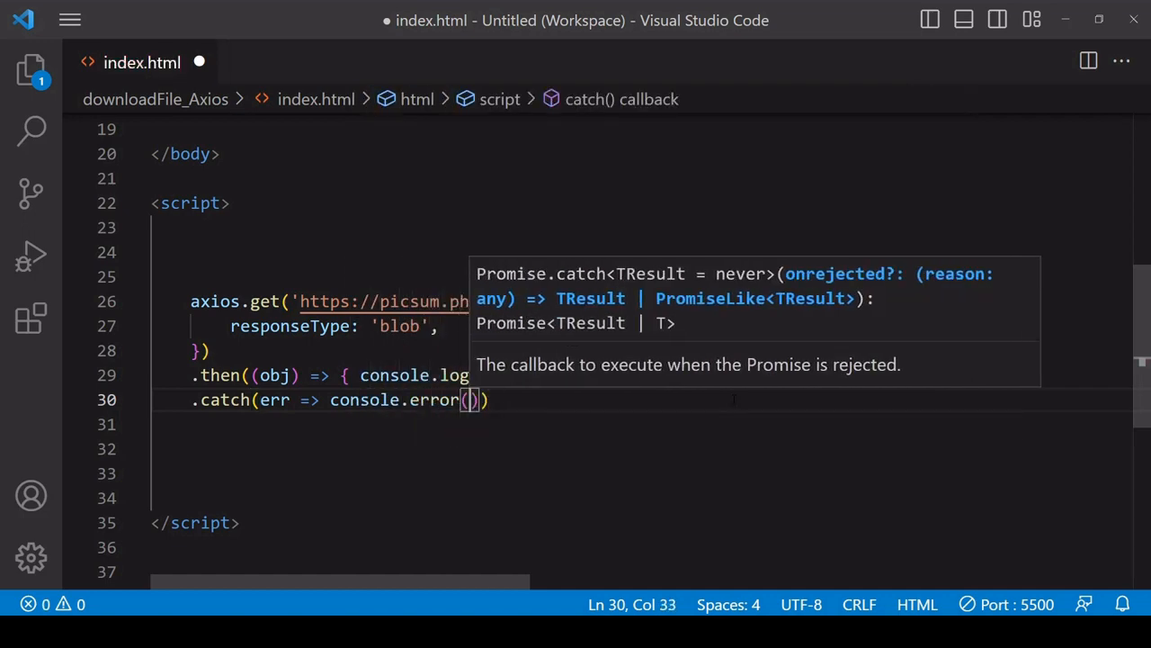
{"action": "type", "text": "err)"}
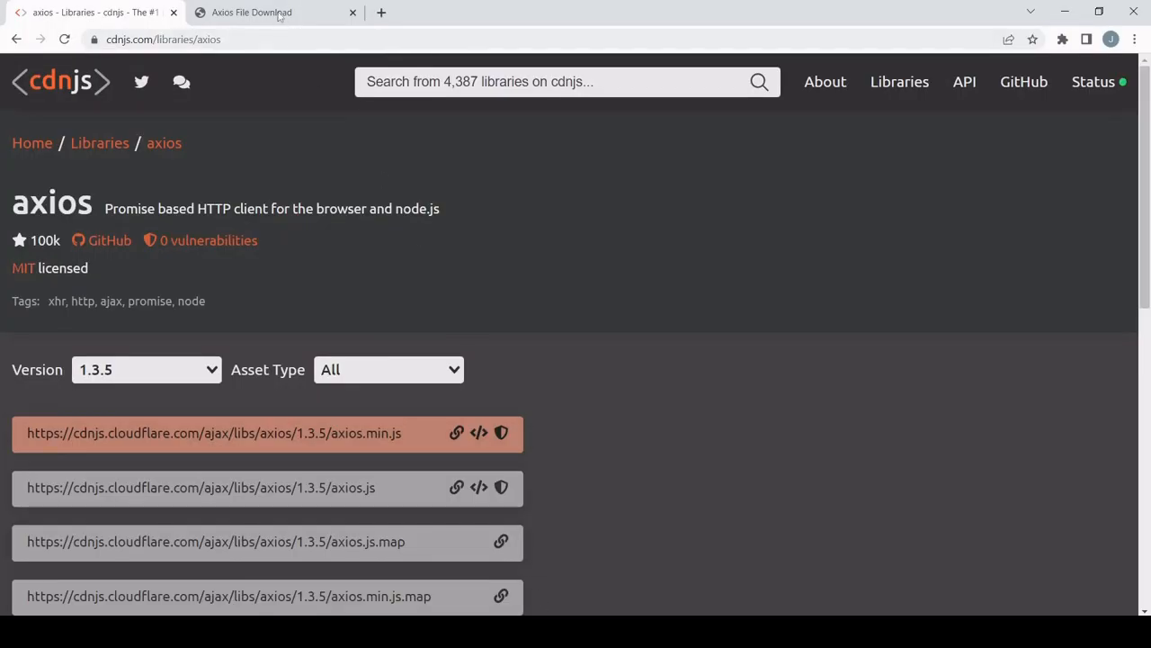
Switch to the Axios File Download page and expand the logged Blob showing type image/jpeg.
{"action": "left_click", "coordinate": [273, 10]}
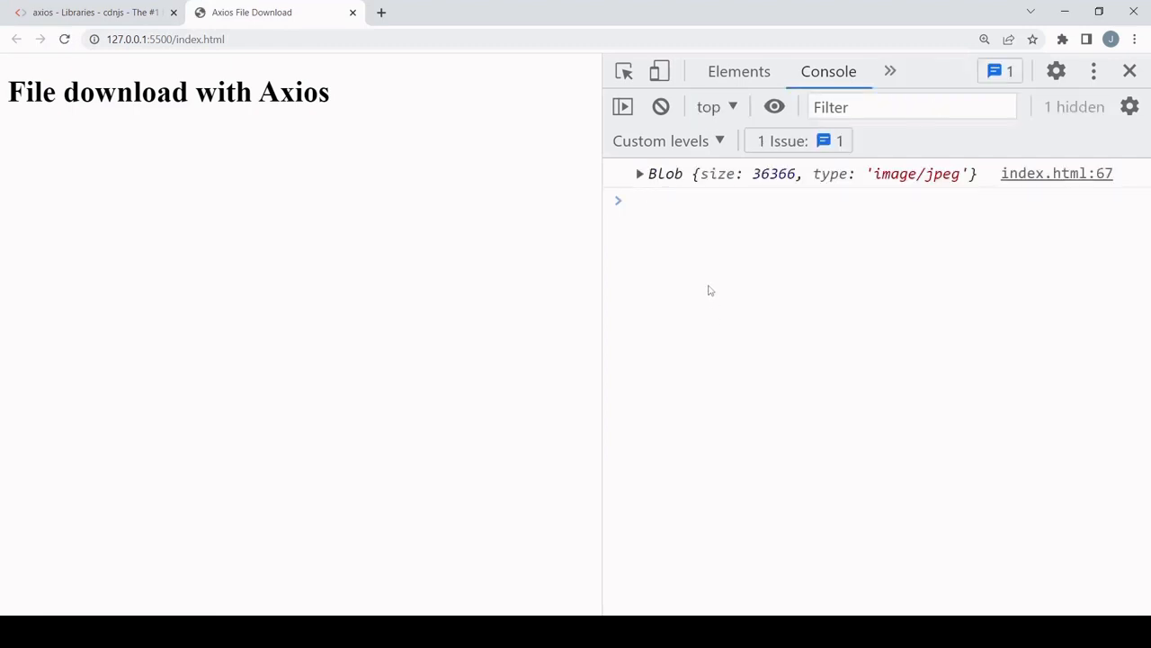
{"action": "mouse_move", "coordinate": [763, 279]}
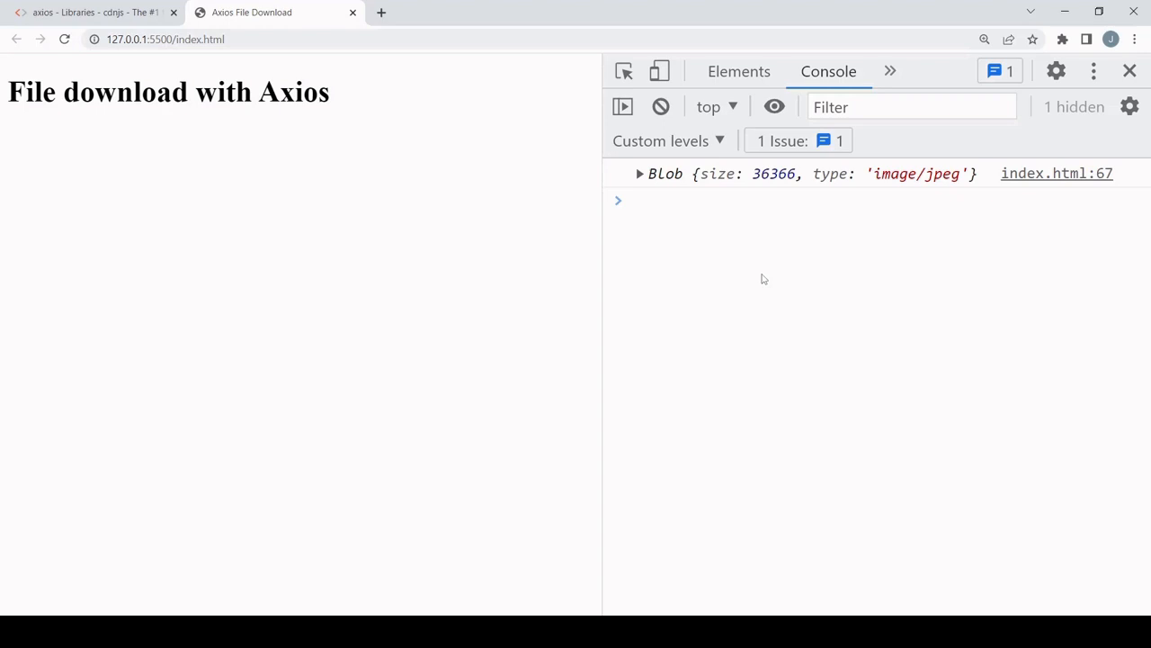
{"action": "left_click", "coordinate": [641, 172]}
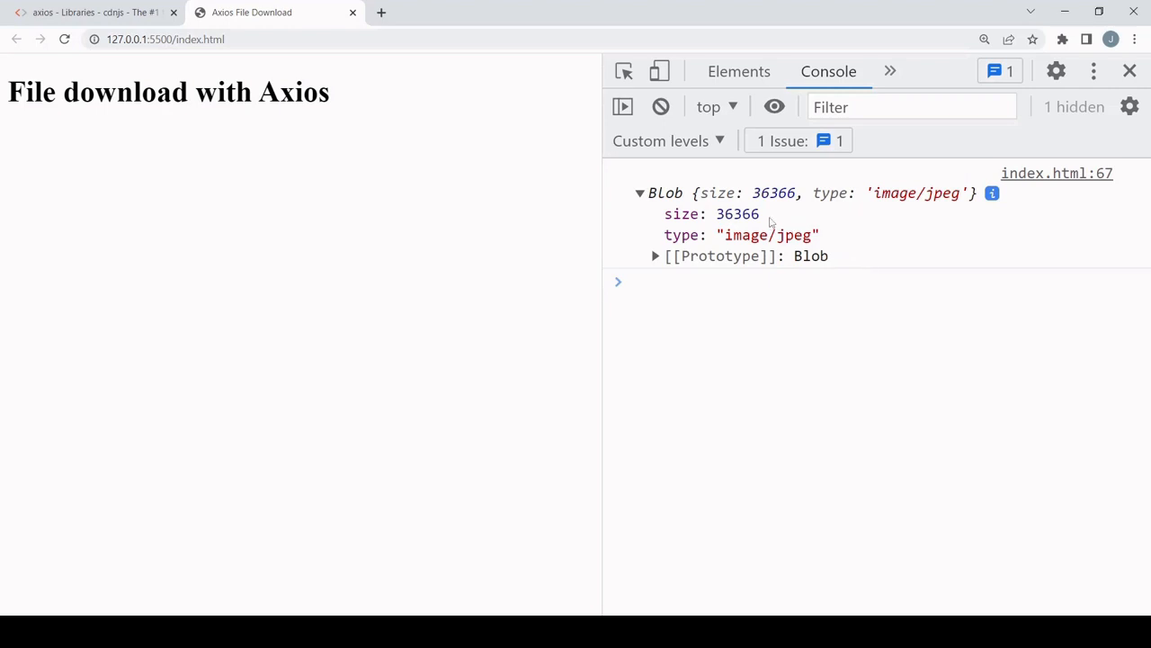
{"action": "double_click", "coordinate": [738, 214]}
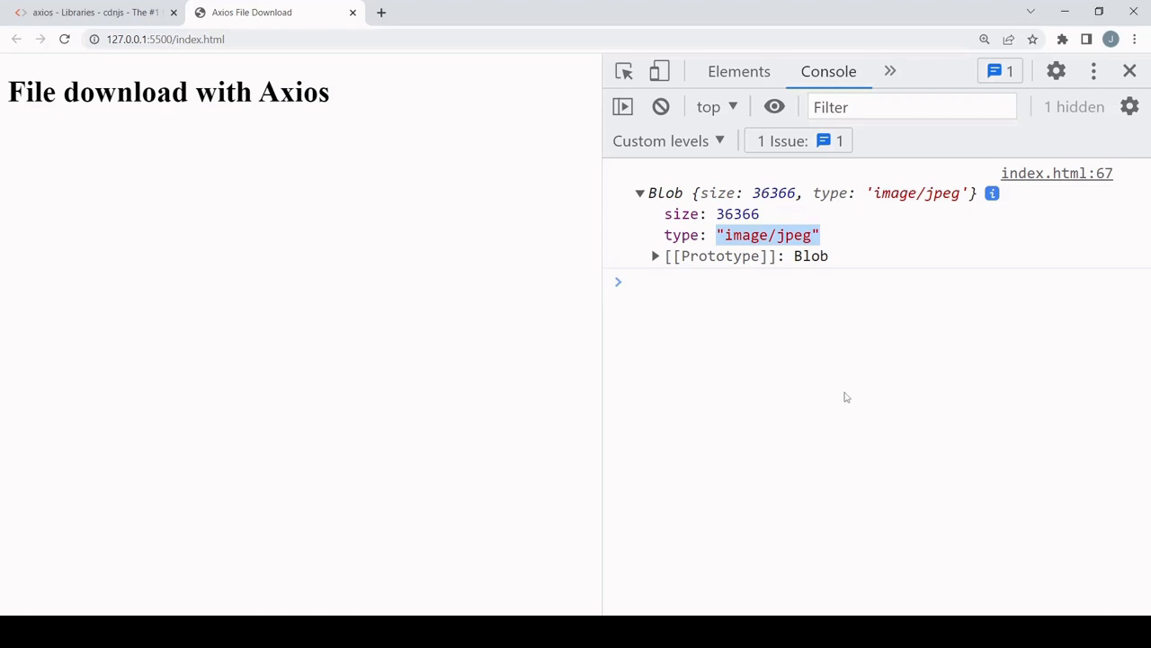
{"action": "mouse_move", "coordinate": [837, 399]}
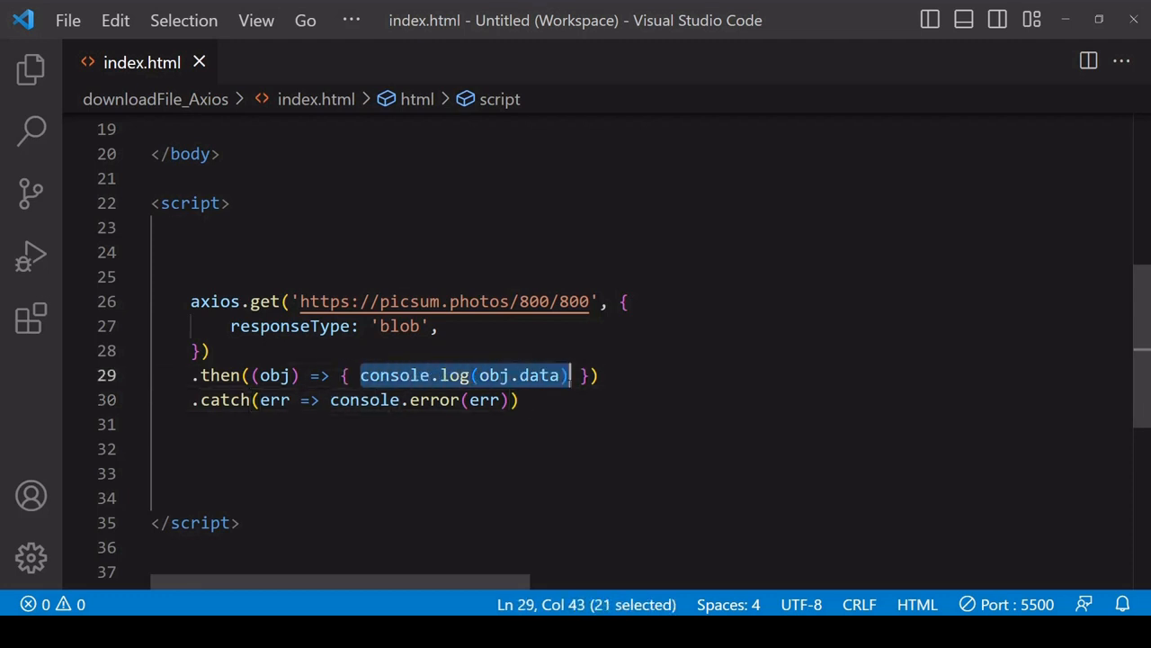
Replace the log with const url = URL.createObjectURL(obj.data); in the .then callback.
{"action": "key", "text": "Delete"}
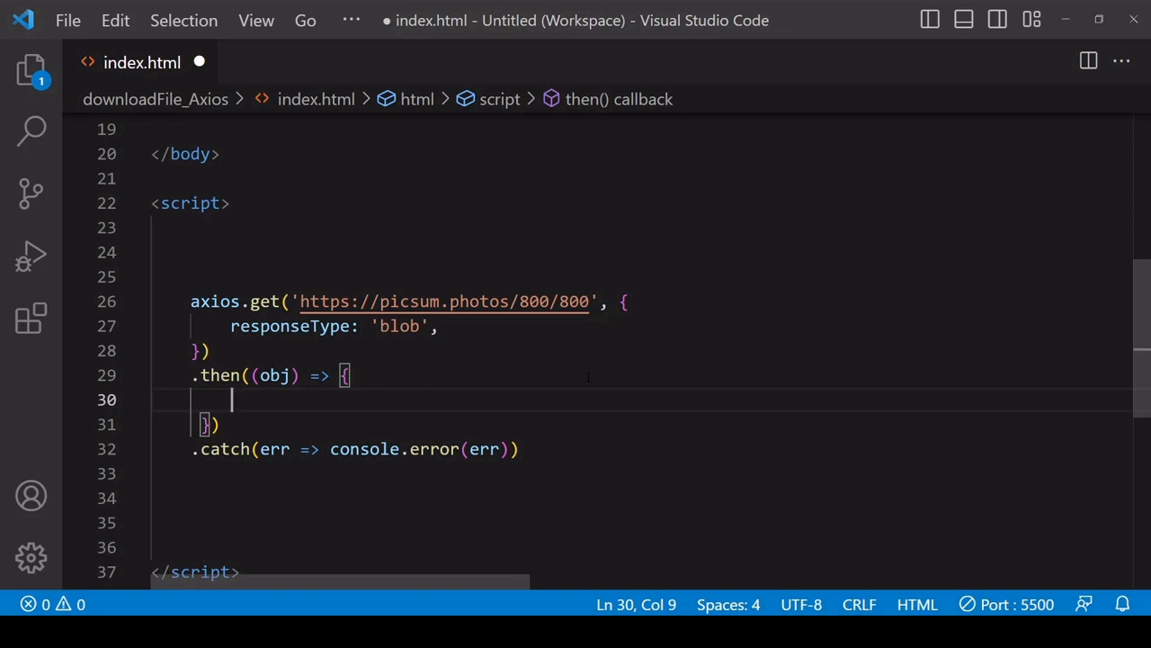
{"action": "type", "text": "const url"}
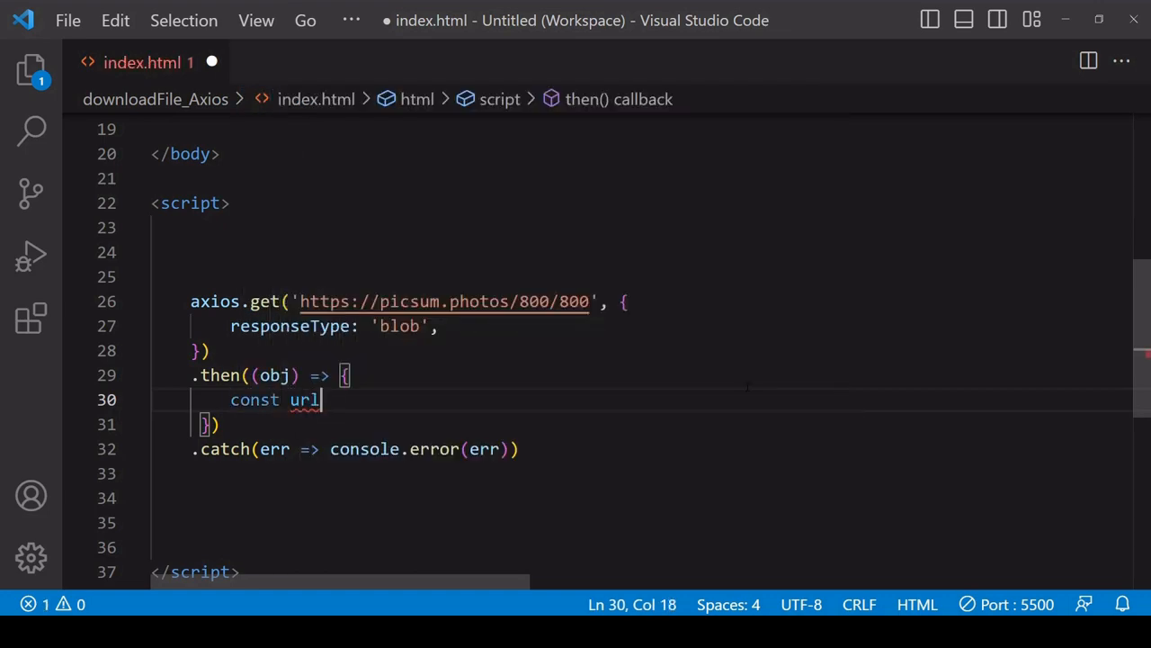
{"action": "type", "text": "= URL.c"}
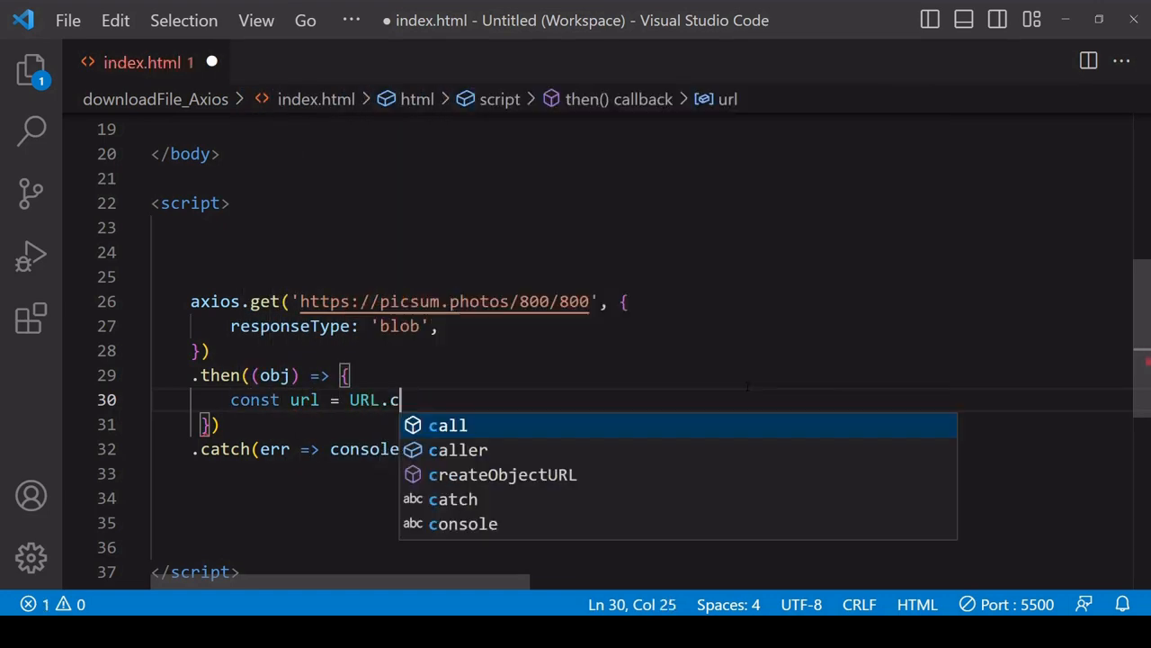
{"action": "type", "text": "re"}
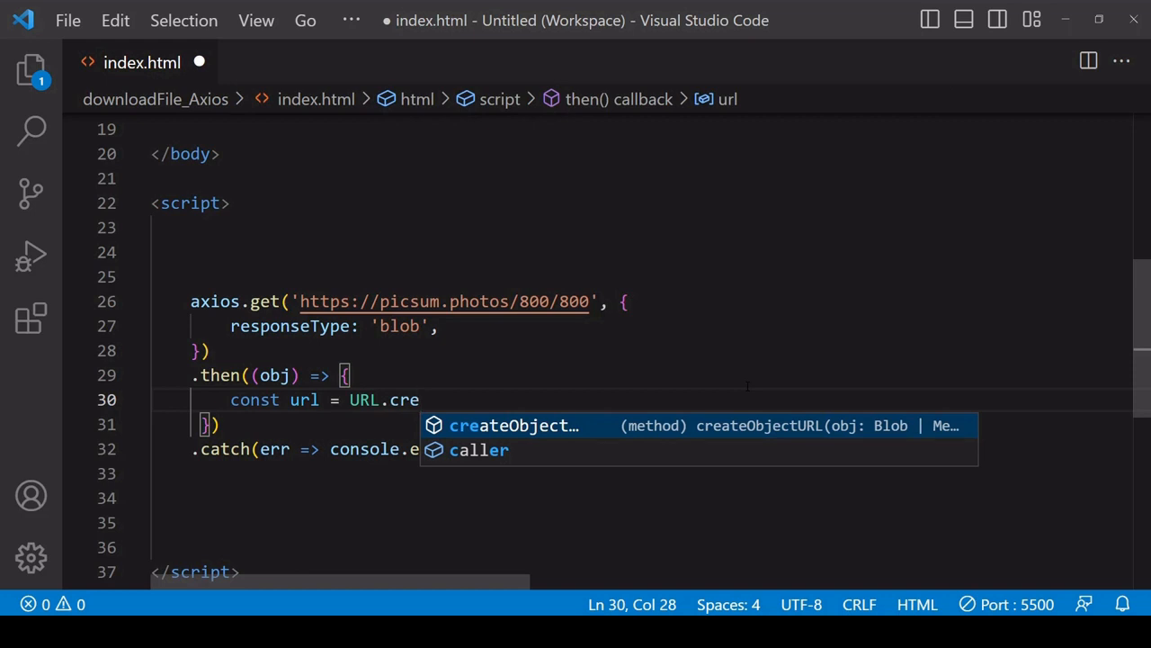
{"action": "key", "text": "Tab"}
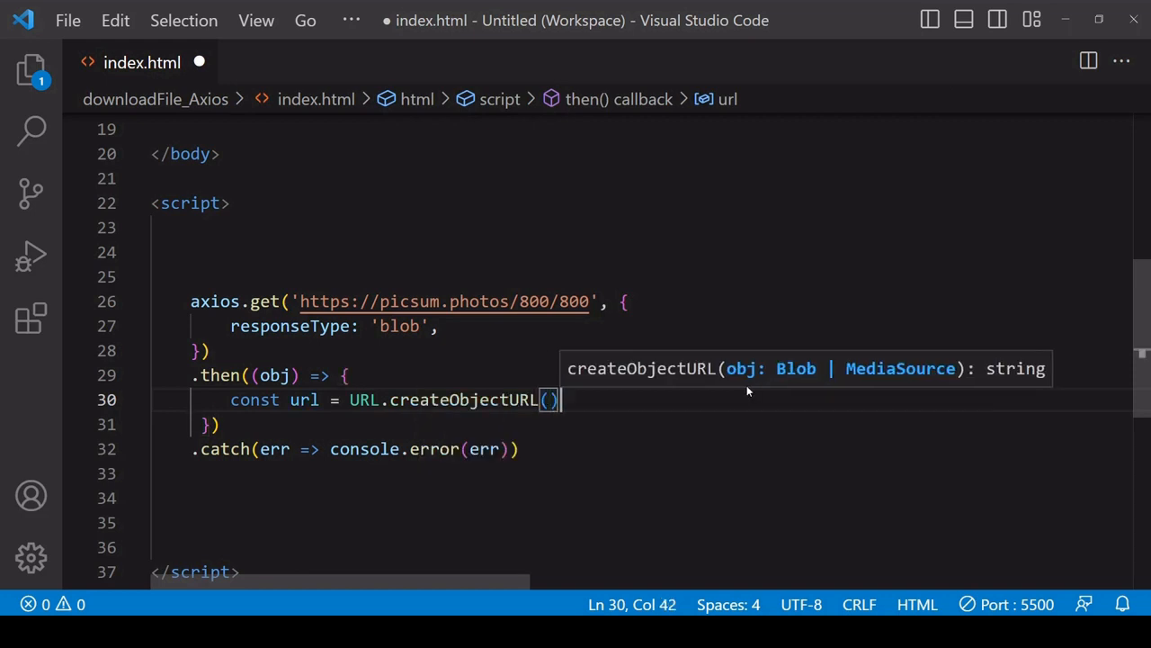
{"action": "type", "text": ";"}
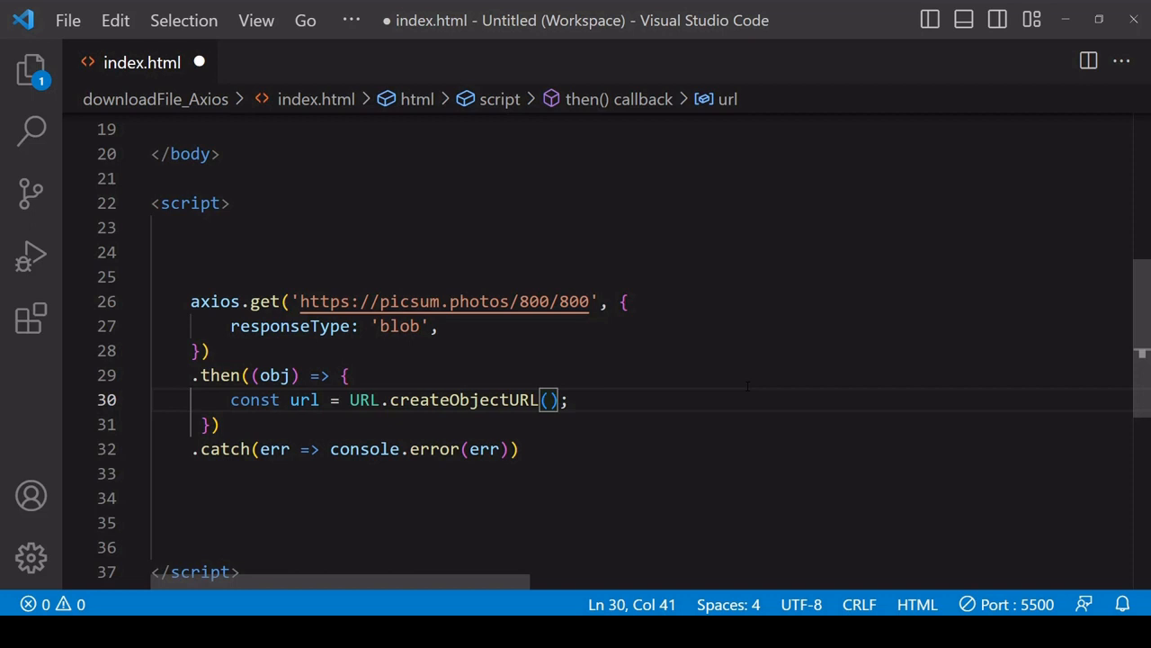
{"action": "type", "text": "obj.data"}
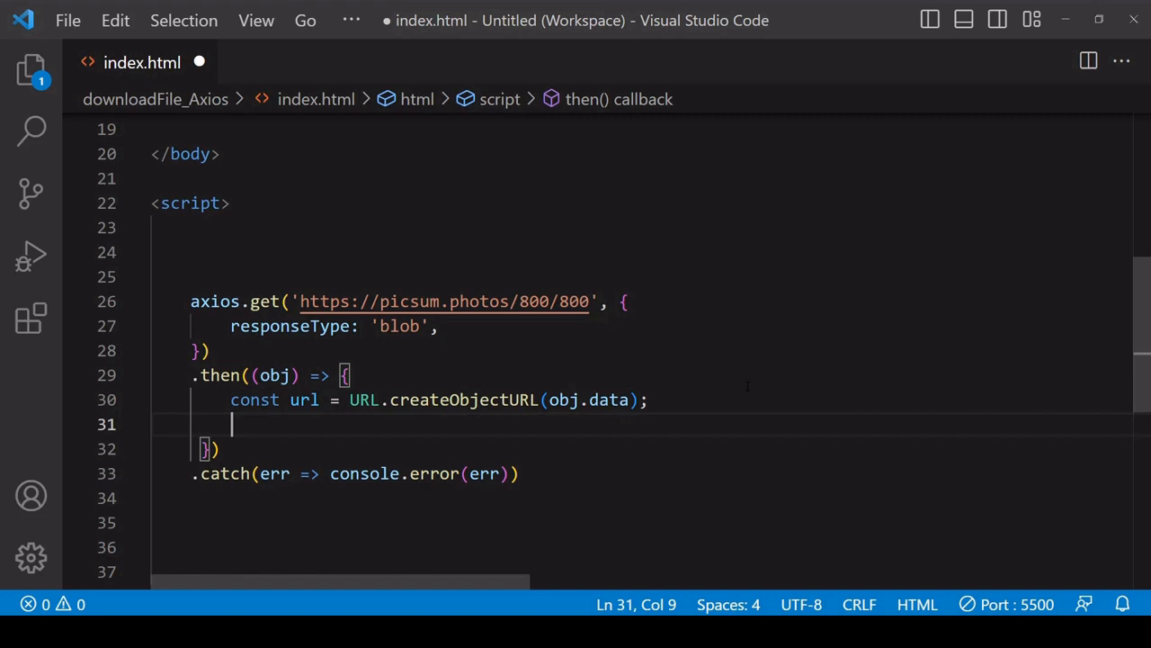
Create an anchor with document.createElement('a') and set a.href = url.
{"action": "type", "text": "const"}
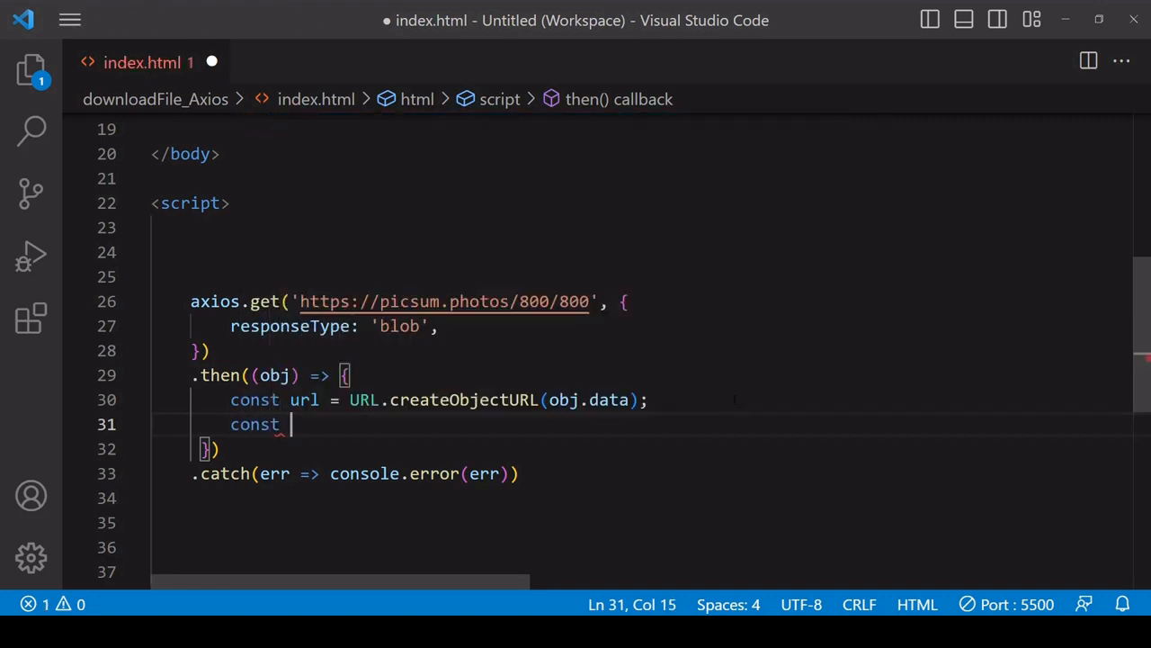
{"action": "type", "text": "a = document"}
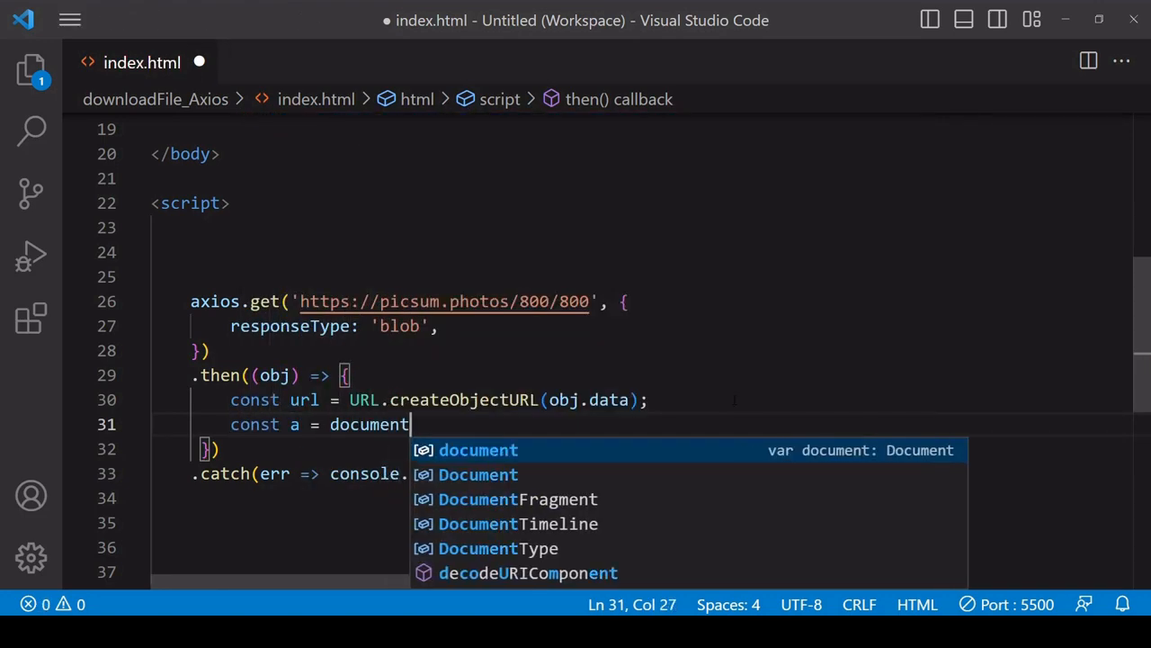
{"action": "type", "text": ".createElement('"}
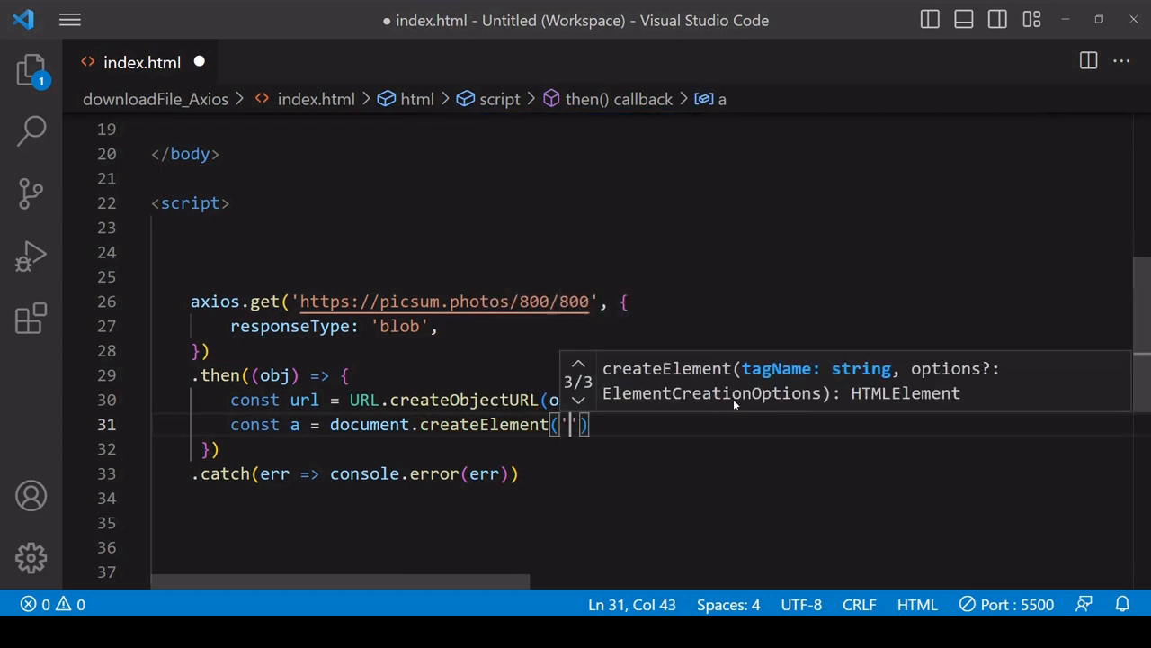
{"action": "type", "text": "a.href ="}
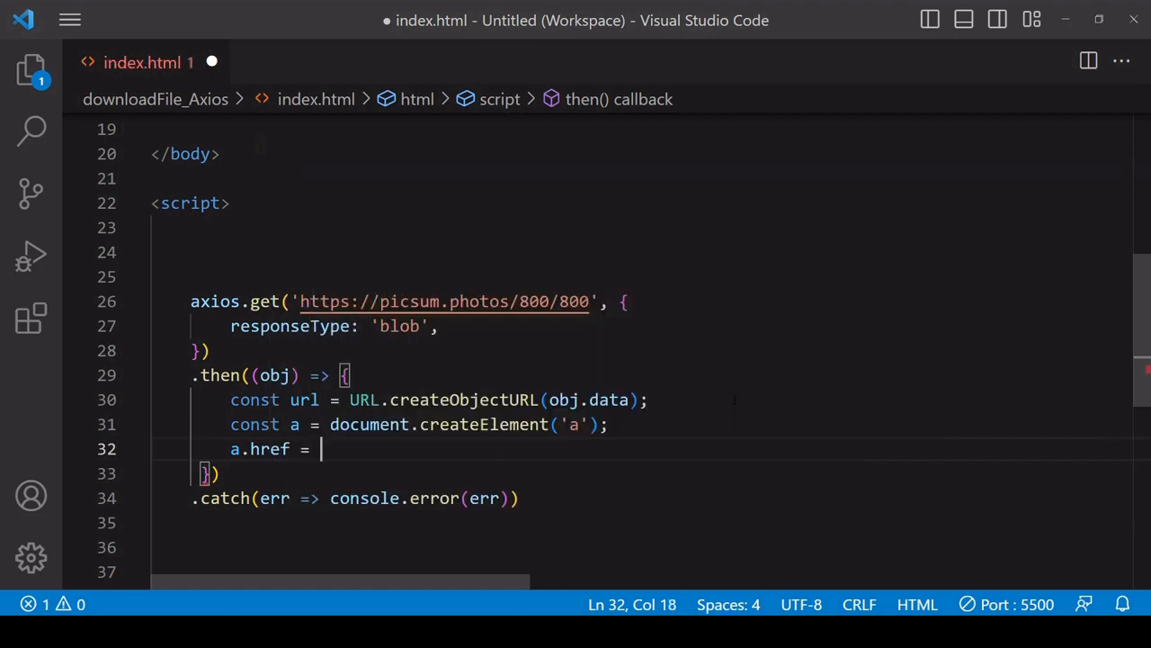
{"action": "type", "text": "url;"}
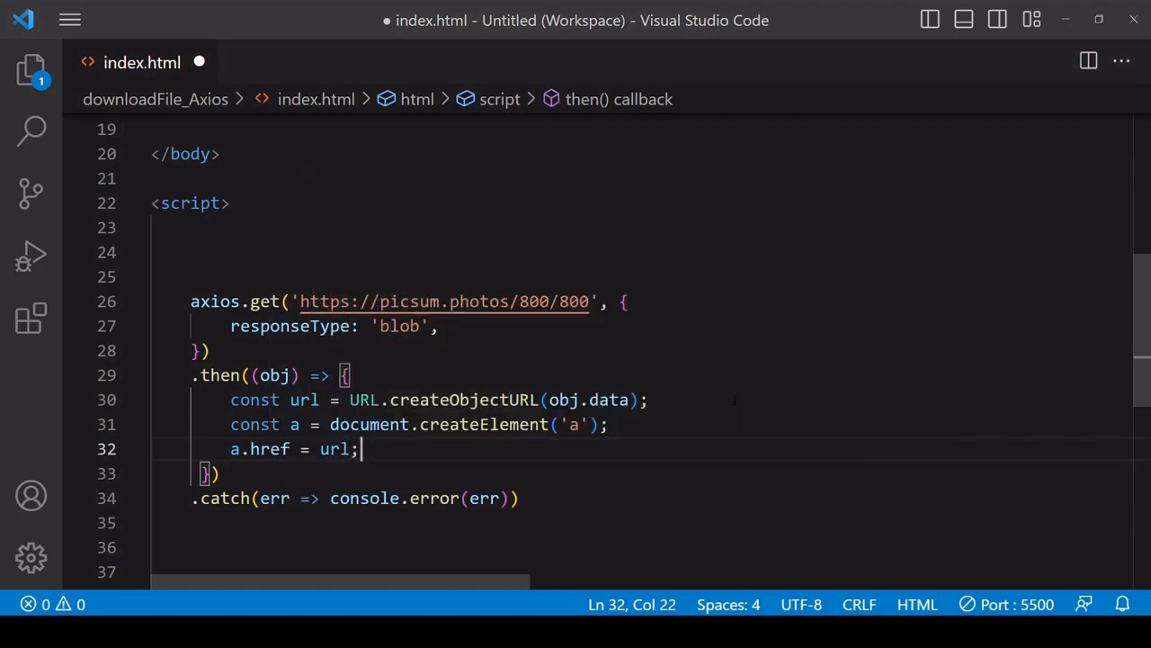
Set a.download = 'random-image.jpg' as the link's download file name.
{"action": "type", "text": "a.download ="}
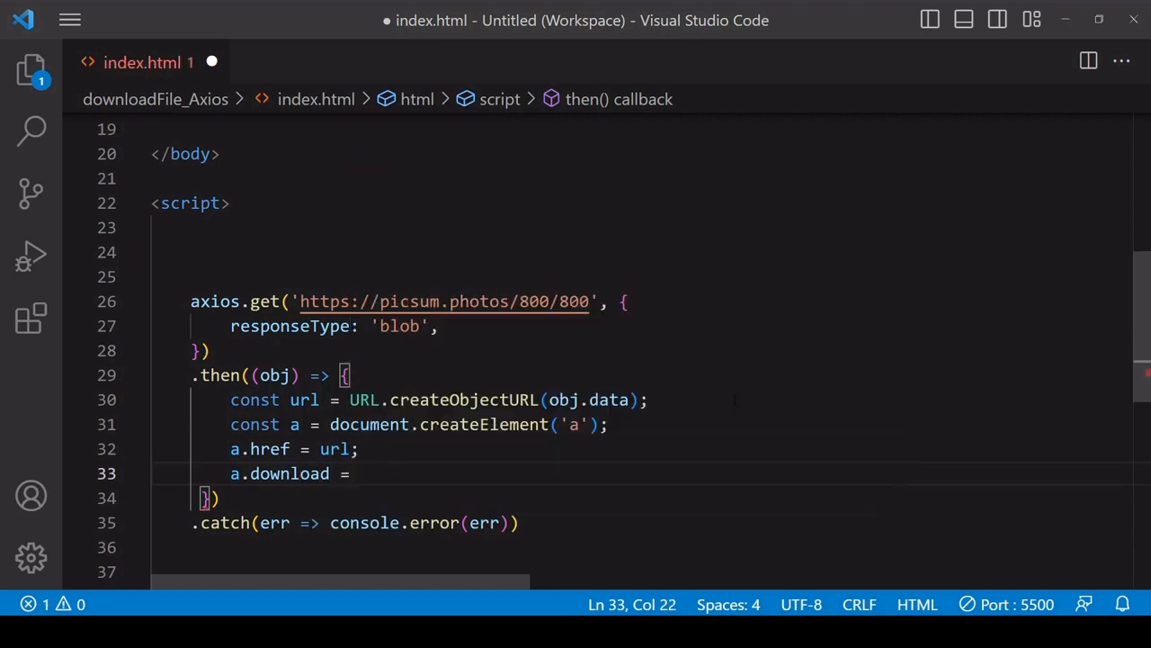
{"action": "type", "text": "''"}
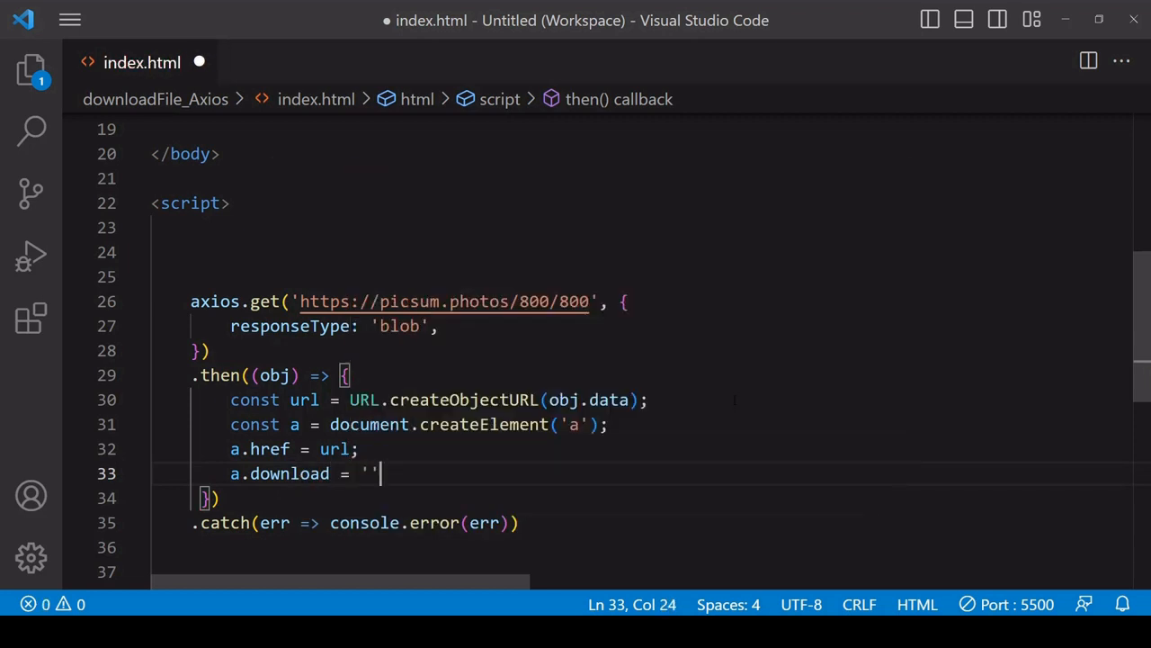
{"action": "type", "text": ";"}
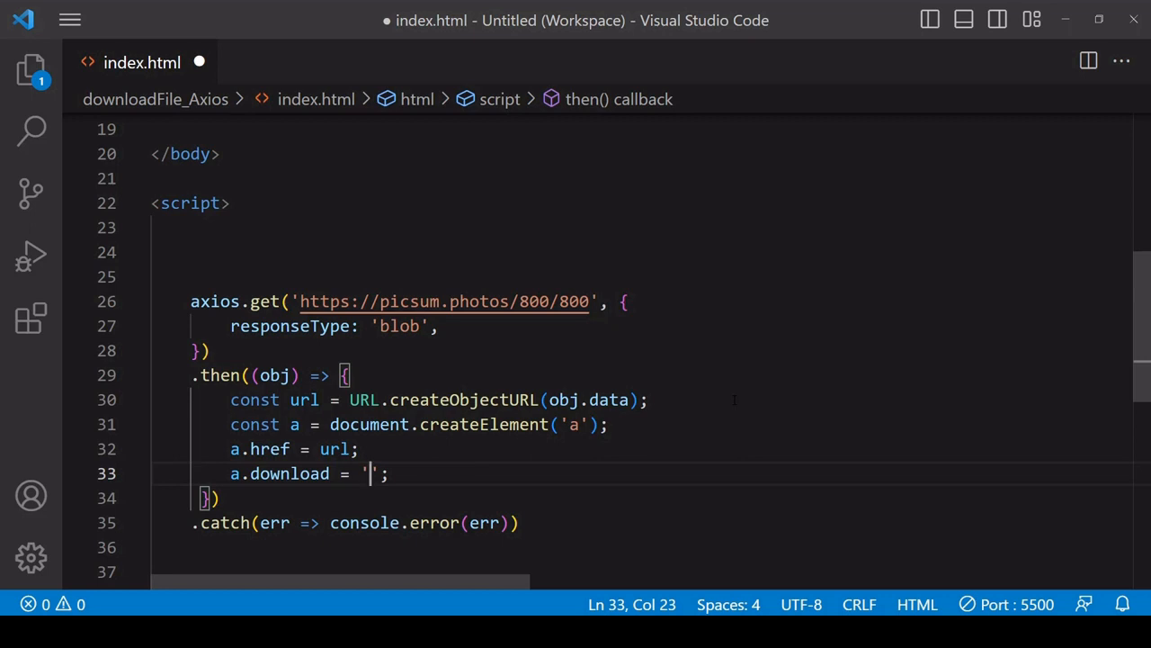
{"action": "type", "text": "rando"}
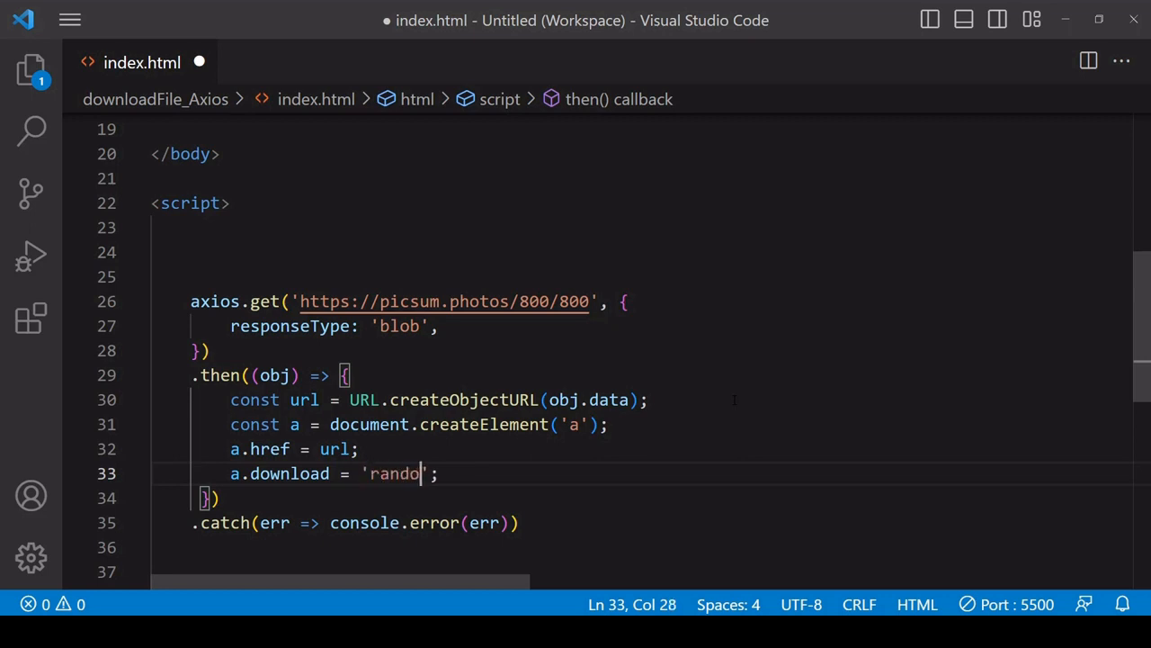
{"action": "type", "text": "m-image."}
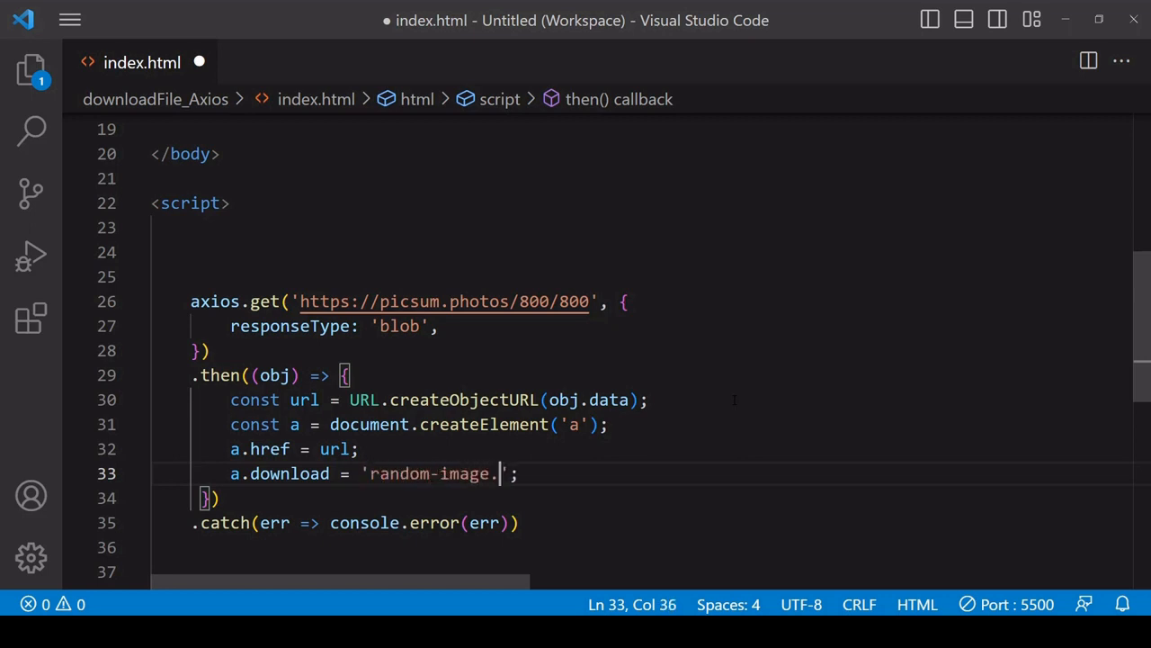
{"action": "type", "text": "jpg"}
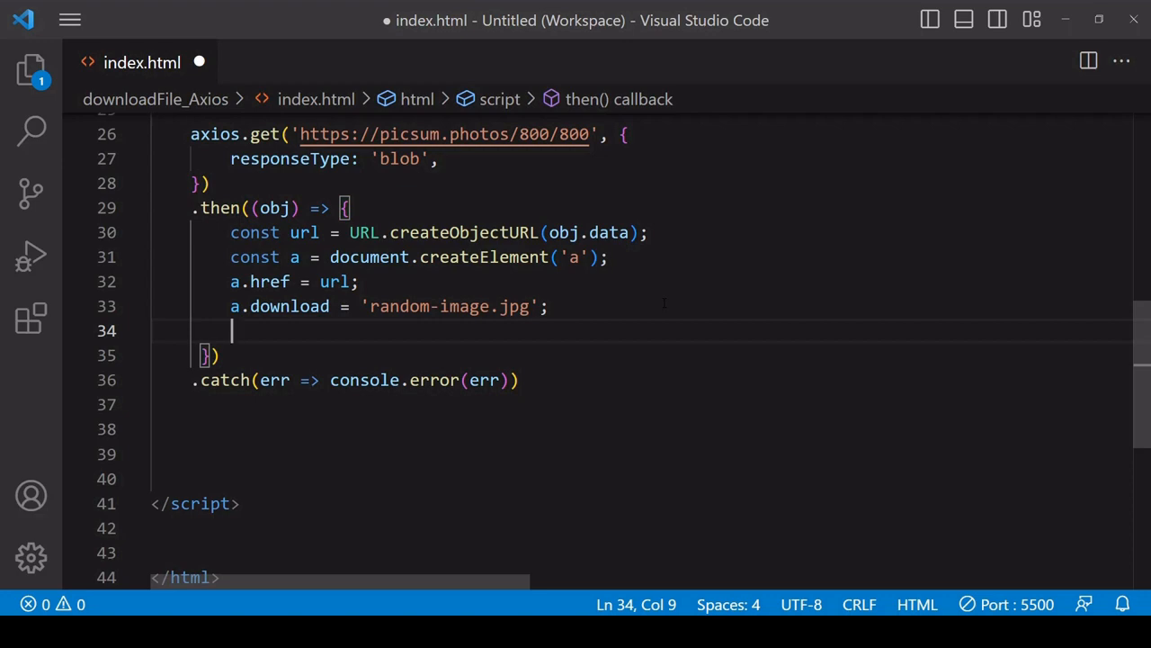
Add a.style.display = 'none'; document.body.appendChild(a); a.click(); to the callback.
{"action": "type", "text": "a.style.display = '"}
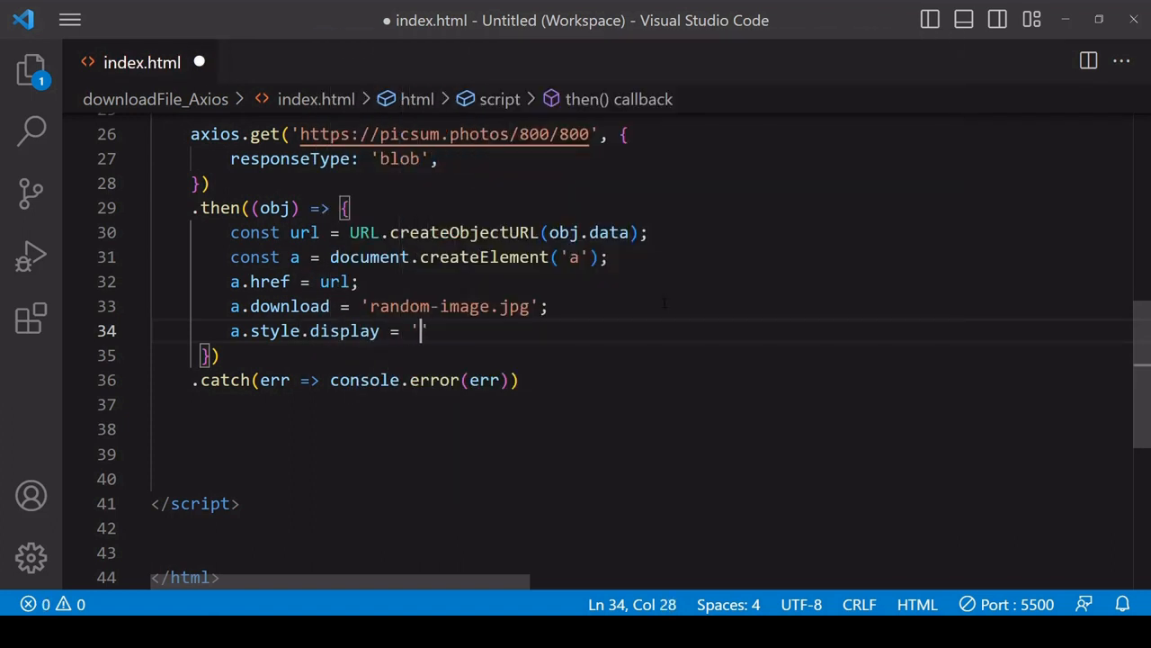
{"action": "type", "text": "none';"}
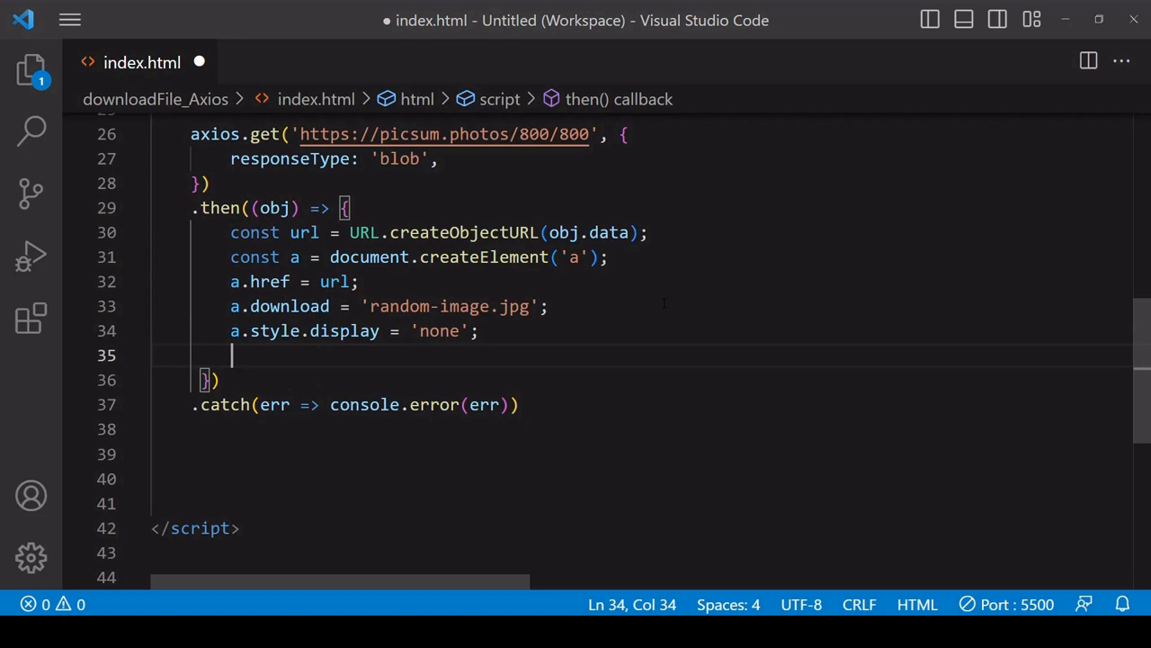
{"action": "type", "text": "document.body.appendChild(a"}
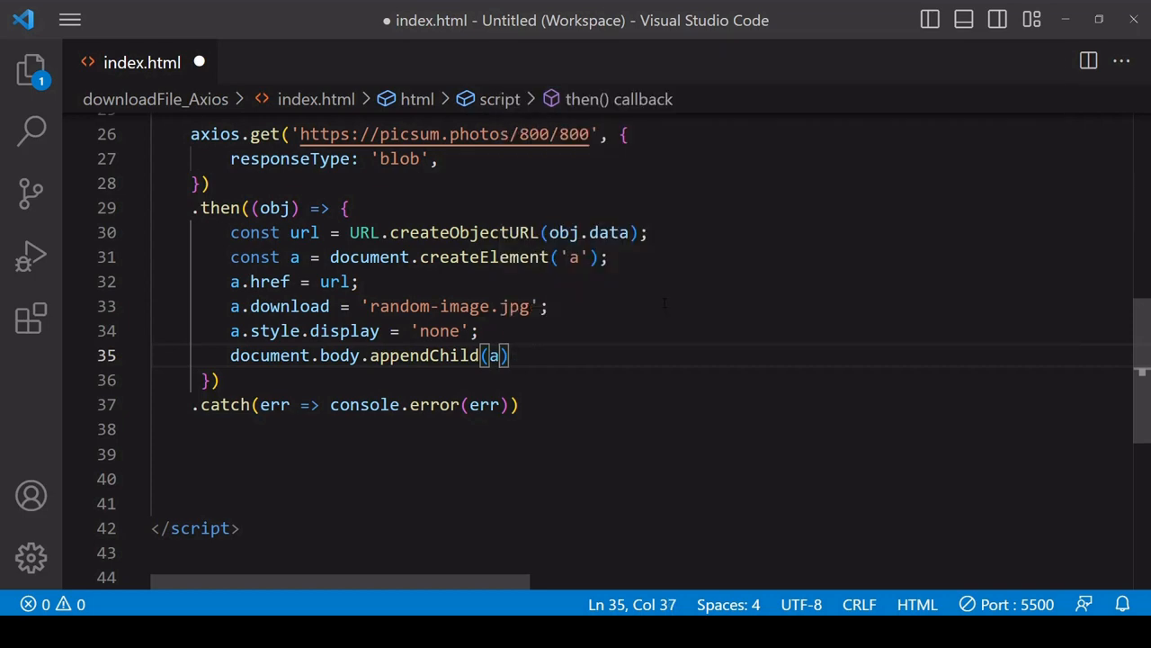
{"action": "type", "text": "a.click("}
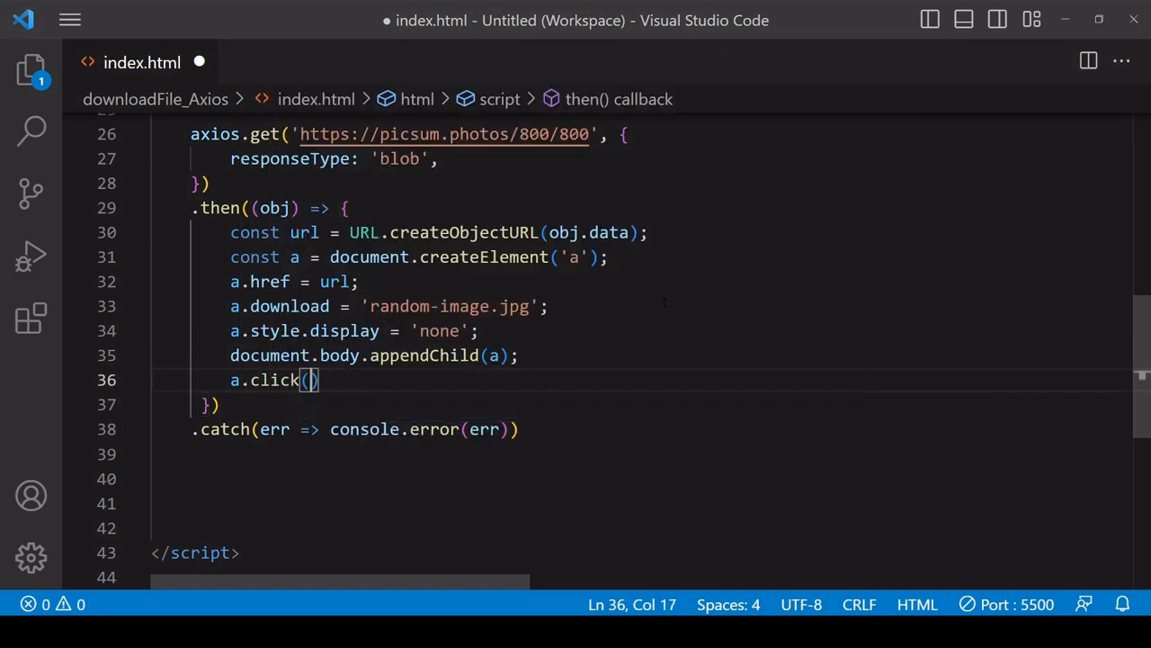
{"action": "type", "text": ";"}
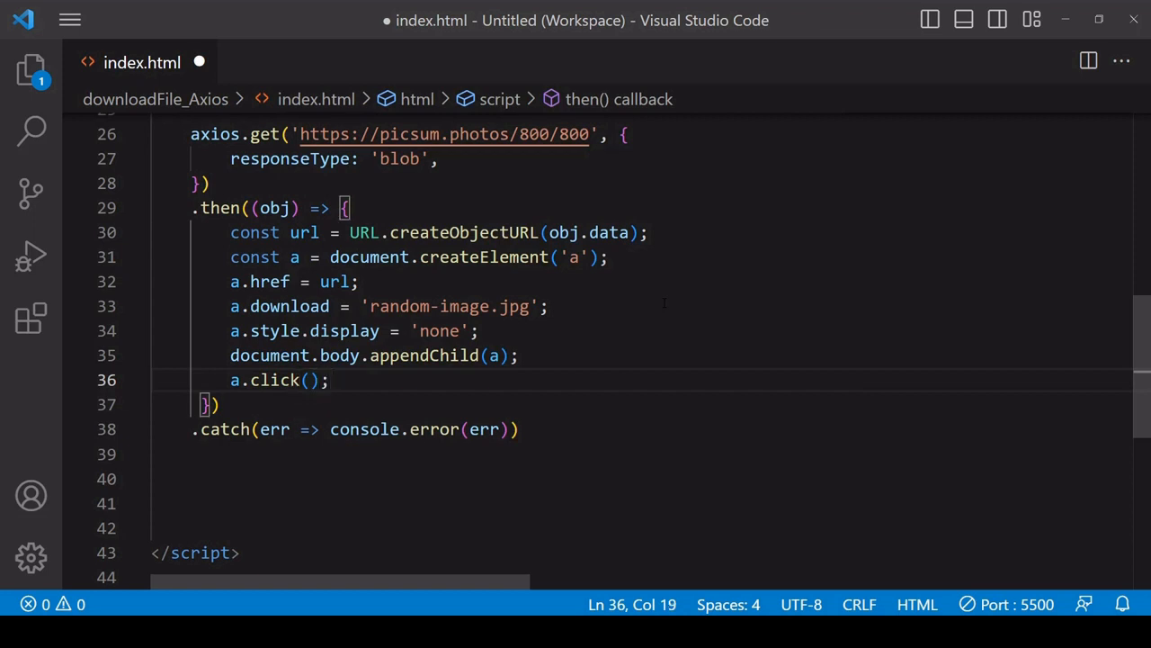
{"action": "key", "text": "Enter"}
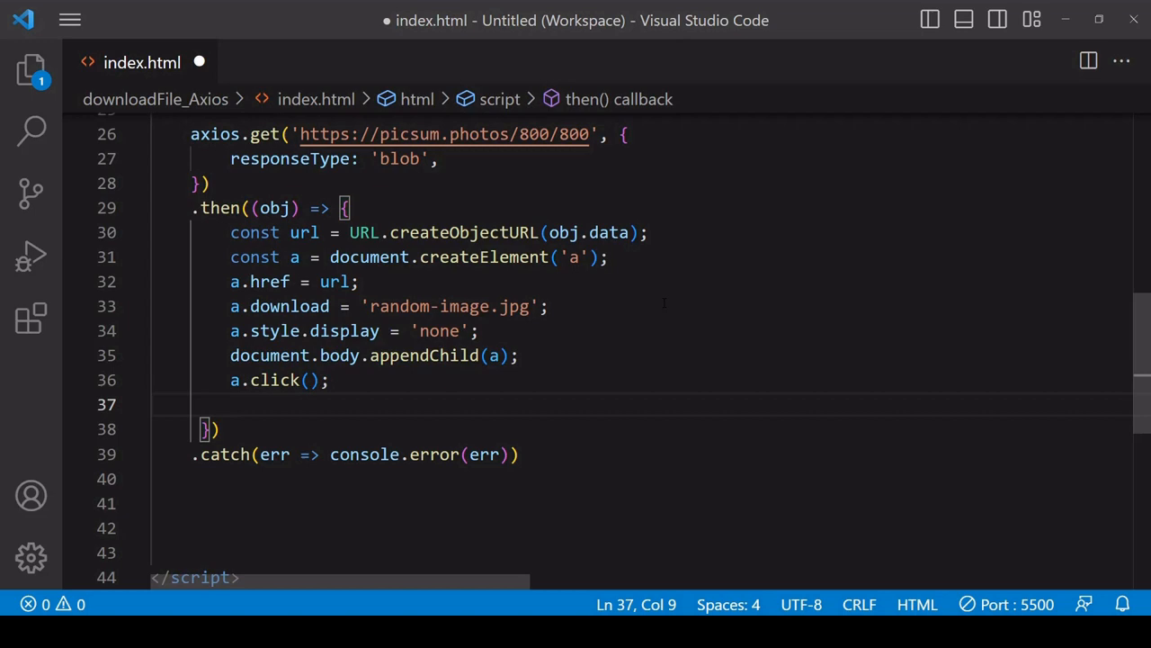
Add a.remove(); and URL.revokeObjectURL(url); after the click.
{"action": "type", "text": "a.remove();"}
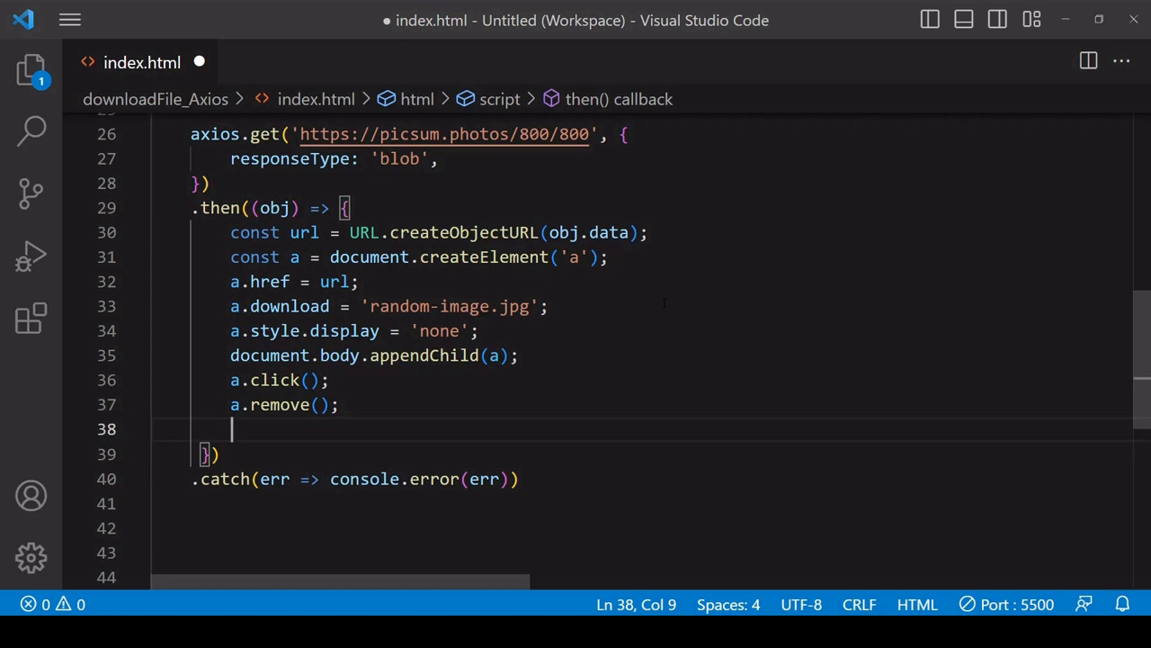
{"action": "type", "text": "URL.revokeObjectURL"}
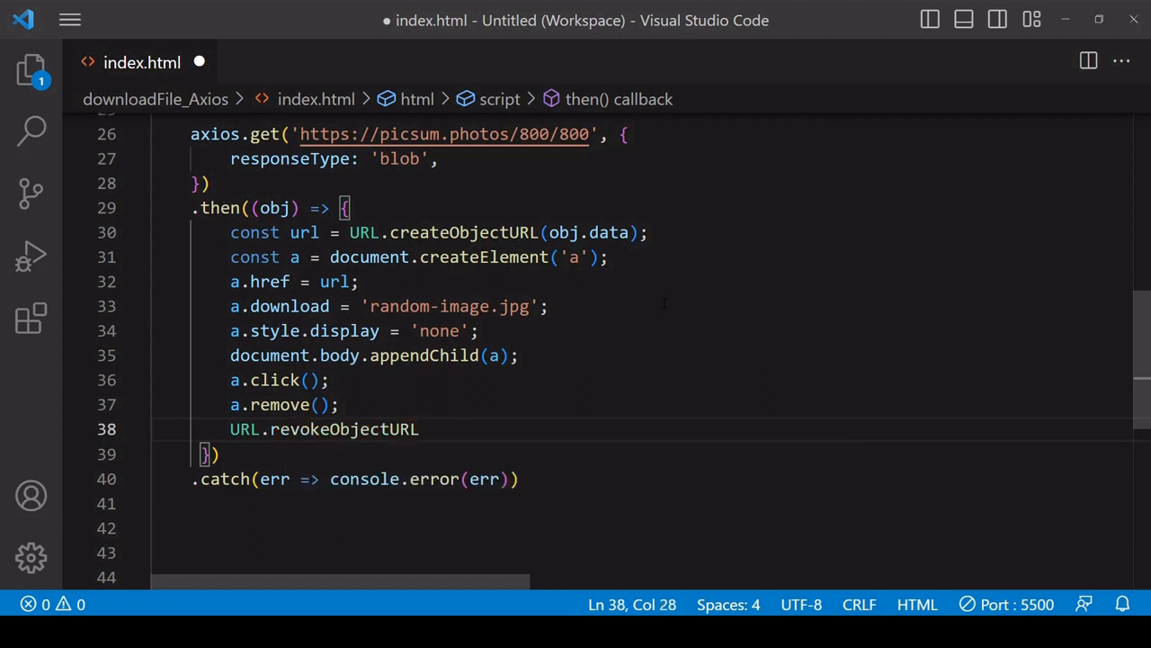
{"action": "type", "text": "();"}
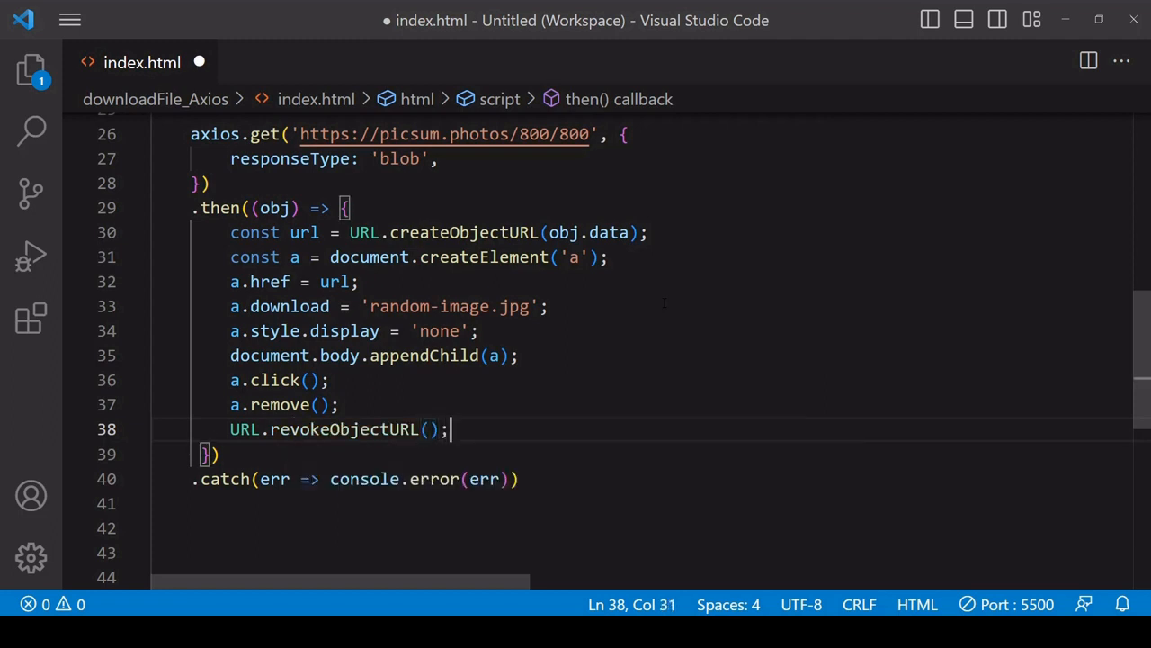
{"action": "double_click", "coordinate": [306, 232]}
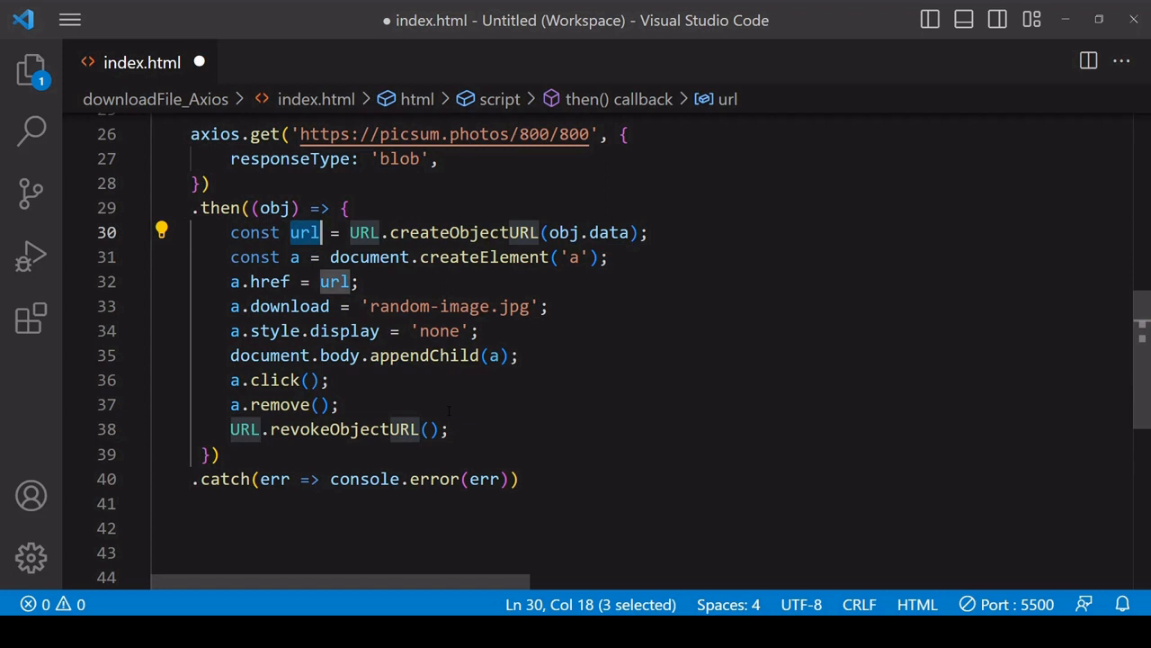
{"action": "type", "text": "url"}
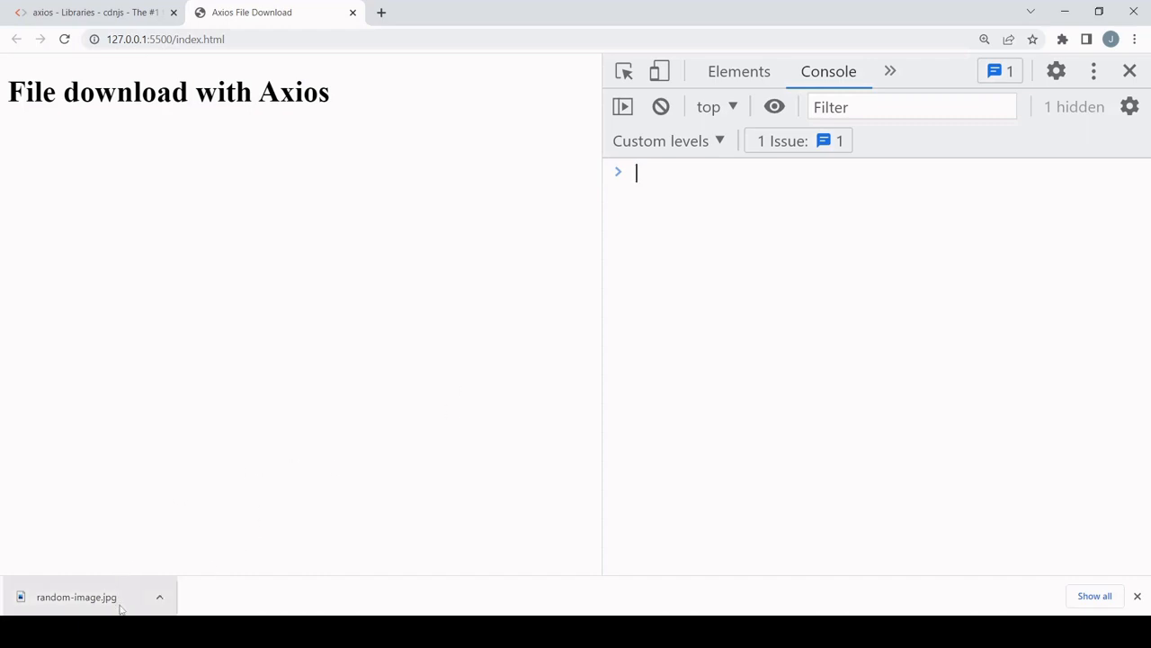
{"action": "mouse_move", "coordinate": [338, 403]}
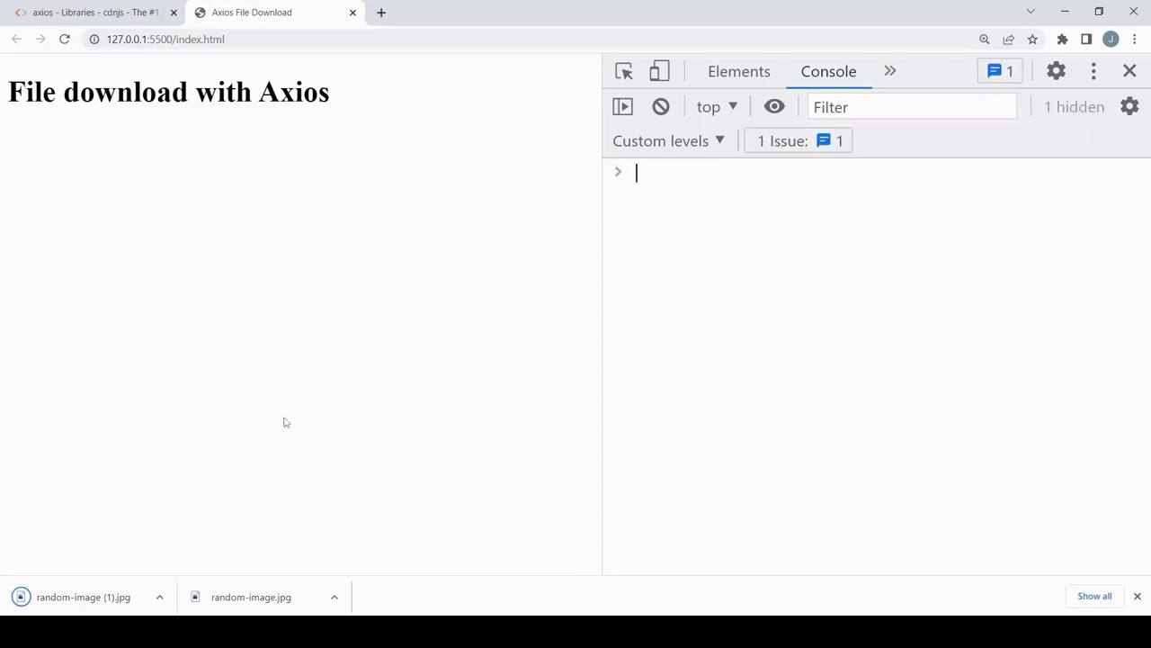
Open the downloaded random-image (1).jpg railway photo from the download bar.
{"action": "left_click", "coordinate": [251, 598]}
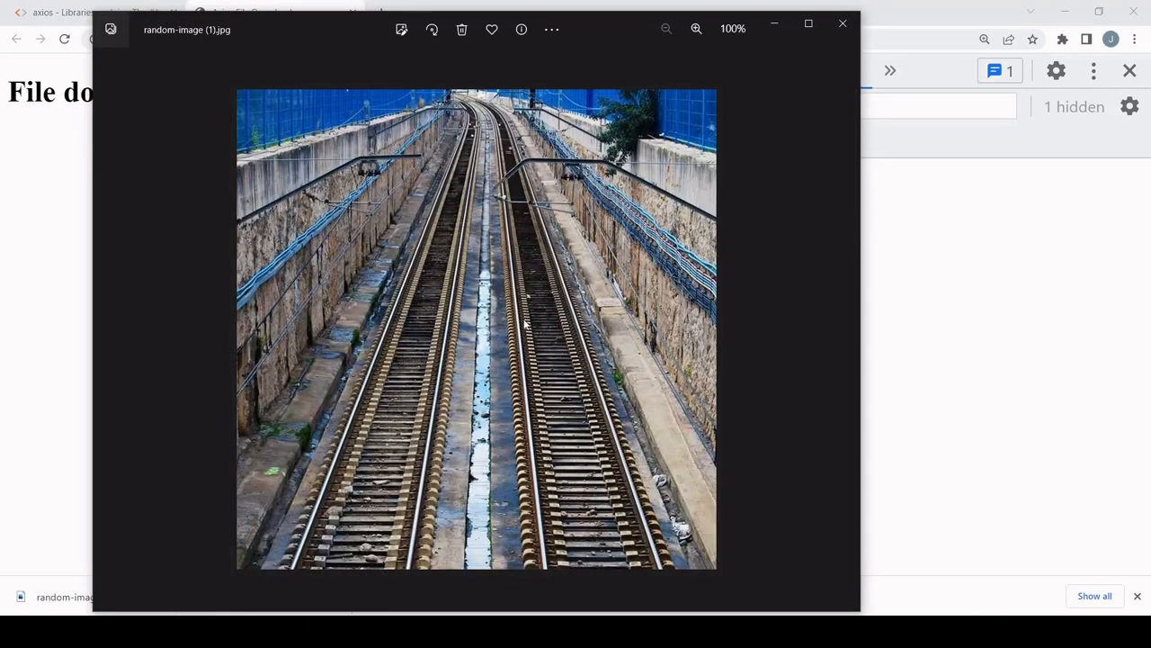
{"action": "mouse_move", "coordinate": [644, 399]}
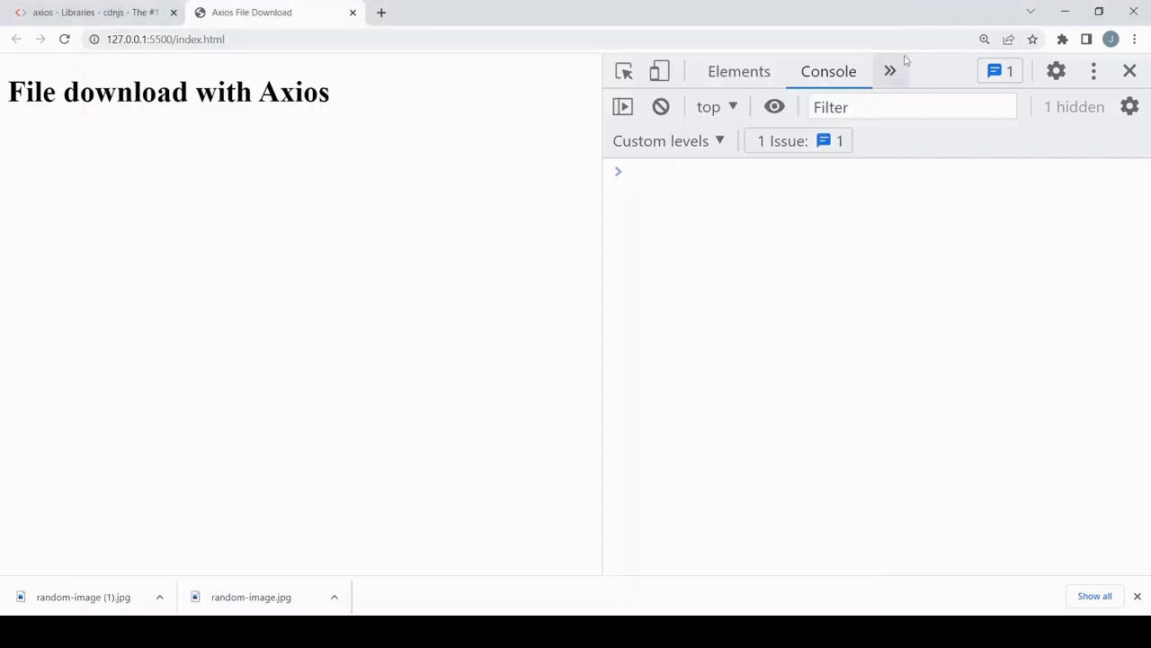
In DevTools Network panel, set throttling to the Fast 3G preset.
{"action": "left_click", "coordinate": [889, 72]}
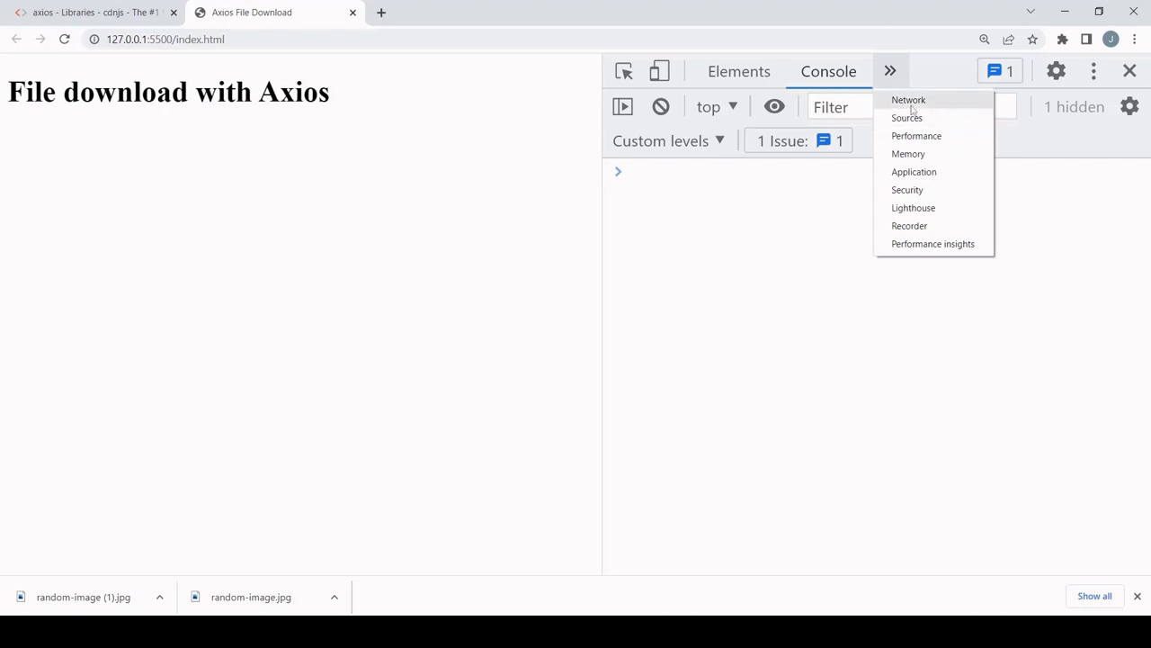
{"action": "left_click", "coordinate": [909, 101]}
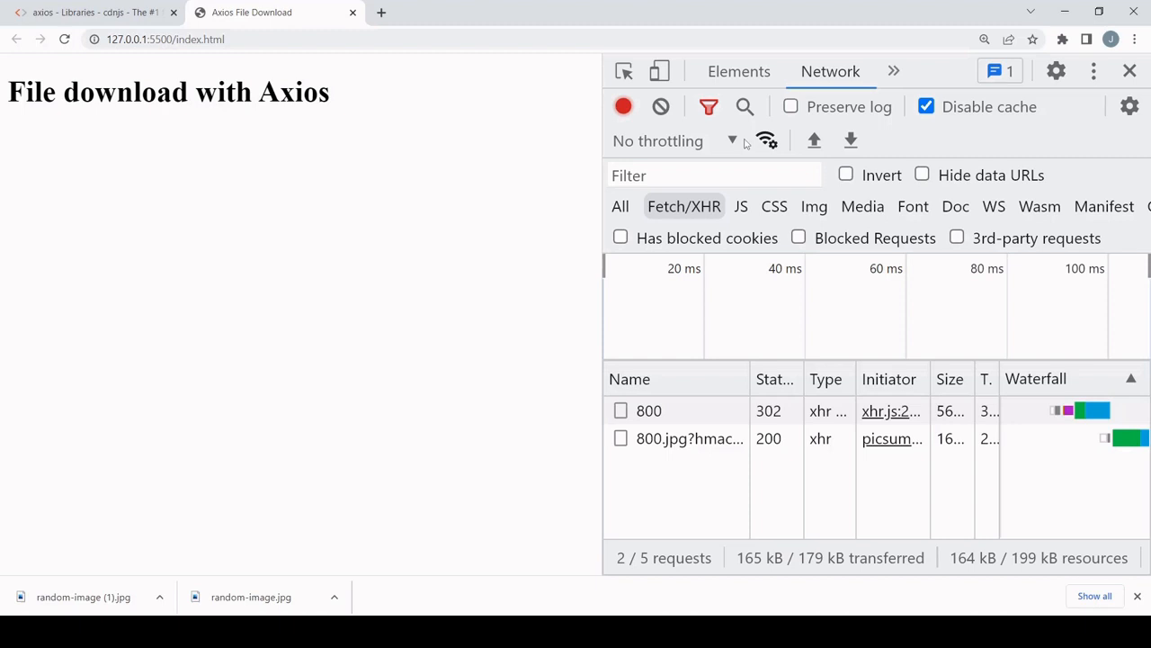
{"action": "left_click", "coordinate": [673, 141]}
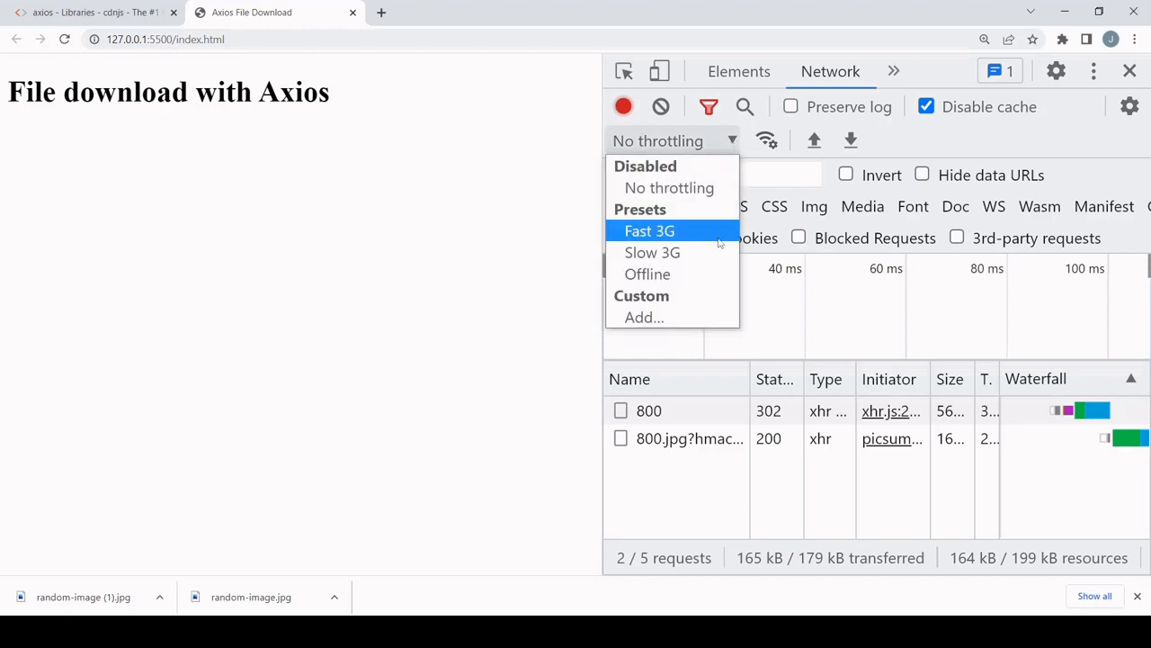
{"action": "left_click", "coordinate": [651, 252]}
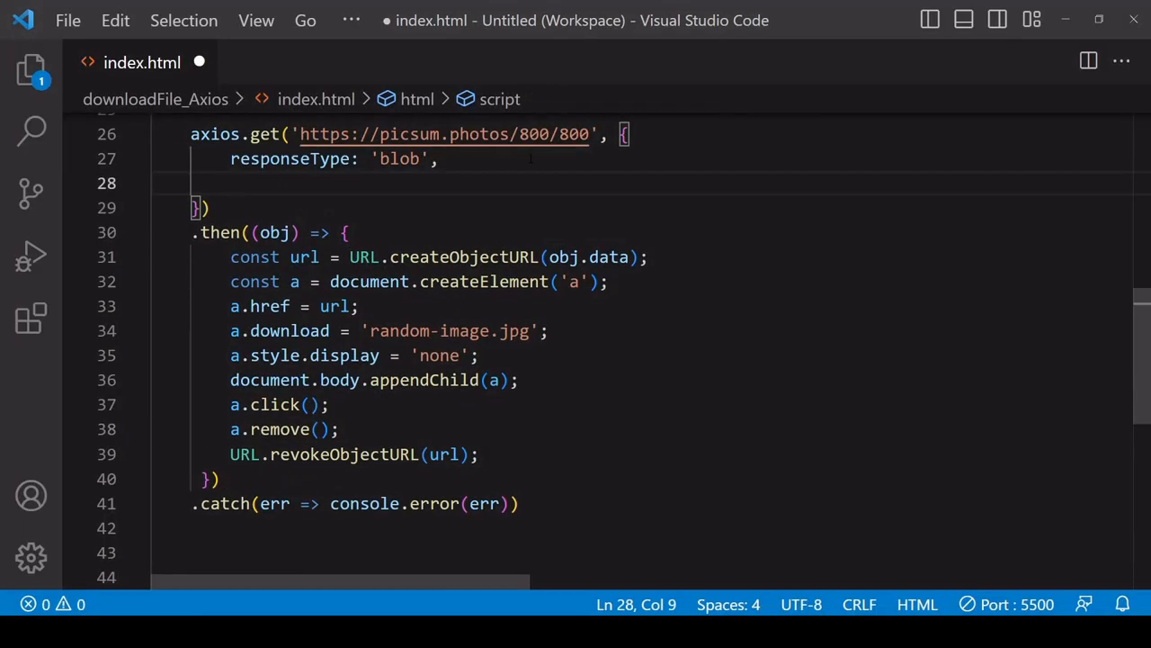
Write onDownloadProgress: function(progressEvent) { console.log(progressEvent); } under responseType: 'blob'.
{"action": "type", "text": "onDown"}
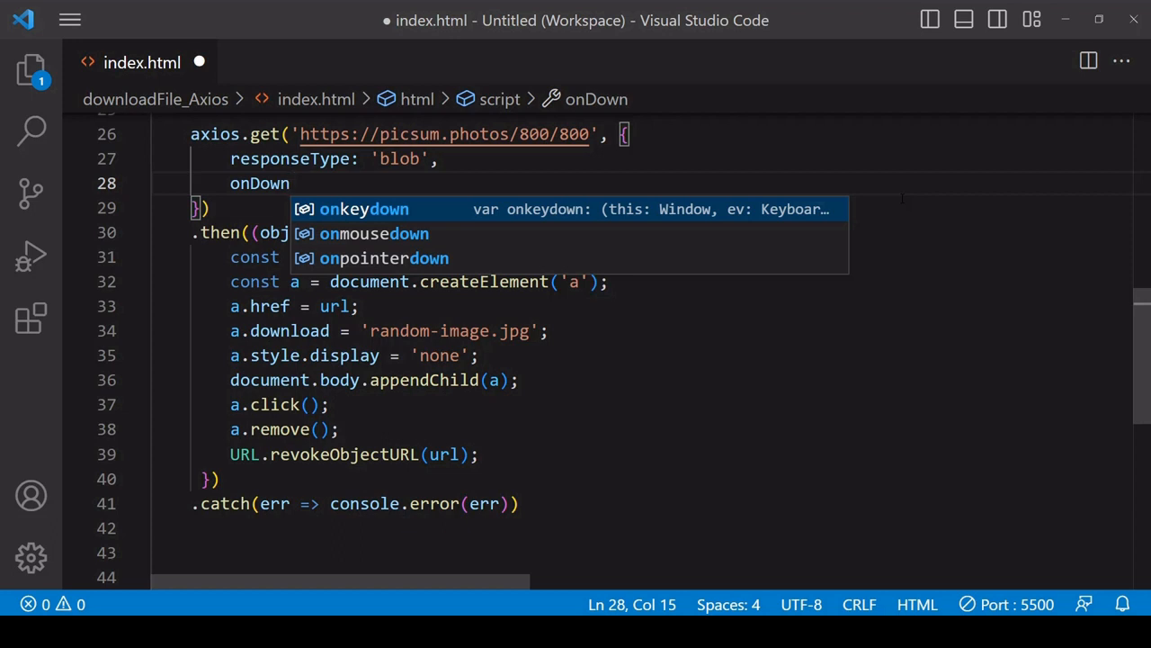
{"action": "type", "text": "loadProgr"}
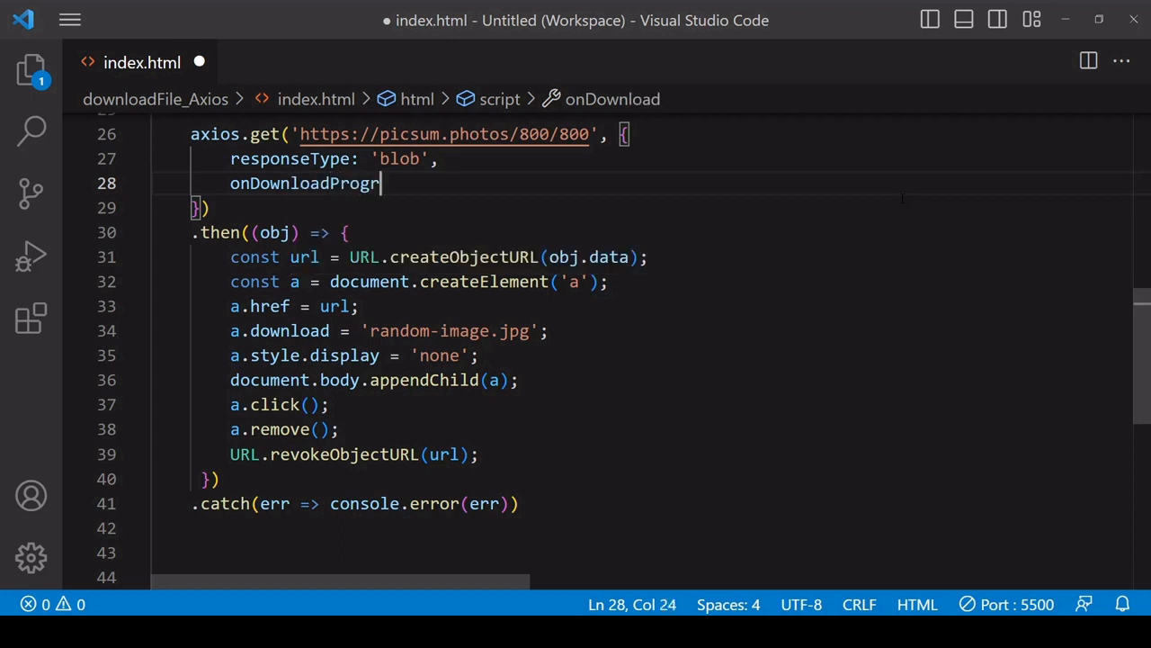
{"action": "type", "text": "ess:"}
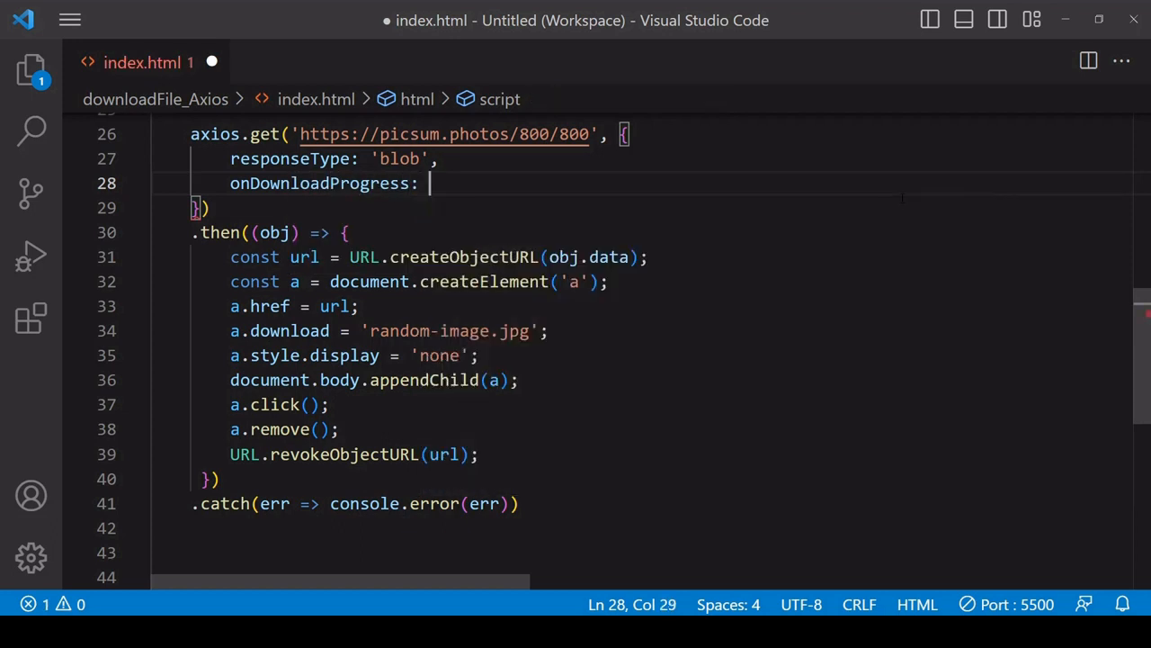
{"action": "type", "text": "function("}
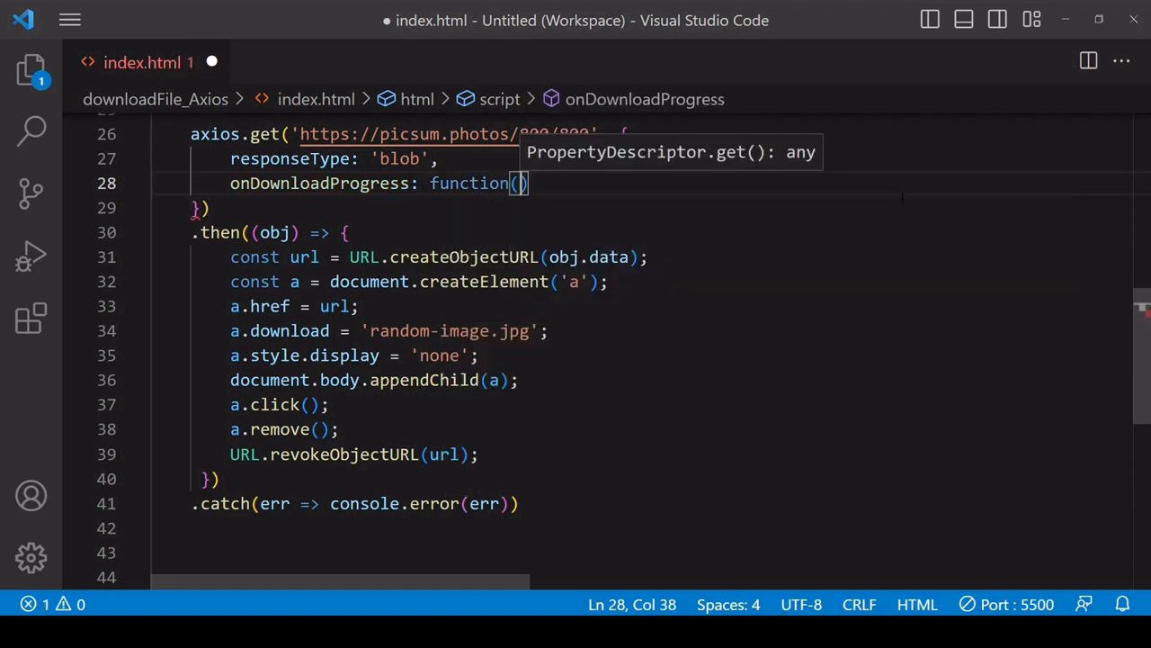
{"action": "type", "text": "{"}
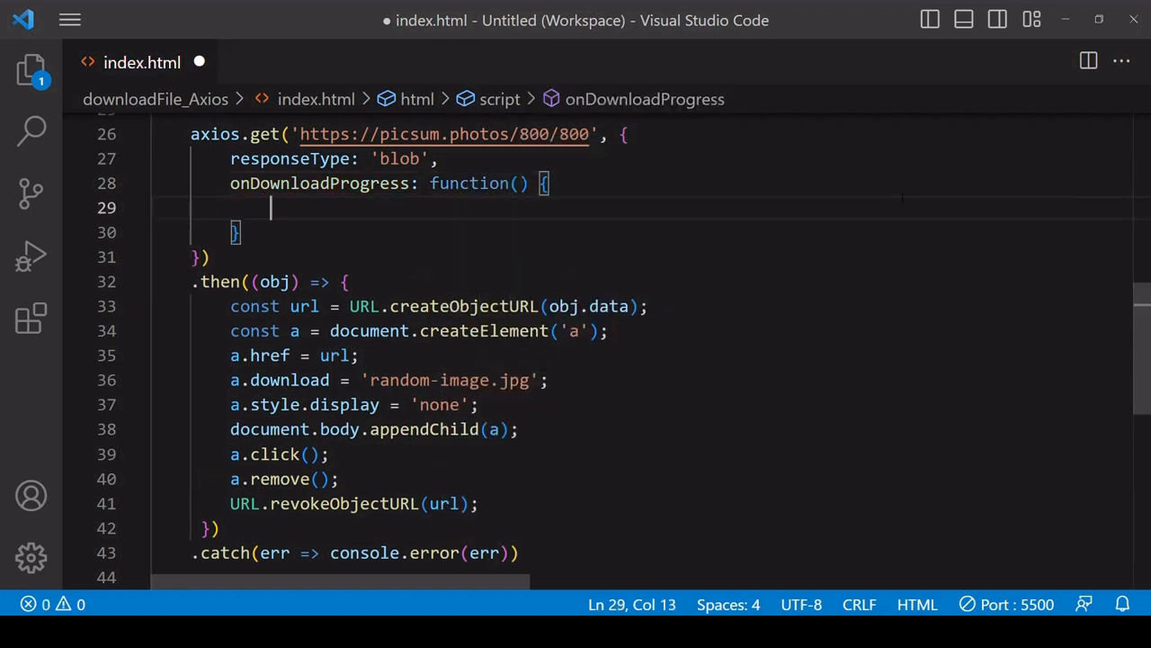
{"action": "type", "text": "pro"}
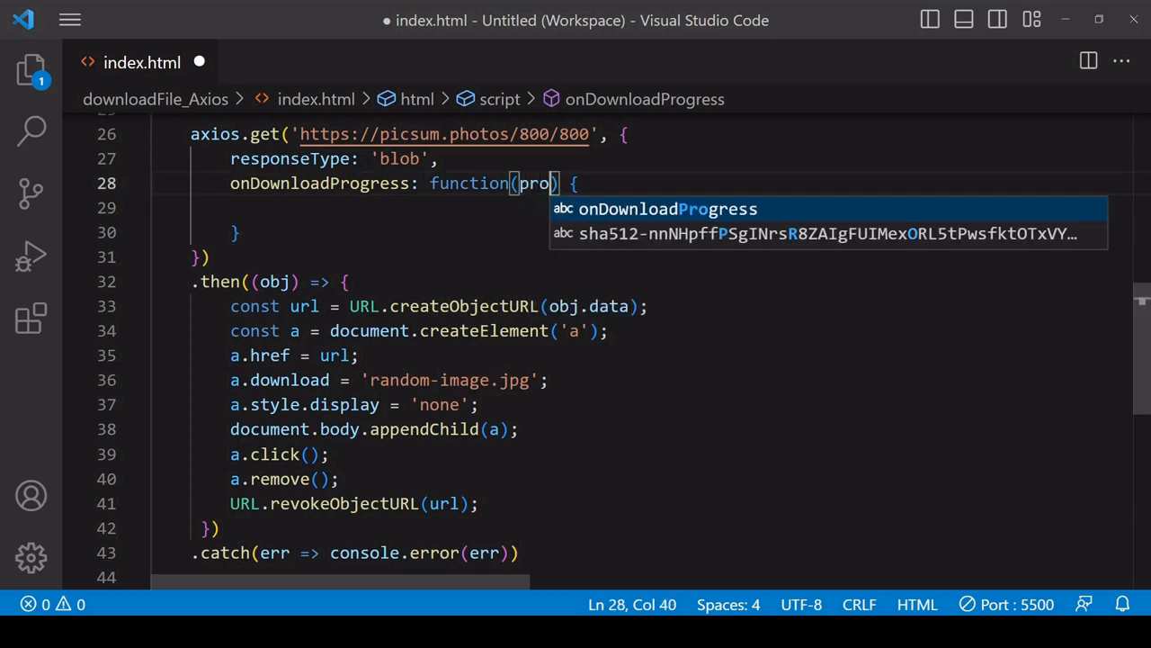
{"action": "type", "text": "gressEvent"}
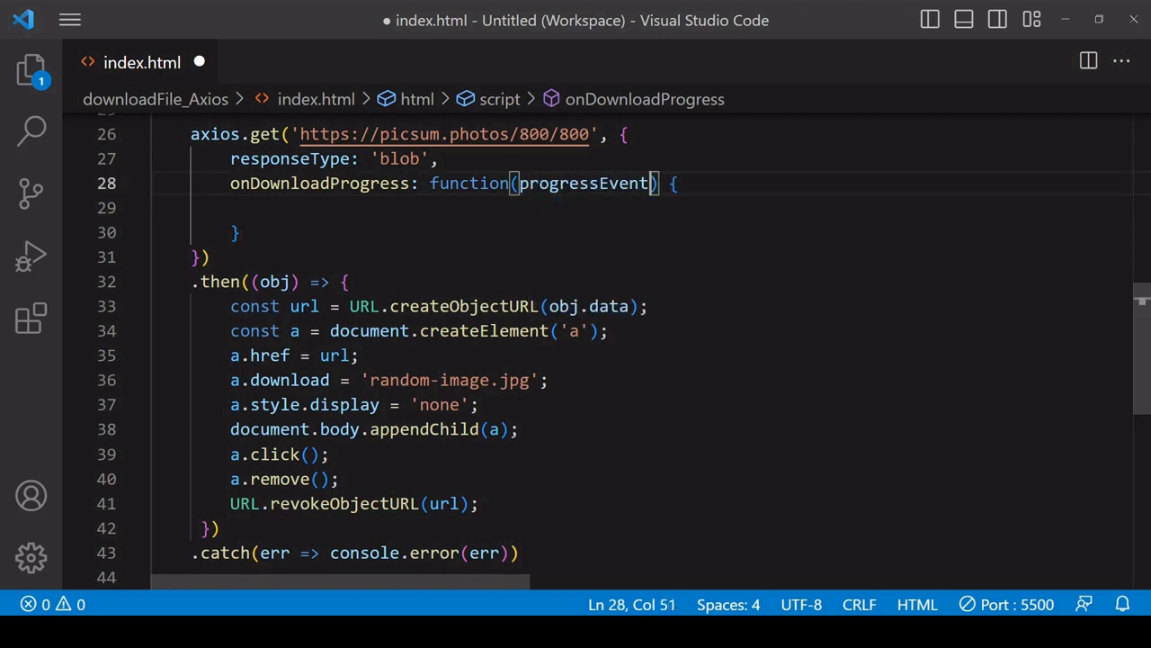
{"action": "type", "text": "conso"}
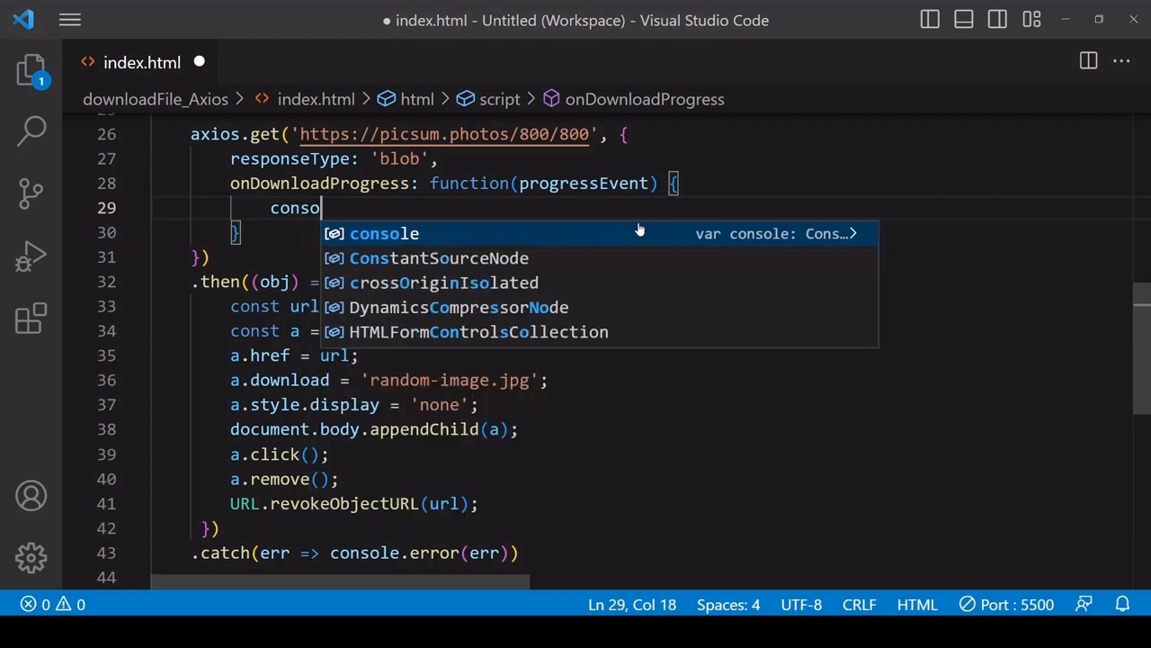
{"action": "type", "text": ".log(por"}
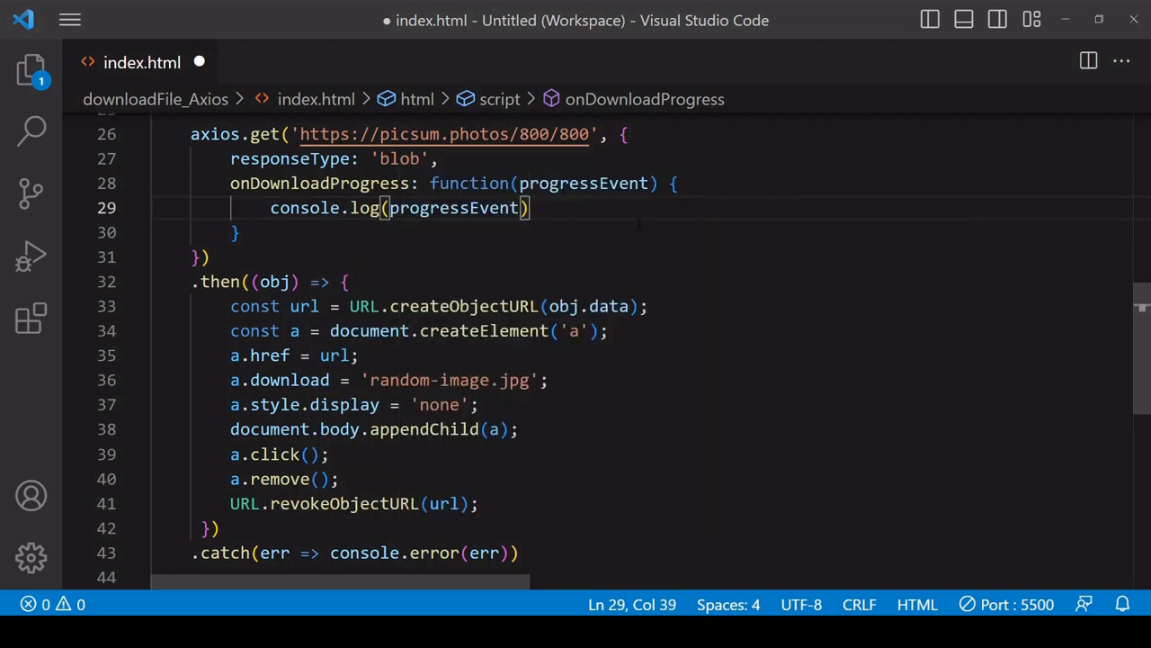
{"action": "type", "text": ";"}
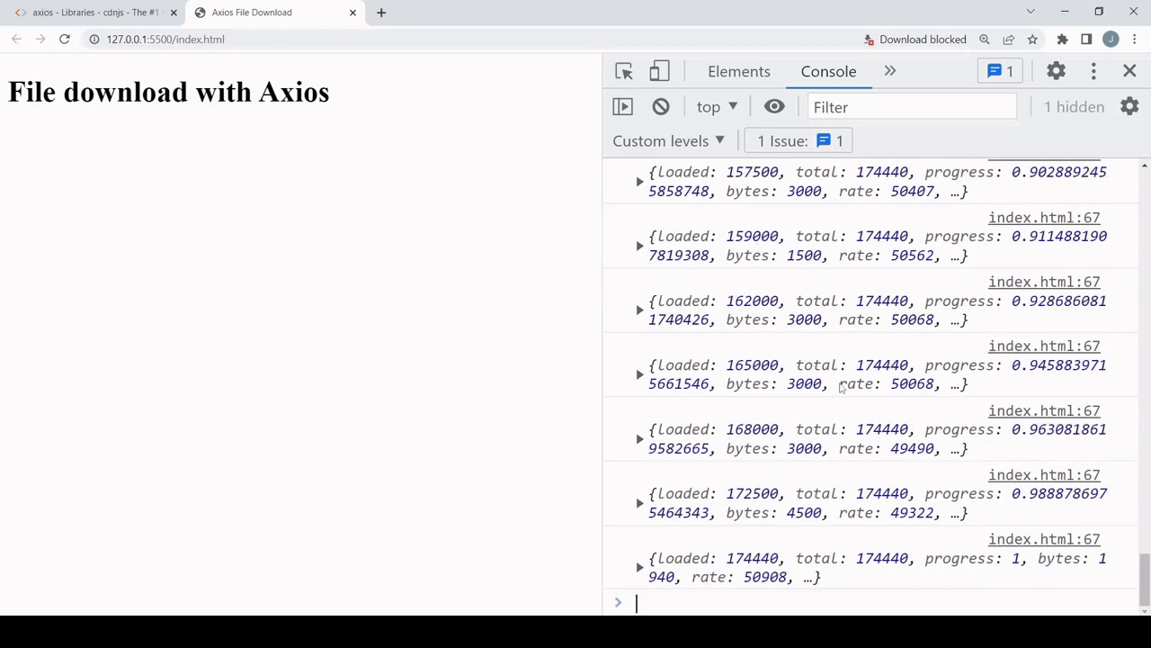
Expand the progress event with loaded 165000 and total 174440, selecting the loaded property.
{"action": "left_click", "coordinate": [638, 372]}
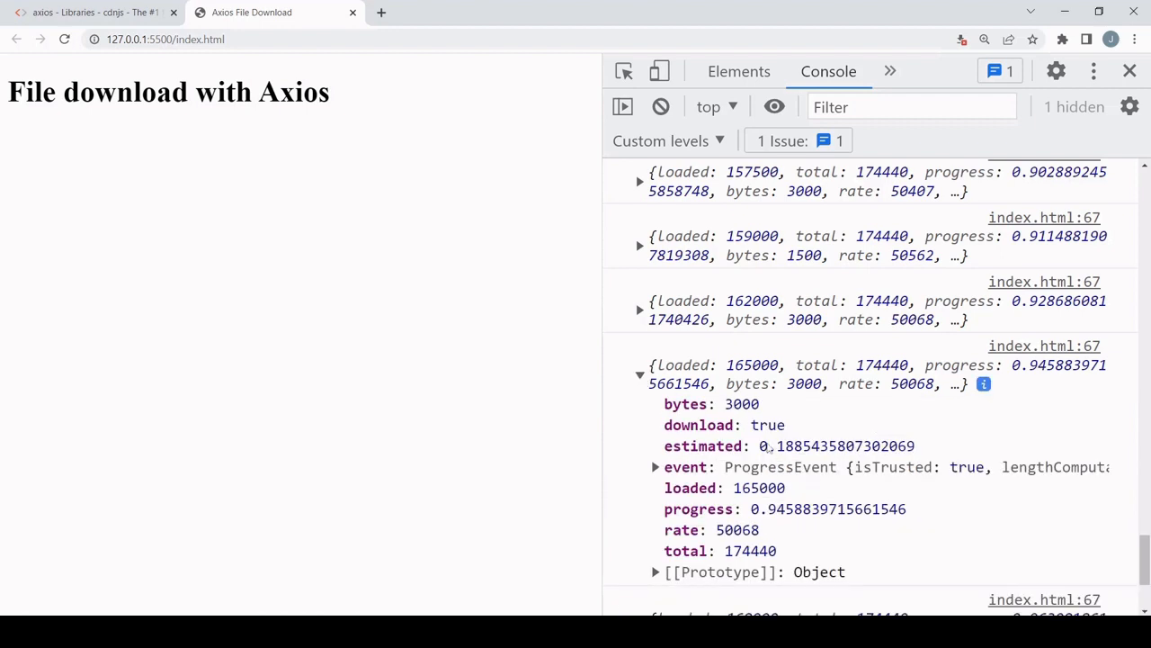
{"action": "scroll", "scroll_direction": "down", "scroll_amount": 3}
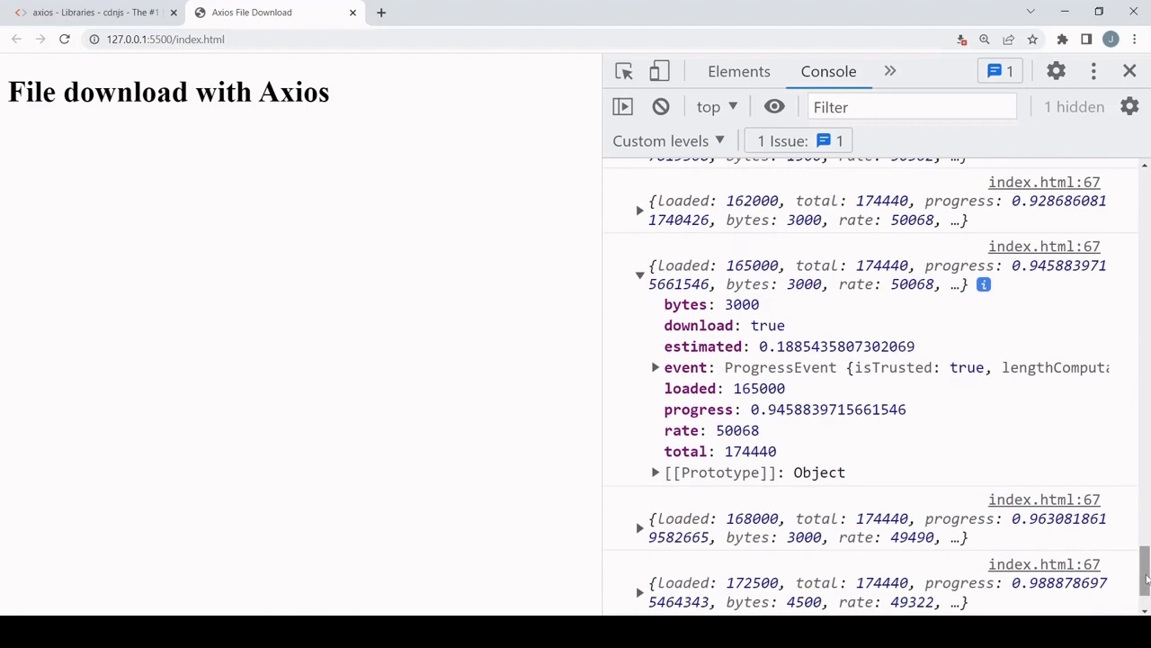
{"action": "mouse_move", "coordinate": [891, 447]}
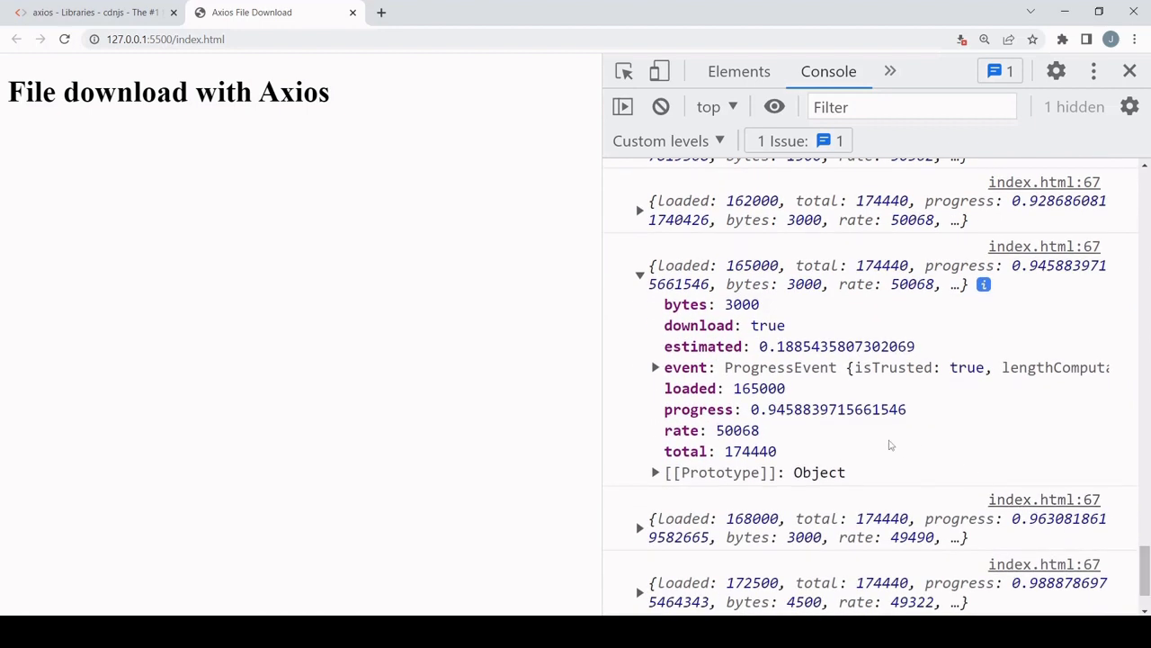
{"action": "mouse_move", "coordinate": [932, 421]}
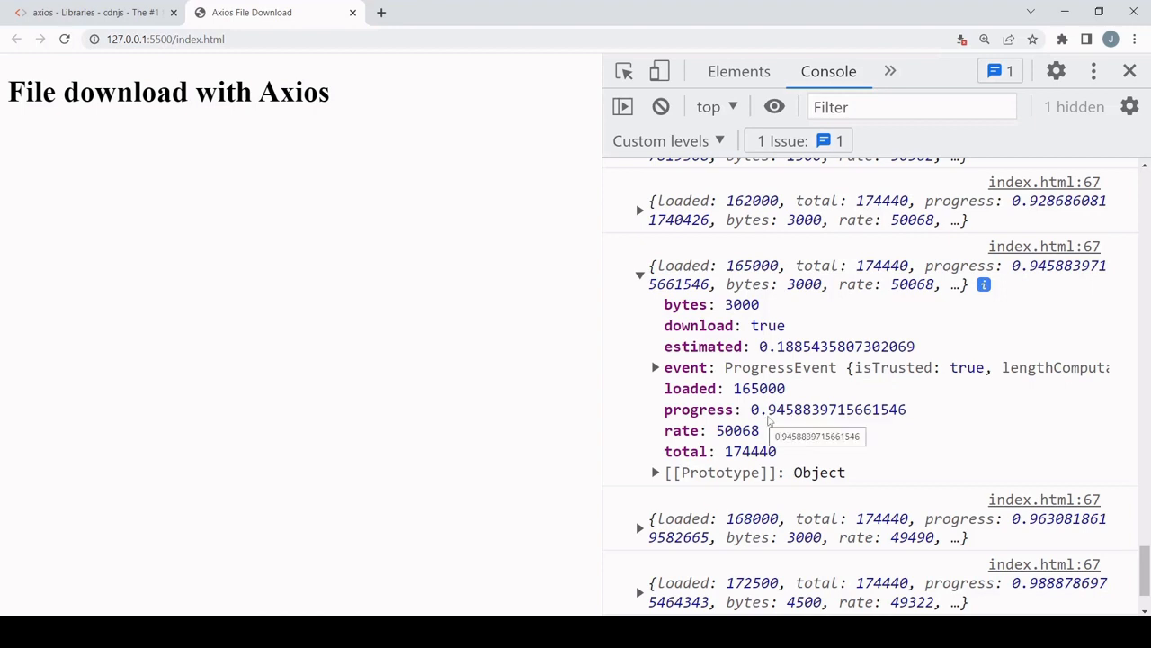
{"action": "mouse_move", "coordinate": [792, 432]}
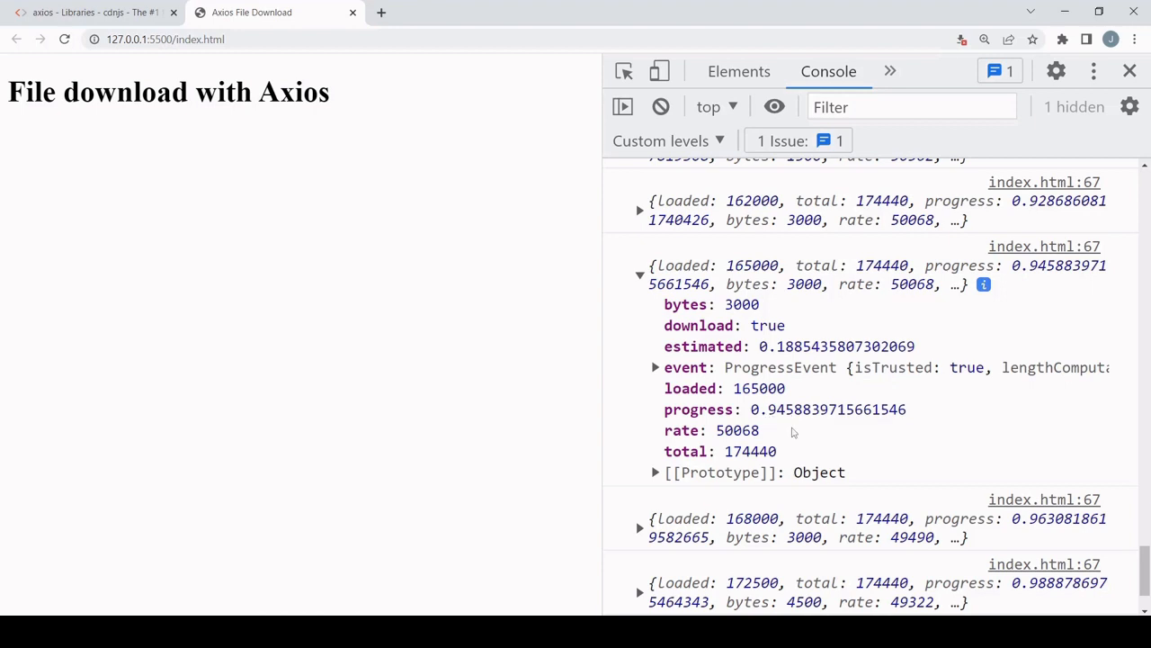
{"action": "mouse_move", "coordinate": [799, 392]}
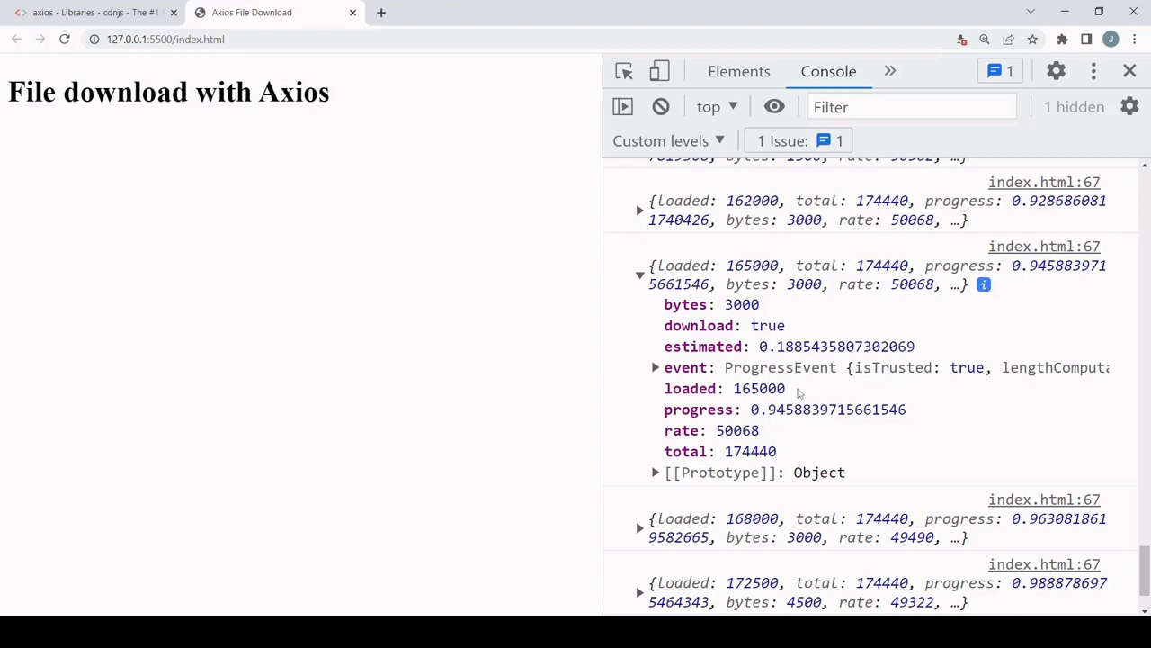
{"action": "double_click", "coordinate": [759, 388]}
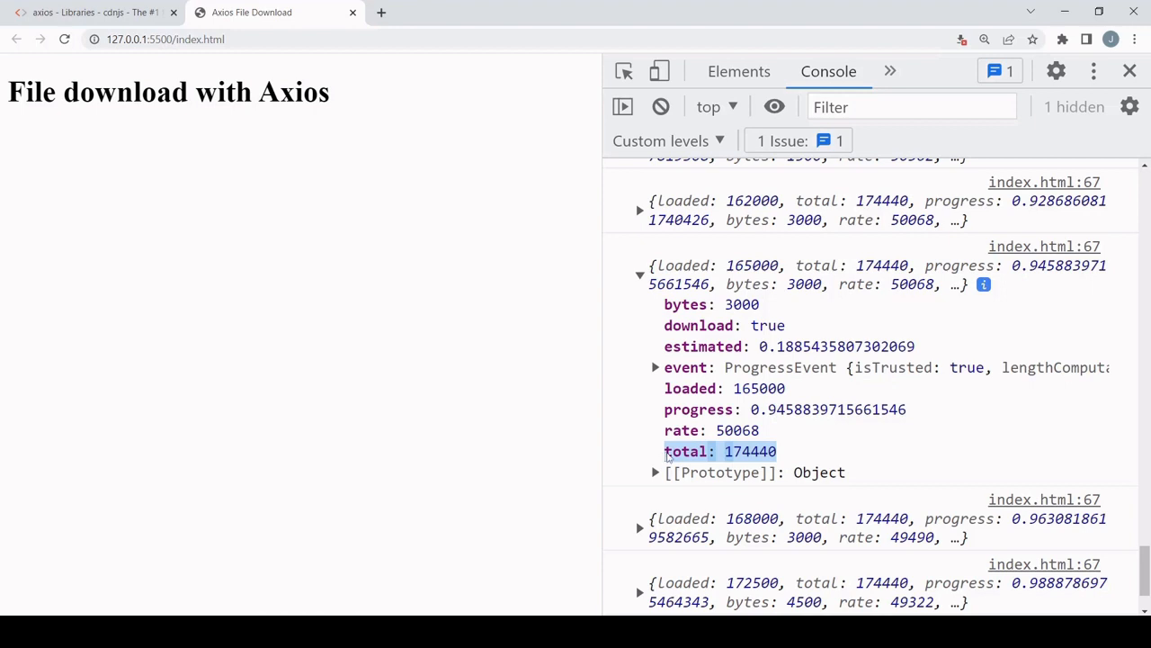
{"action": "mouse_move", "coordinate": [896, 453]}
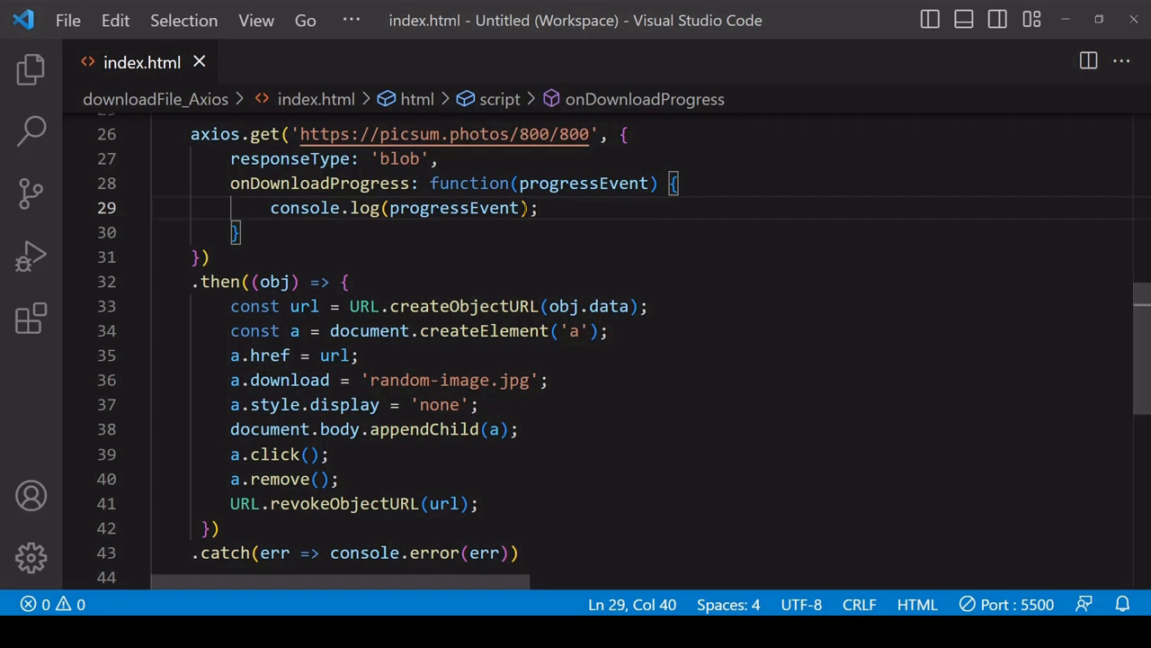
Change the log to (progressEvent.loaded / progressEvent.total) * 100.
{"action": "type", "text": ".load"}
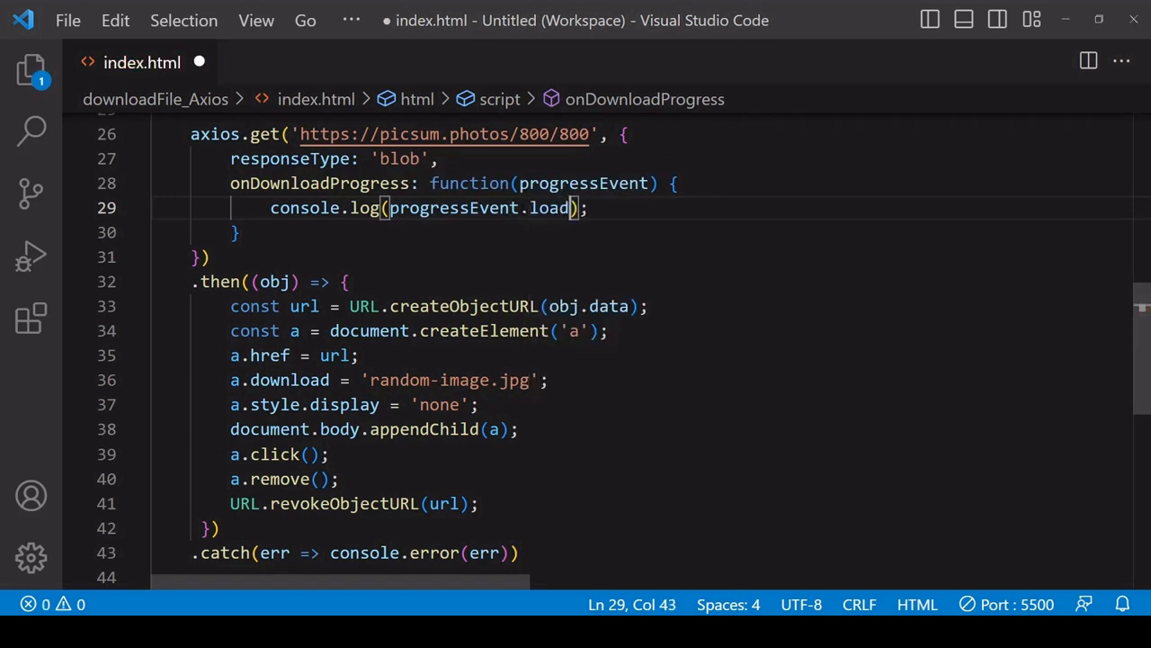
{"action": "type", "text": "ed /"}
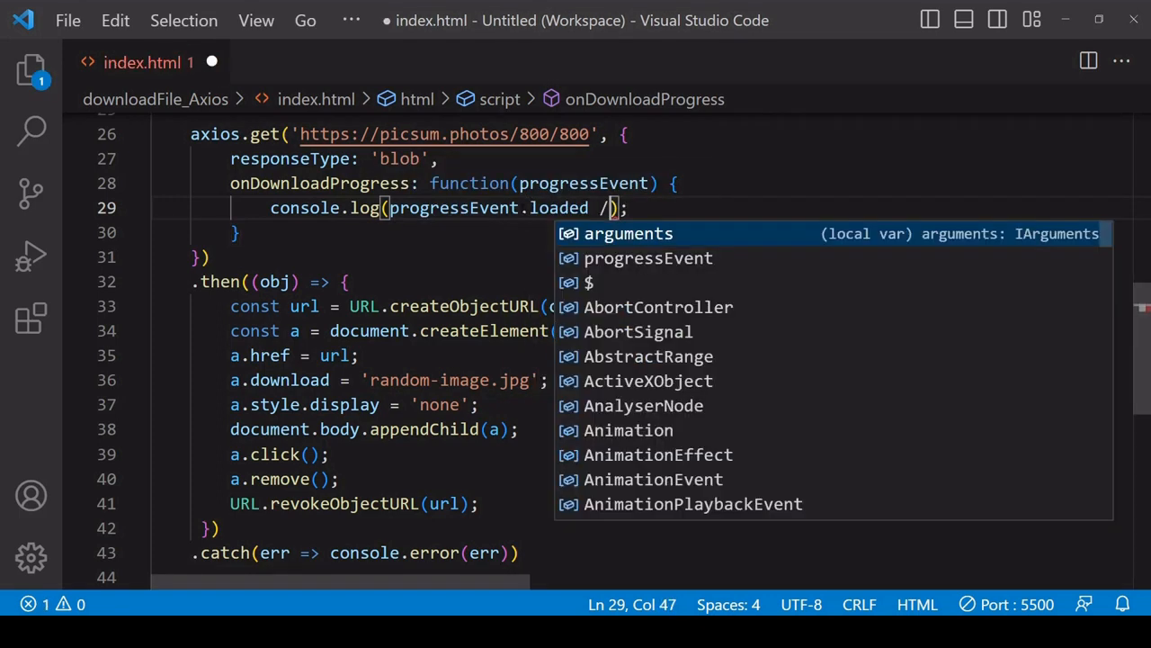
{"action": "type", "text": "por"}
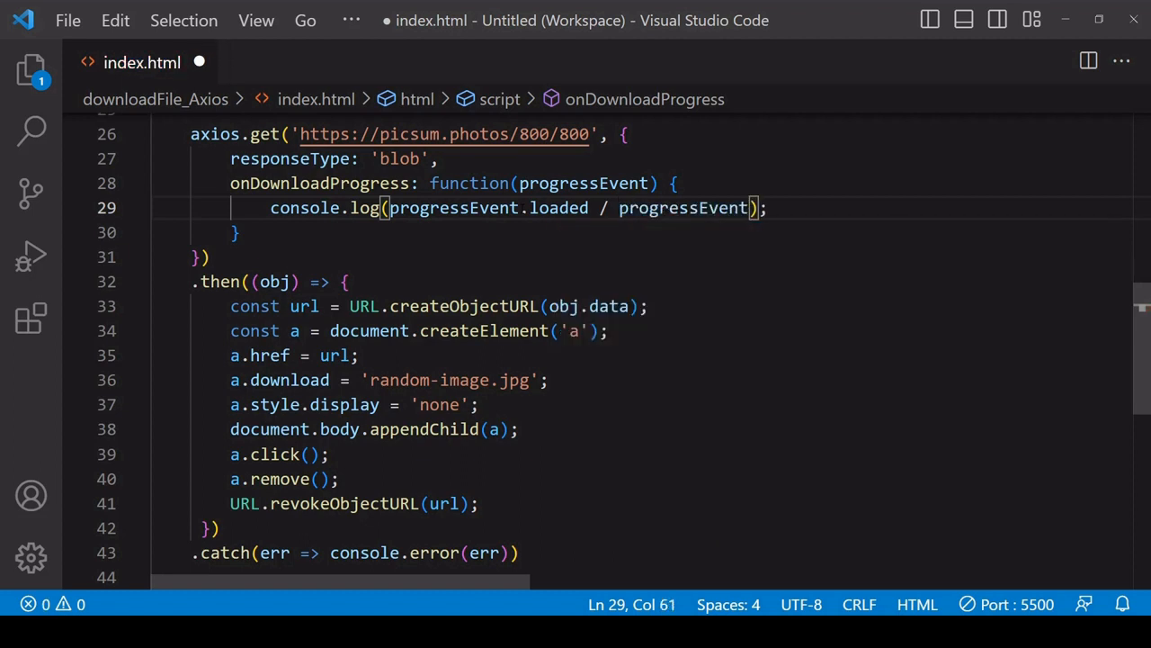
{"action": "type", "text": "."}
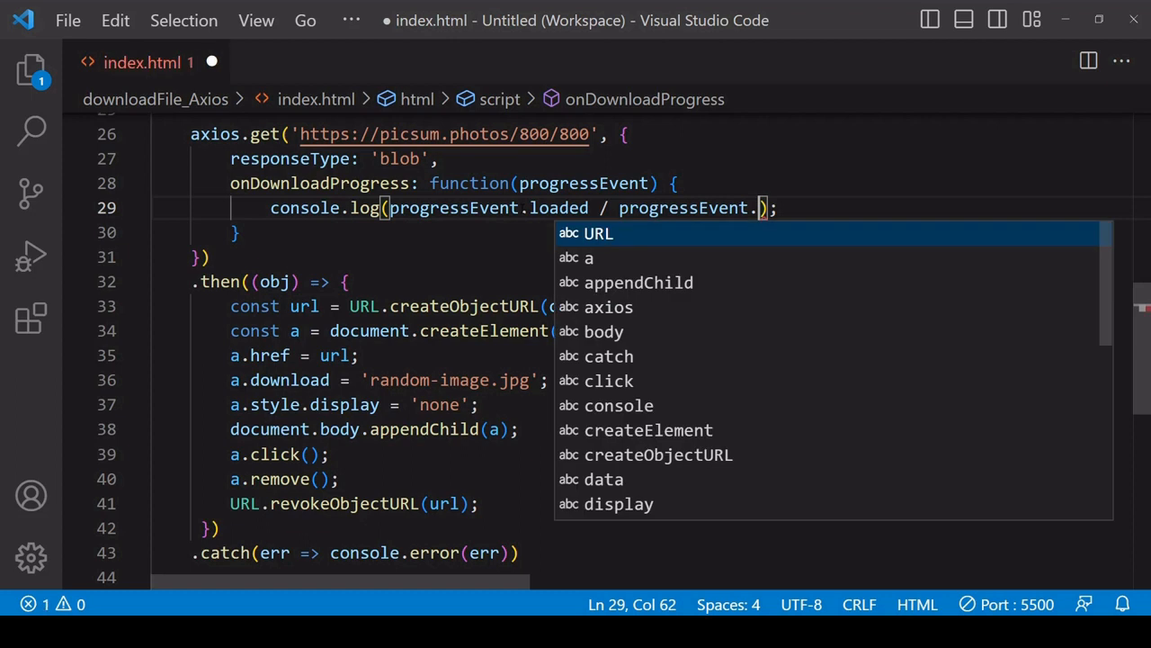
{"action": "type", "text": "total"}
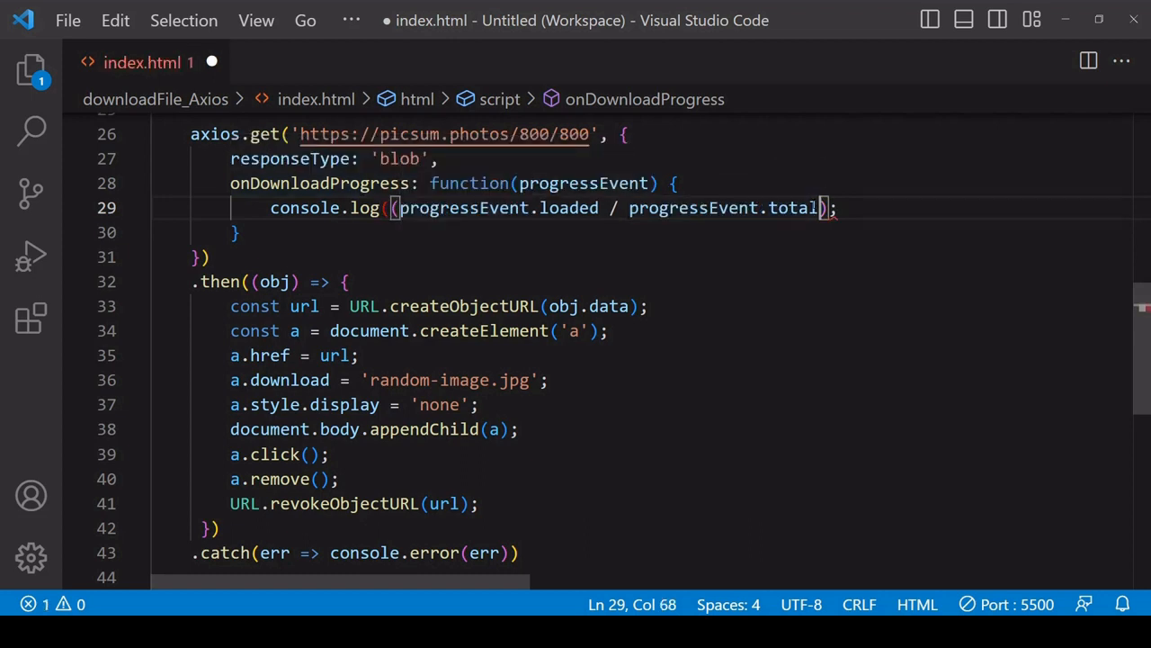
{"action": "type", "text": "*"}
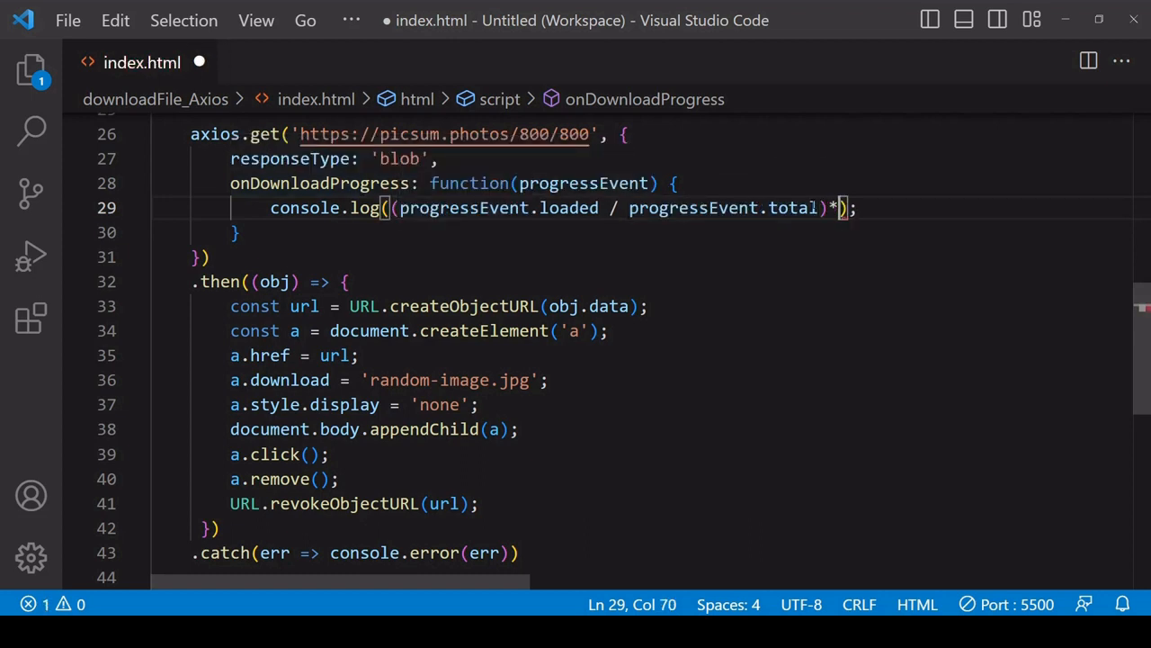
{"action": "type", "text": "100"}
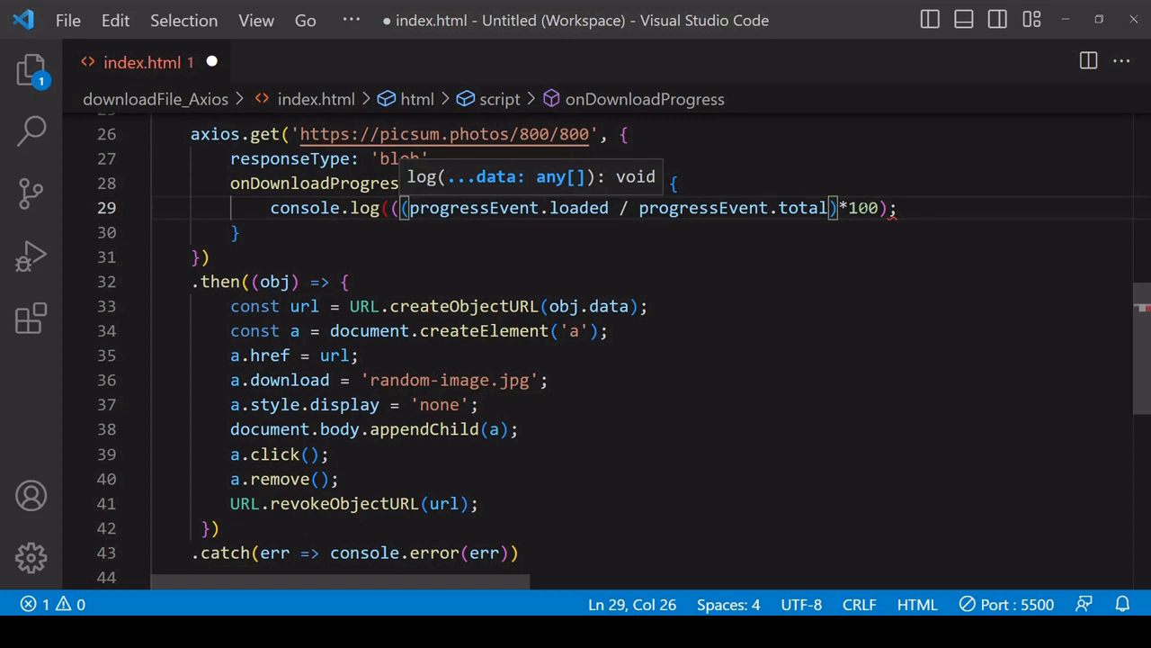
Round the percentage with .toFixed() and append a "%" sign.
{"action": "type", "text": ".toFixed)"}
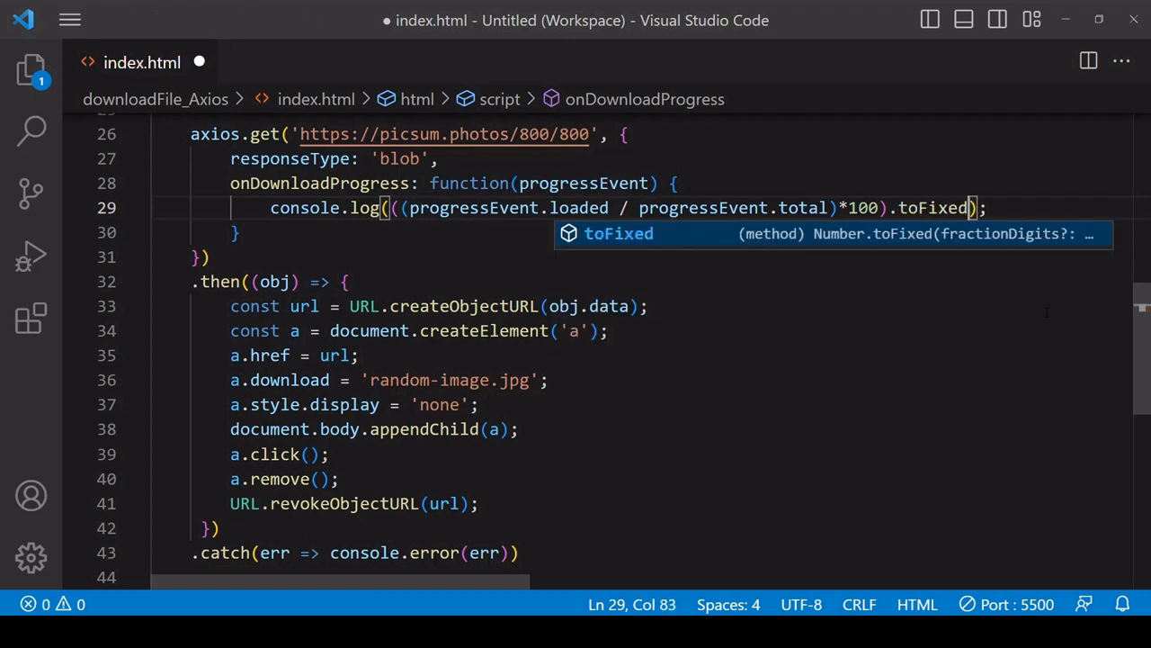
{"action": "type", "text": "()"}
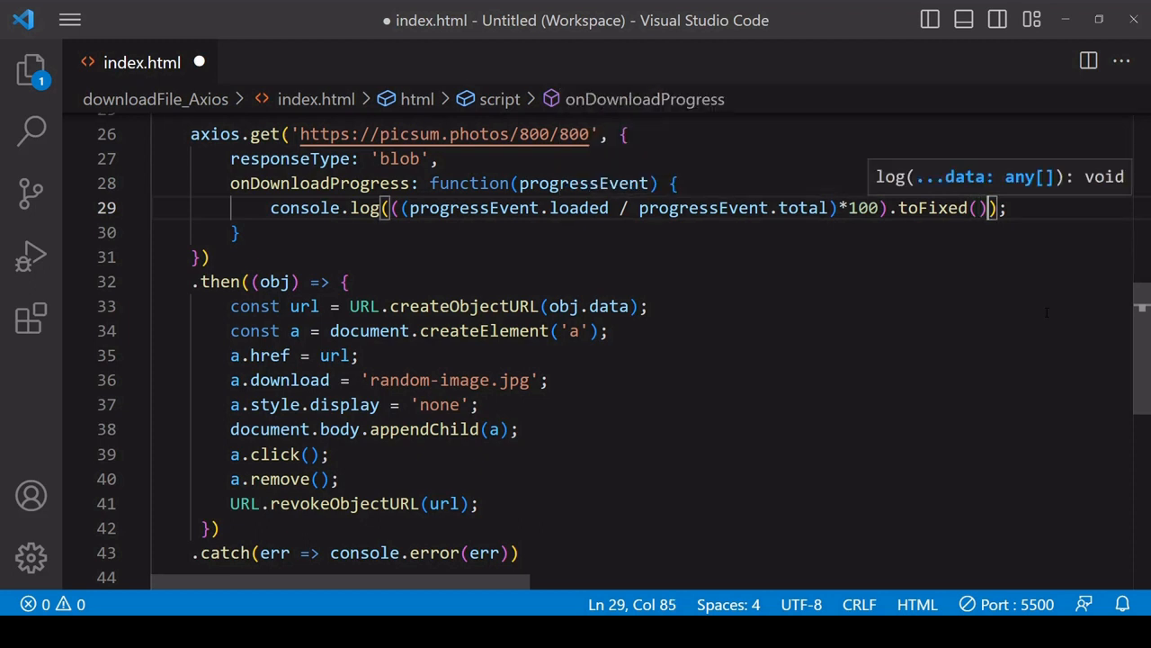
{"action": "type", "text": "+ \"%\""}
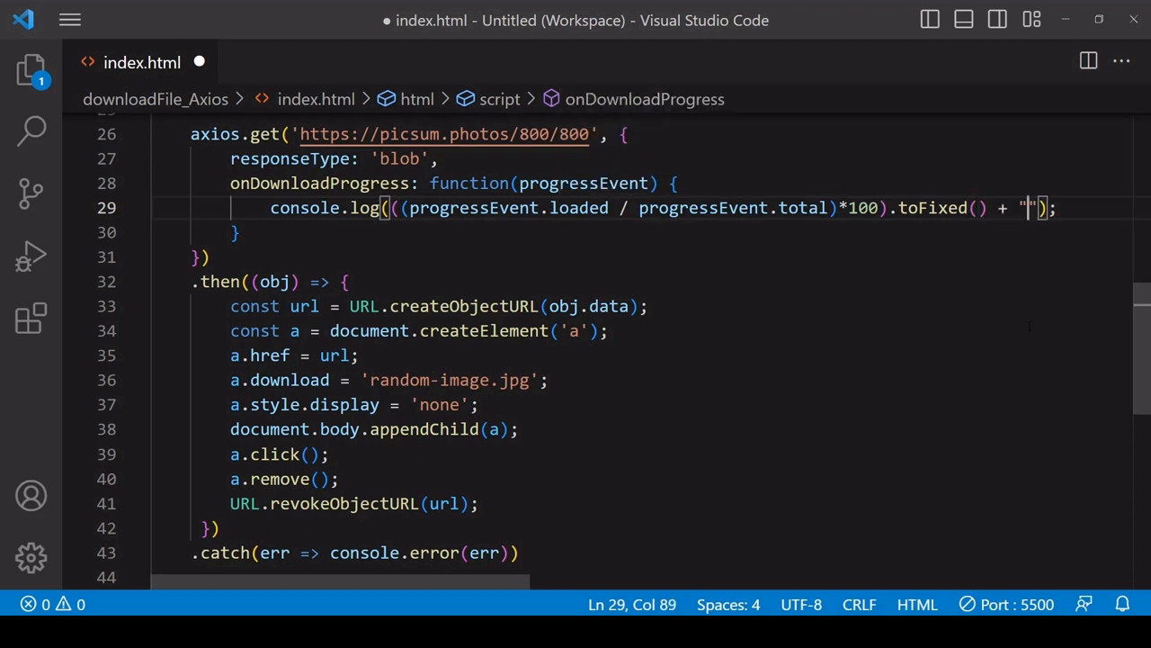
{"action": "type", "text": "%"}
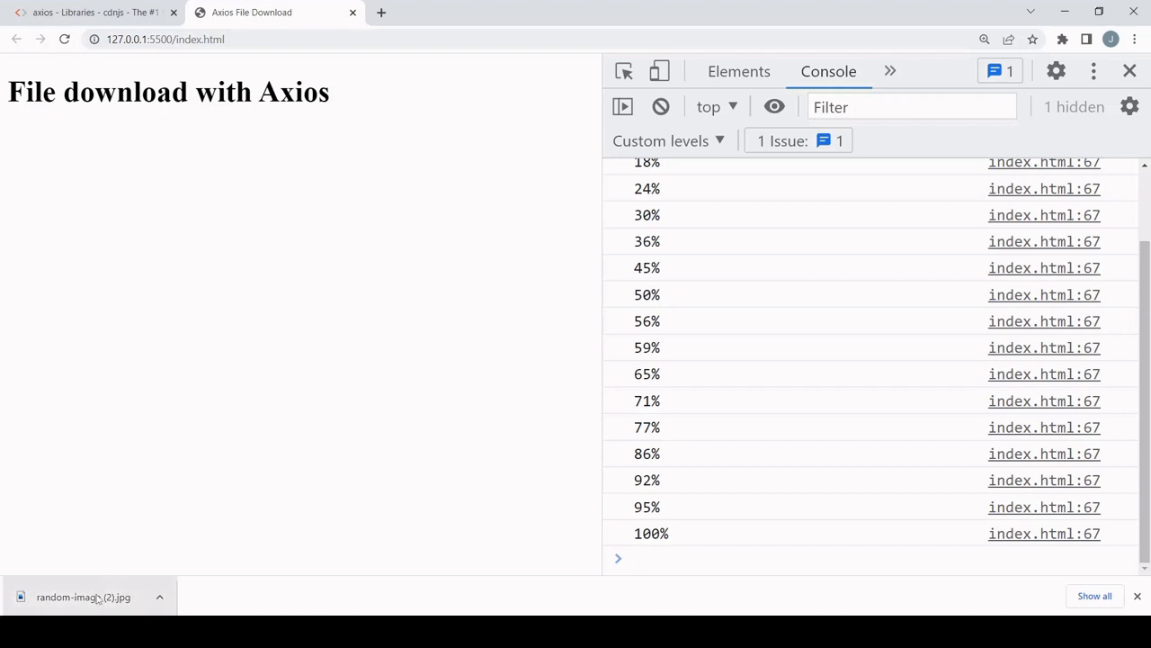
Open the downloaded random-image (2).jpg from Chrome's download bar.
{"action": "left_click", "coordinate": [83, 598]}
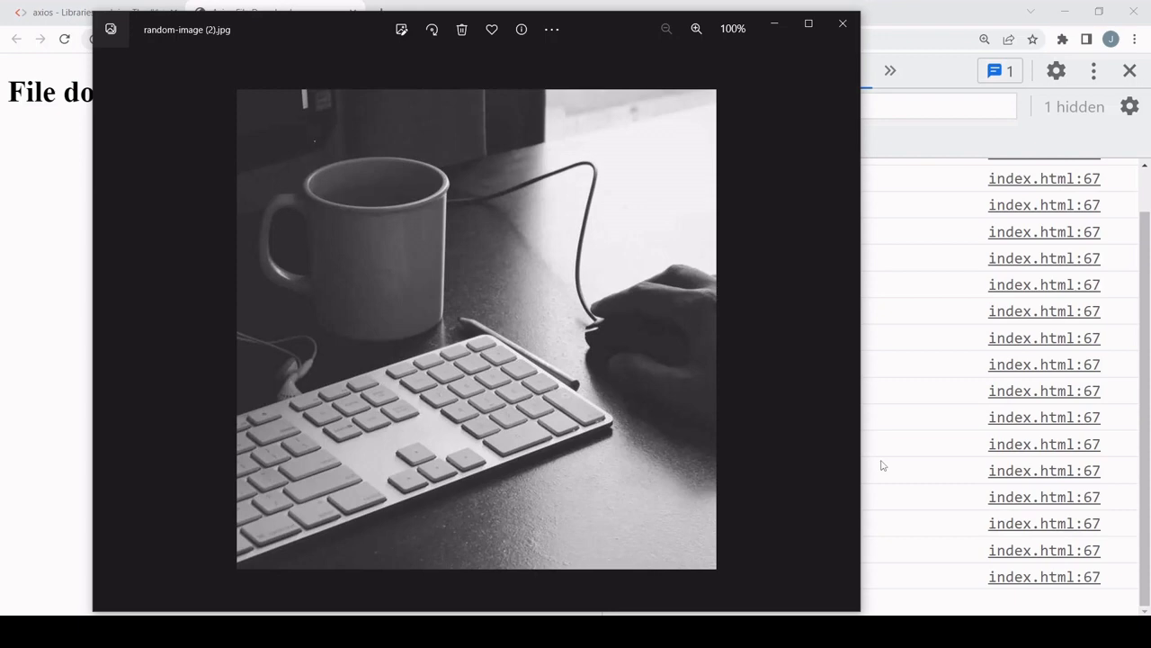
{"action": "mouse_move", "coordinate": [831, 543]}
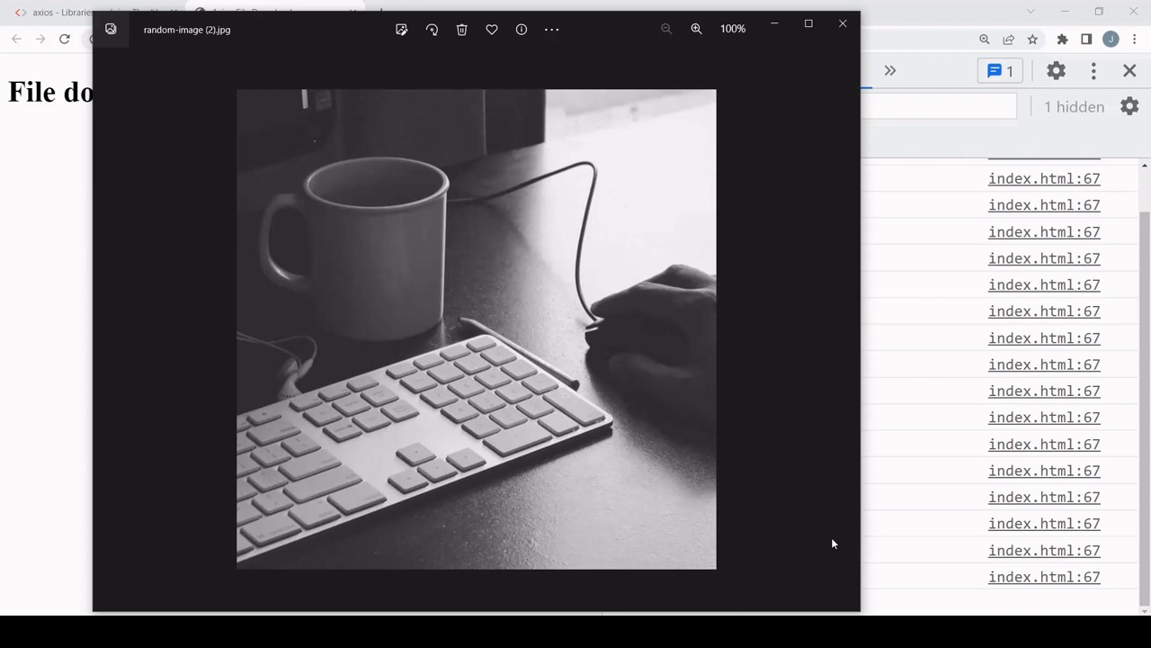
Close the Photos window showing the mug and keyboard image.
{"action": "left_click", "coordinate": [842, 23]}
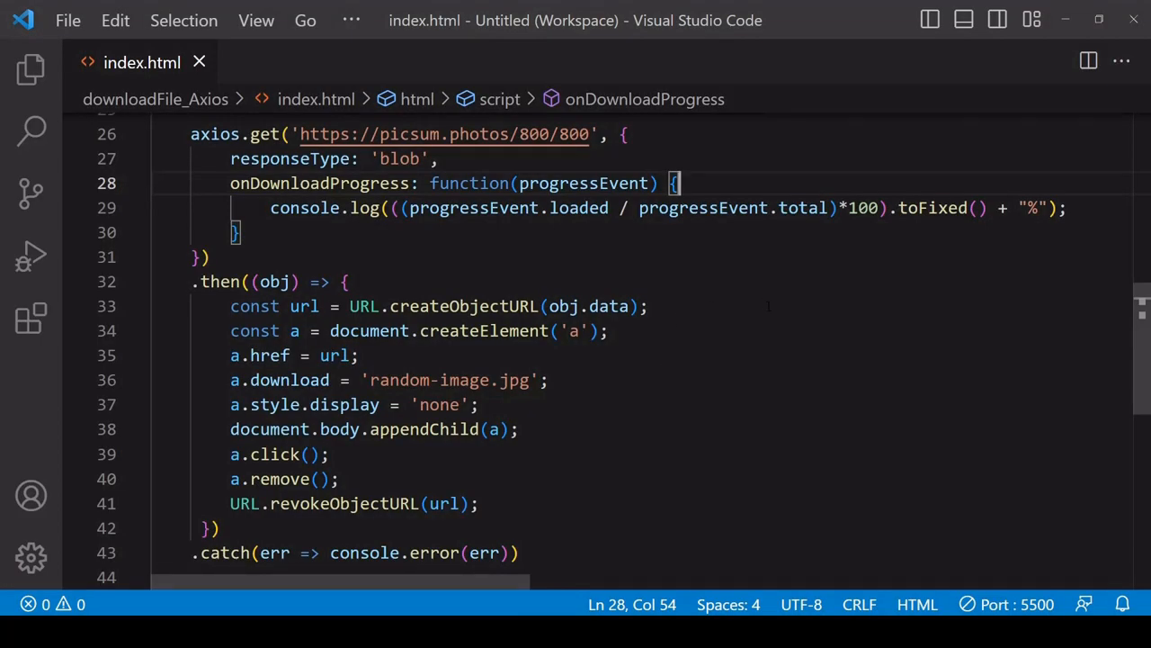
Wrap the percentage log in if (progressEvent.event.lengthComputable) { … }.
{"action": "type", "text": "if"}
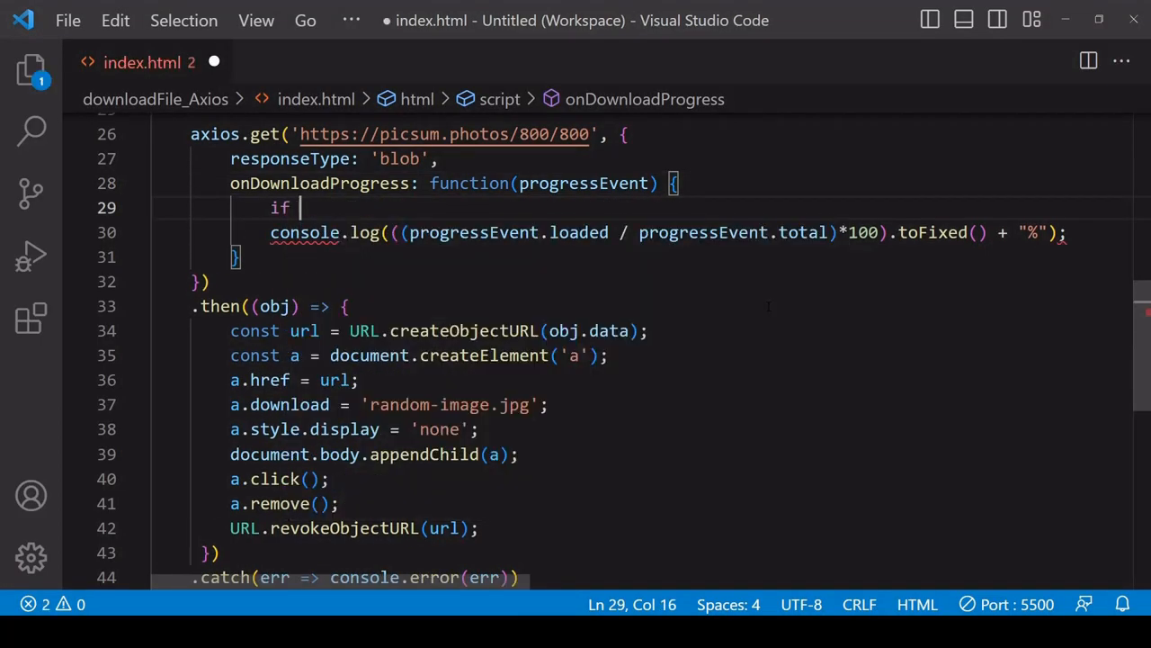
{"action": "type", "text": "(progressEvent.event.lengthCom"}
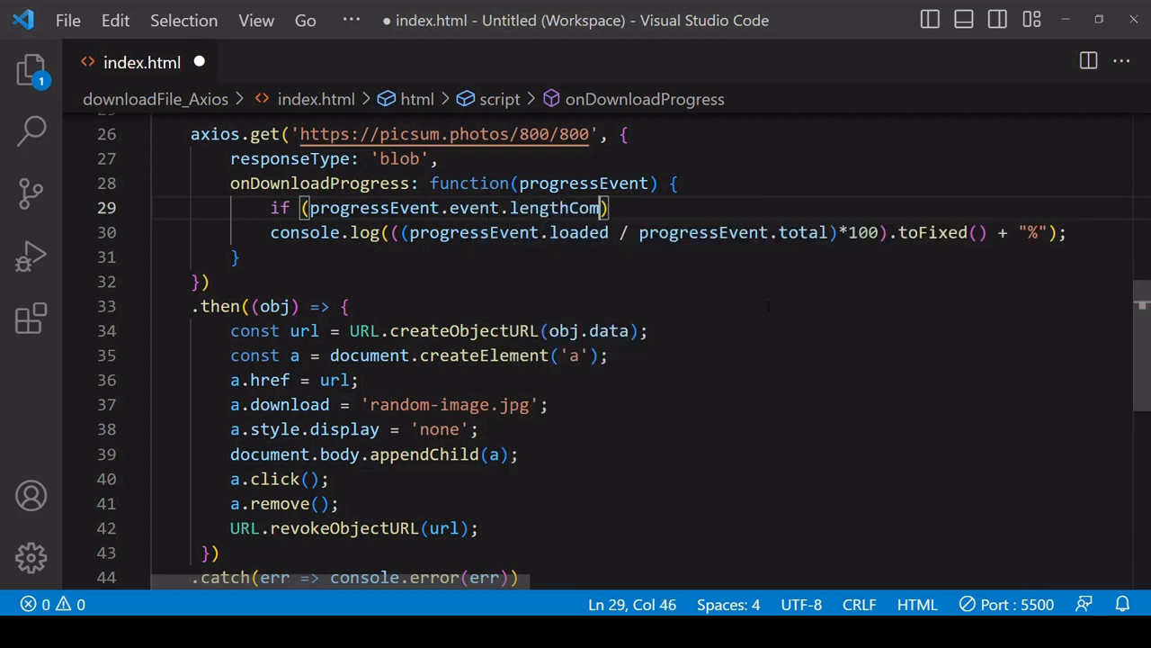
{"action": "type", "text": "putable"}
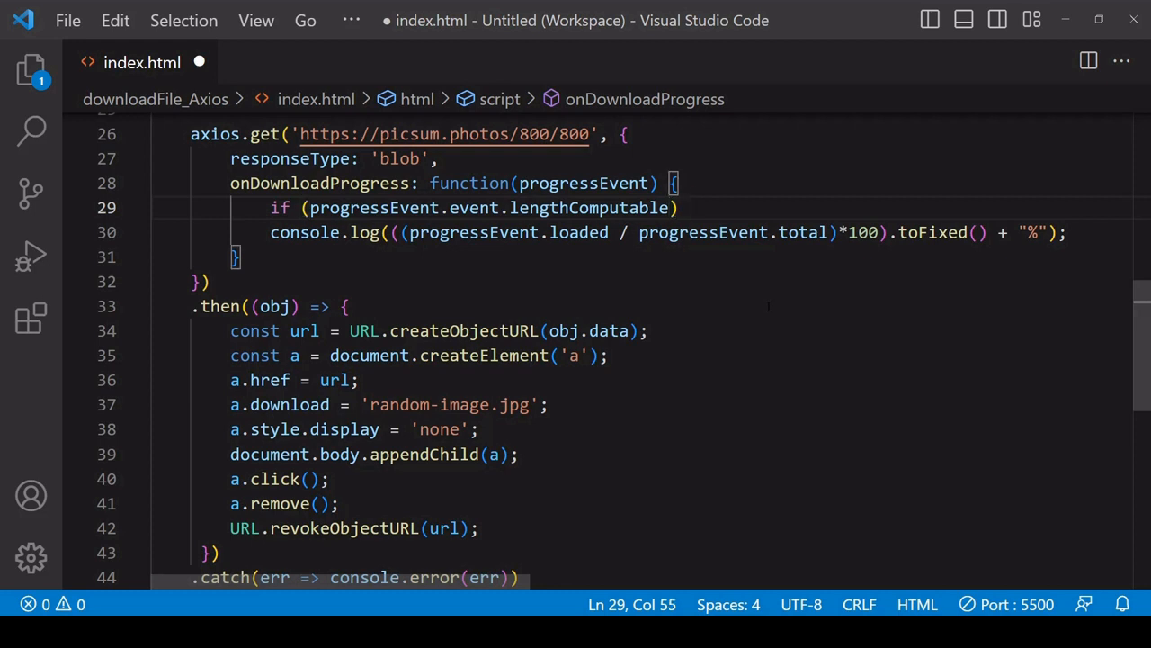
{"action": "type", "text": " {"}
{"action": "key", "text": "Enter"}
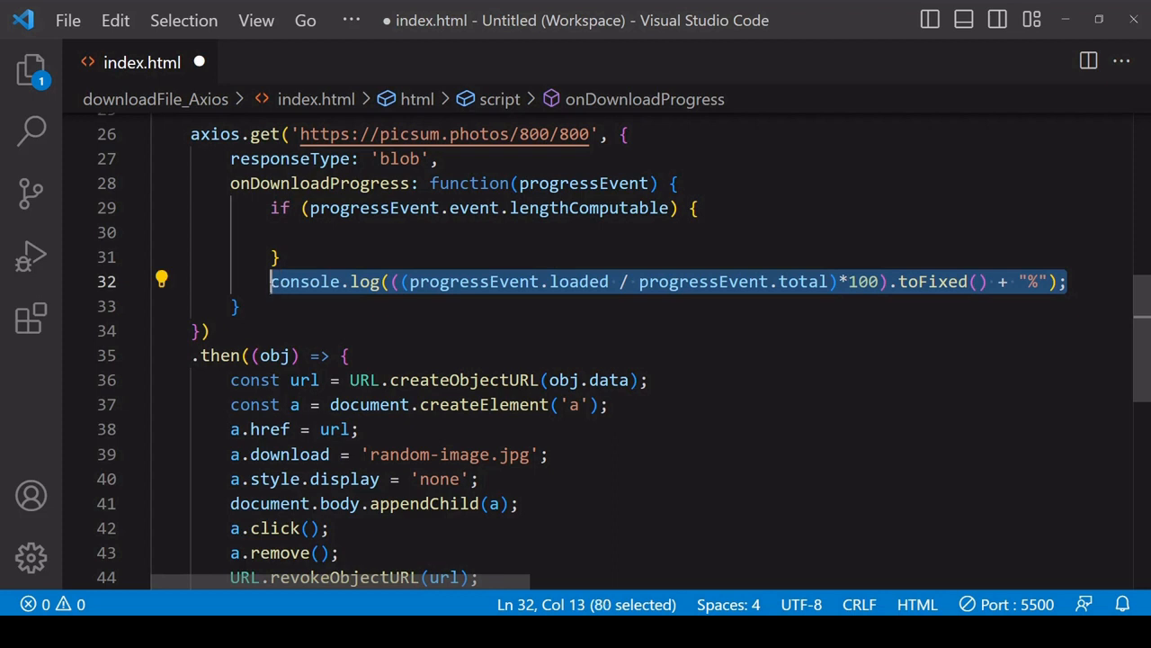
{"action": "key", "text": "Delete"}
{"action": "type", "text": " else {"}
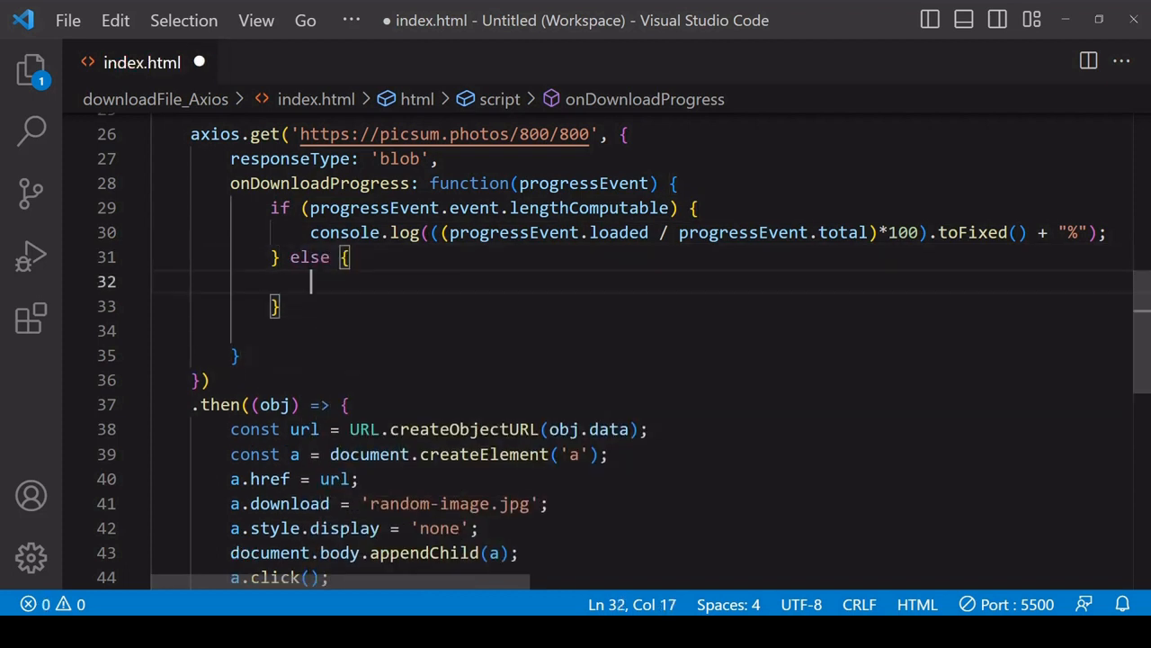
Add an else branch with console.log("Download in…") as a fallback message.
{"action": "type", "text": "console.log(\"\");"}
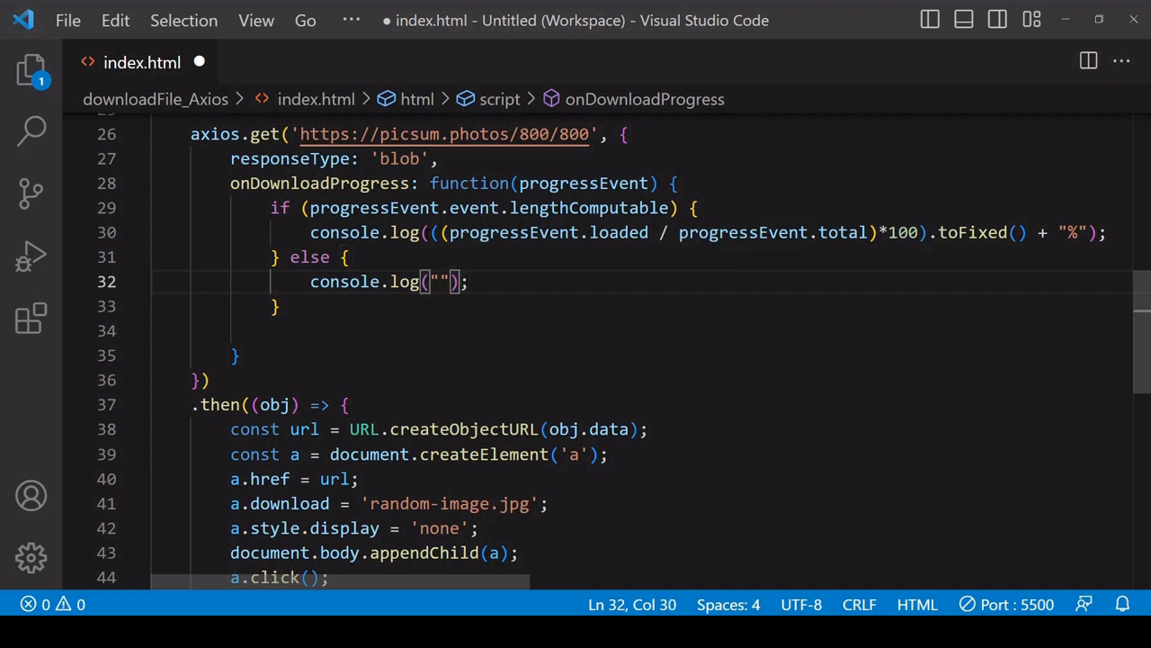
{"action": "type", "text": "Download in"}
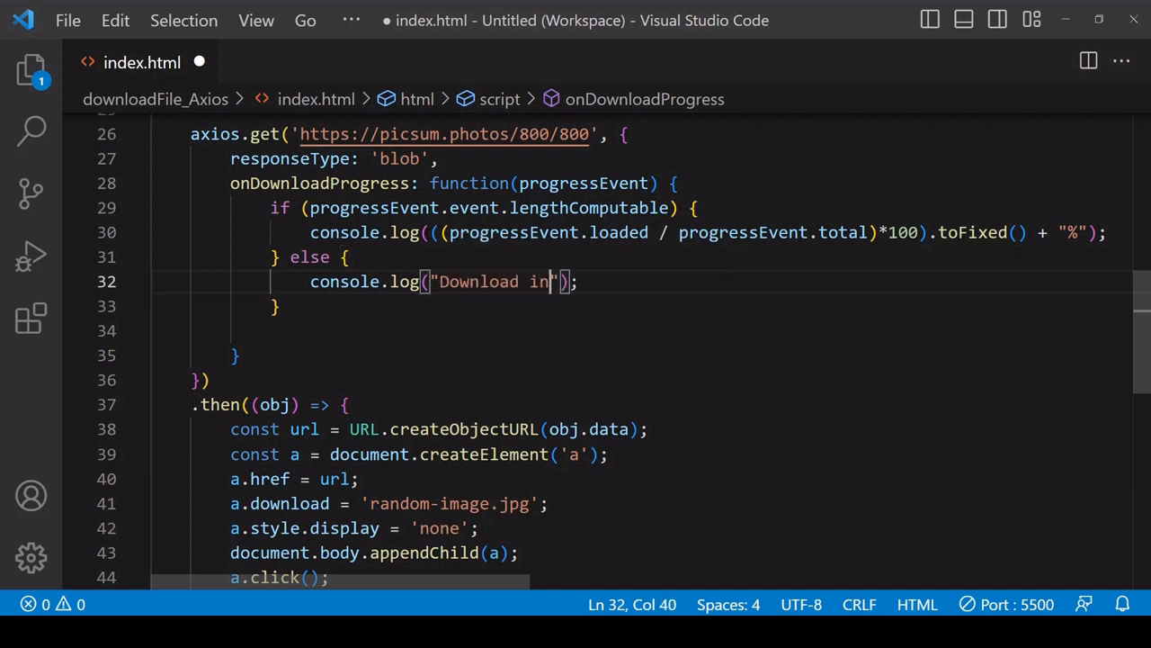